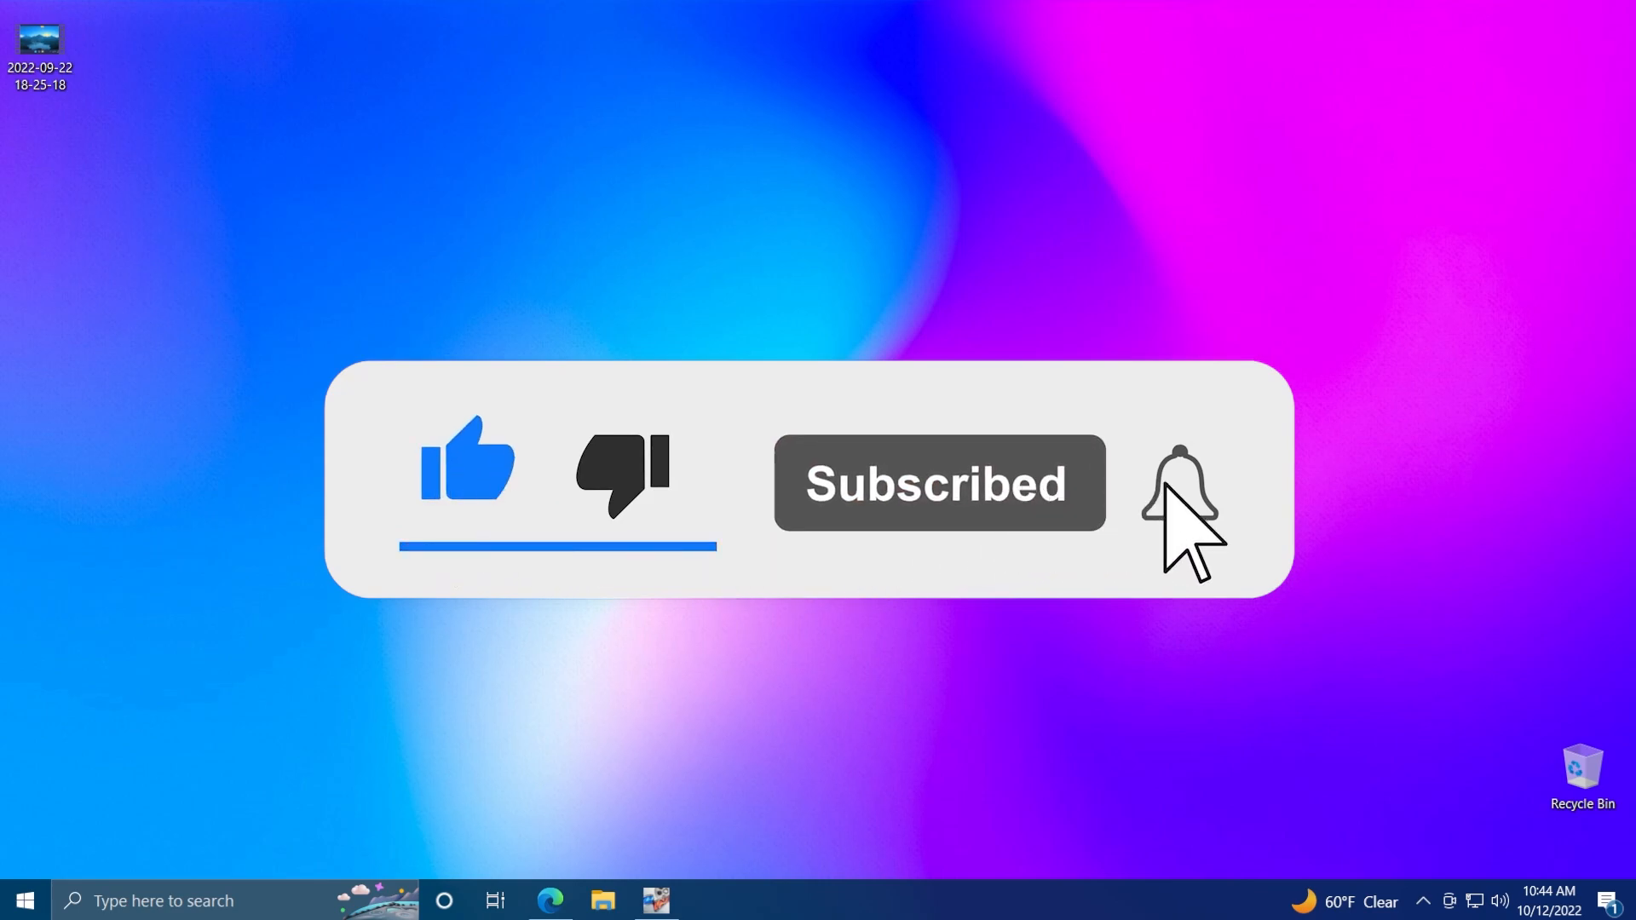
# Step: View FilmForth's official download page in Edge, then launch the FilmForth editor from the taskbar
pyautogui.click(1175, 494)
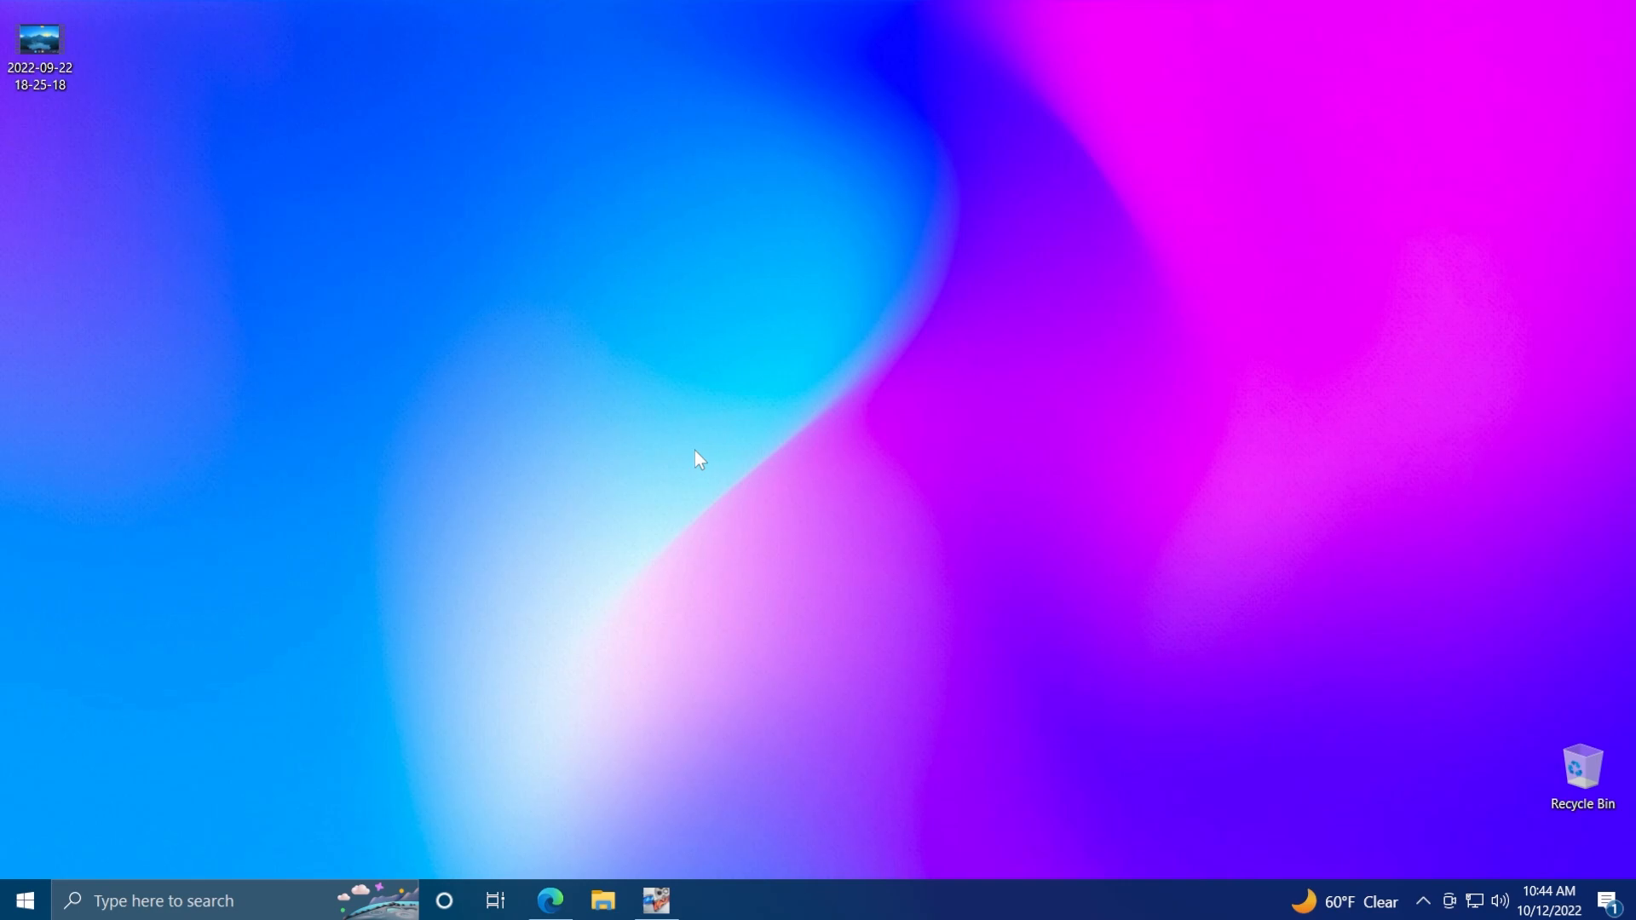
pyautogui.click(548, 900)
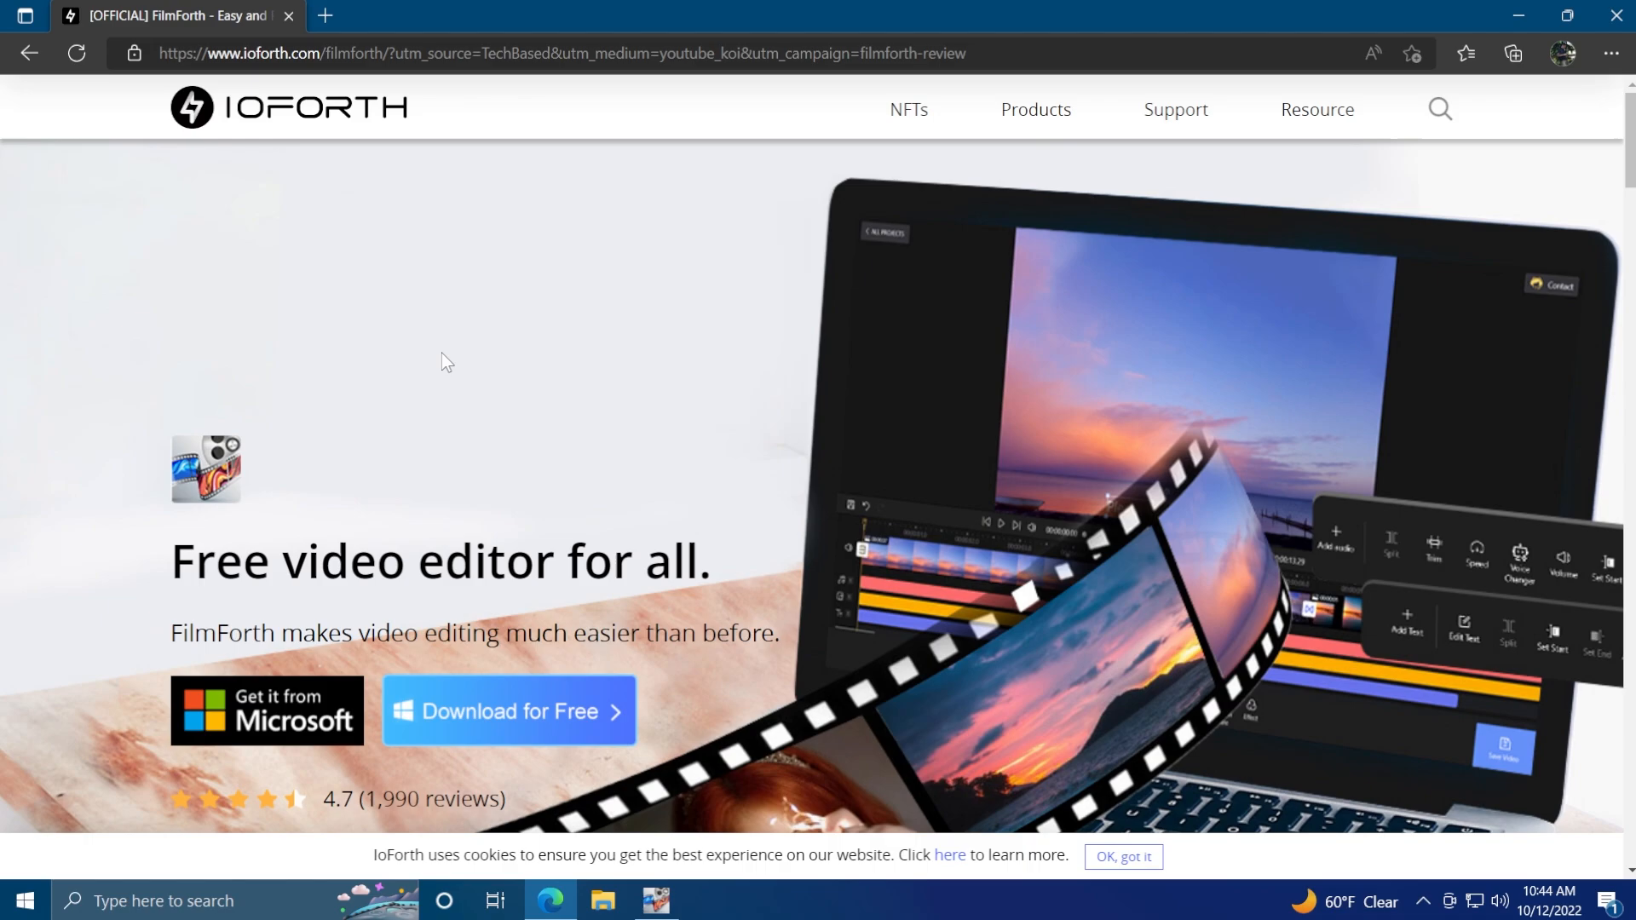
pyautogui.moveTo(490, 481)
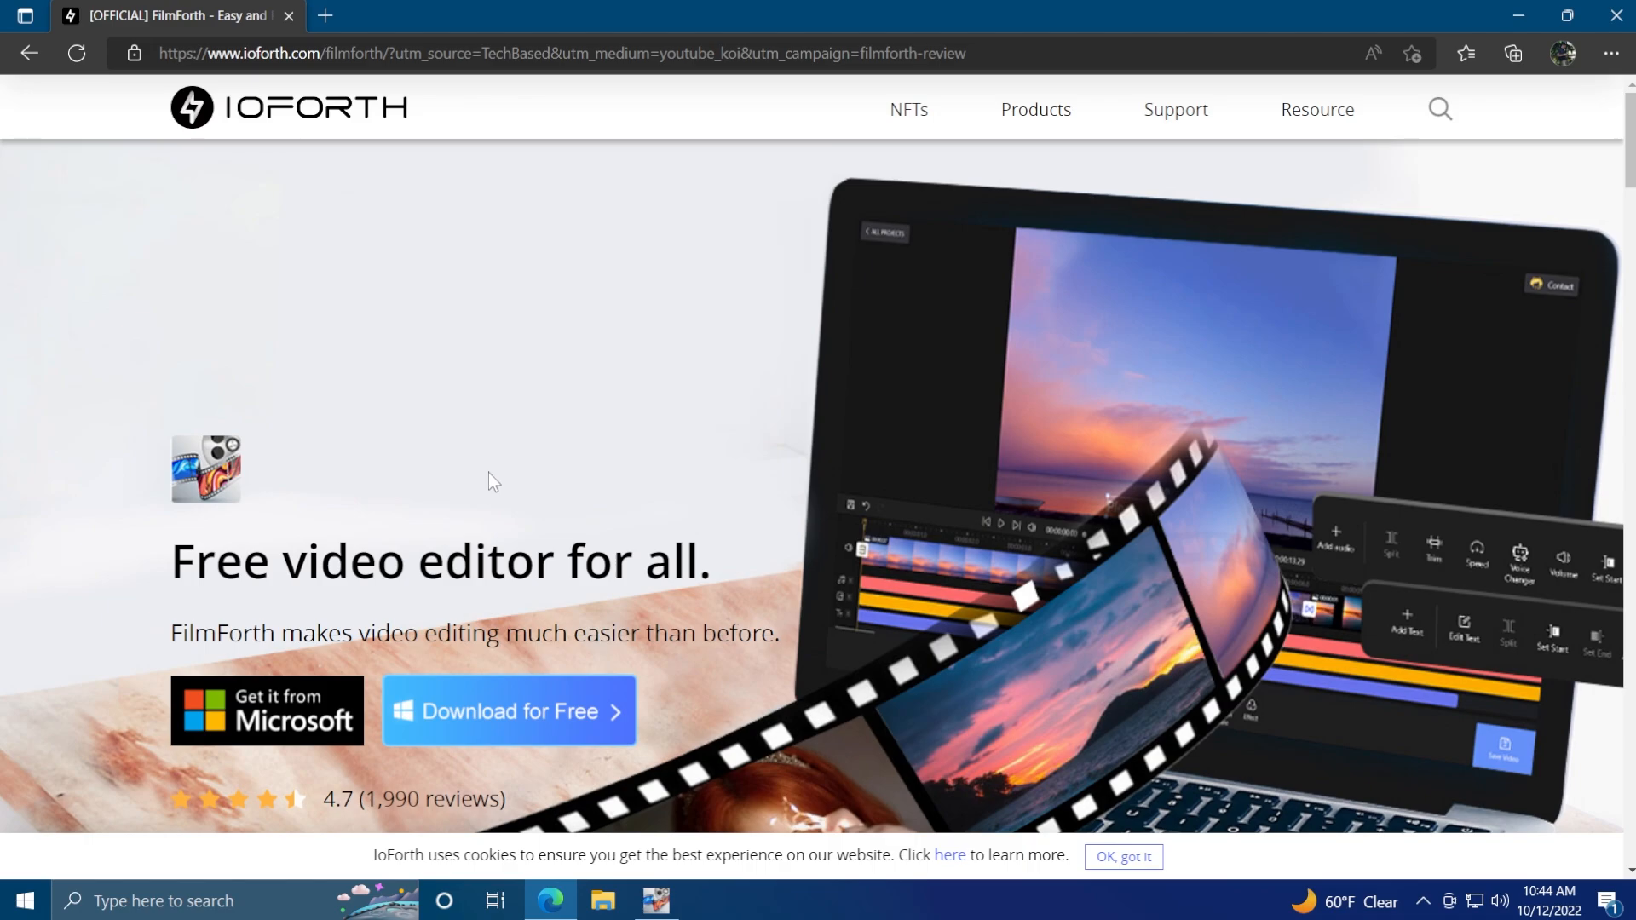
pyautogui.moveTo(317, 738)
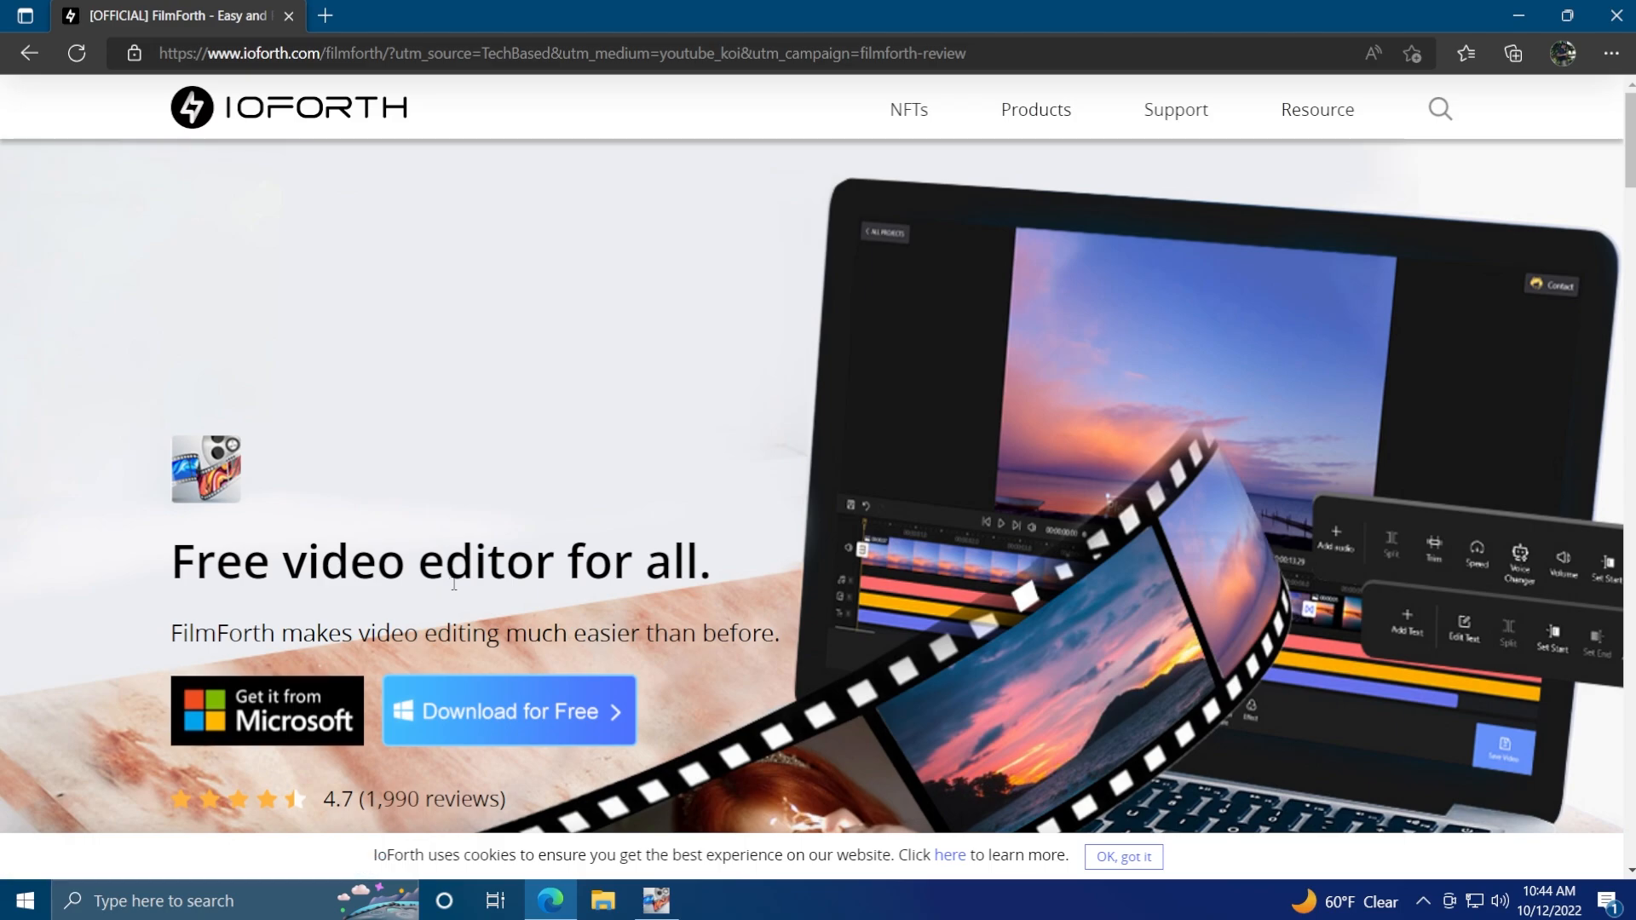
pyautogui.click(656, 900)
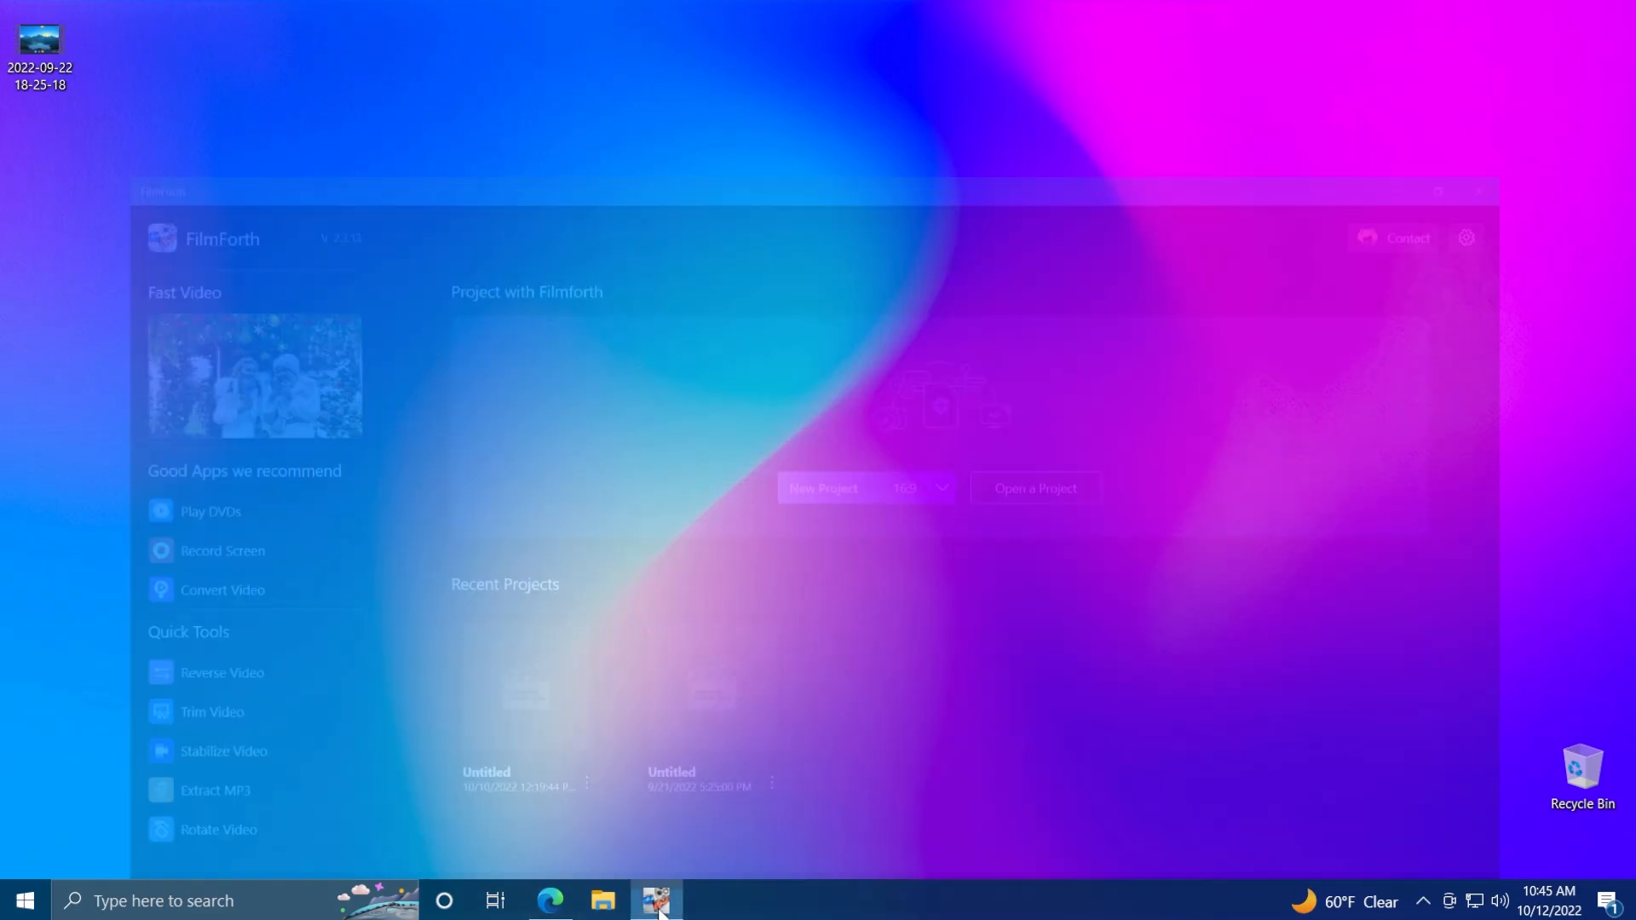
pyautogui.click(658, 898)
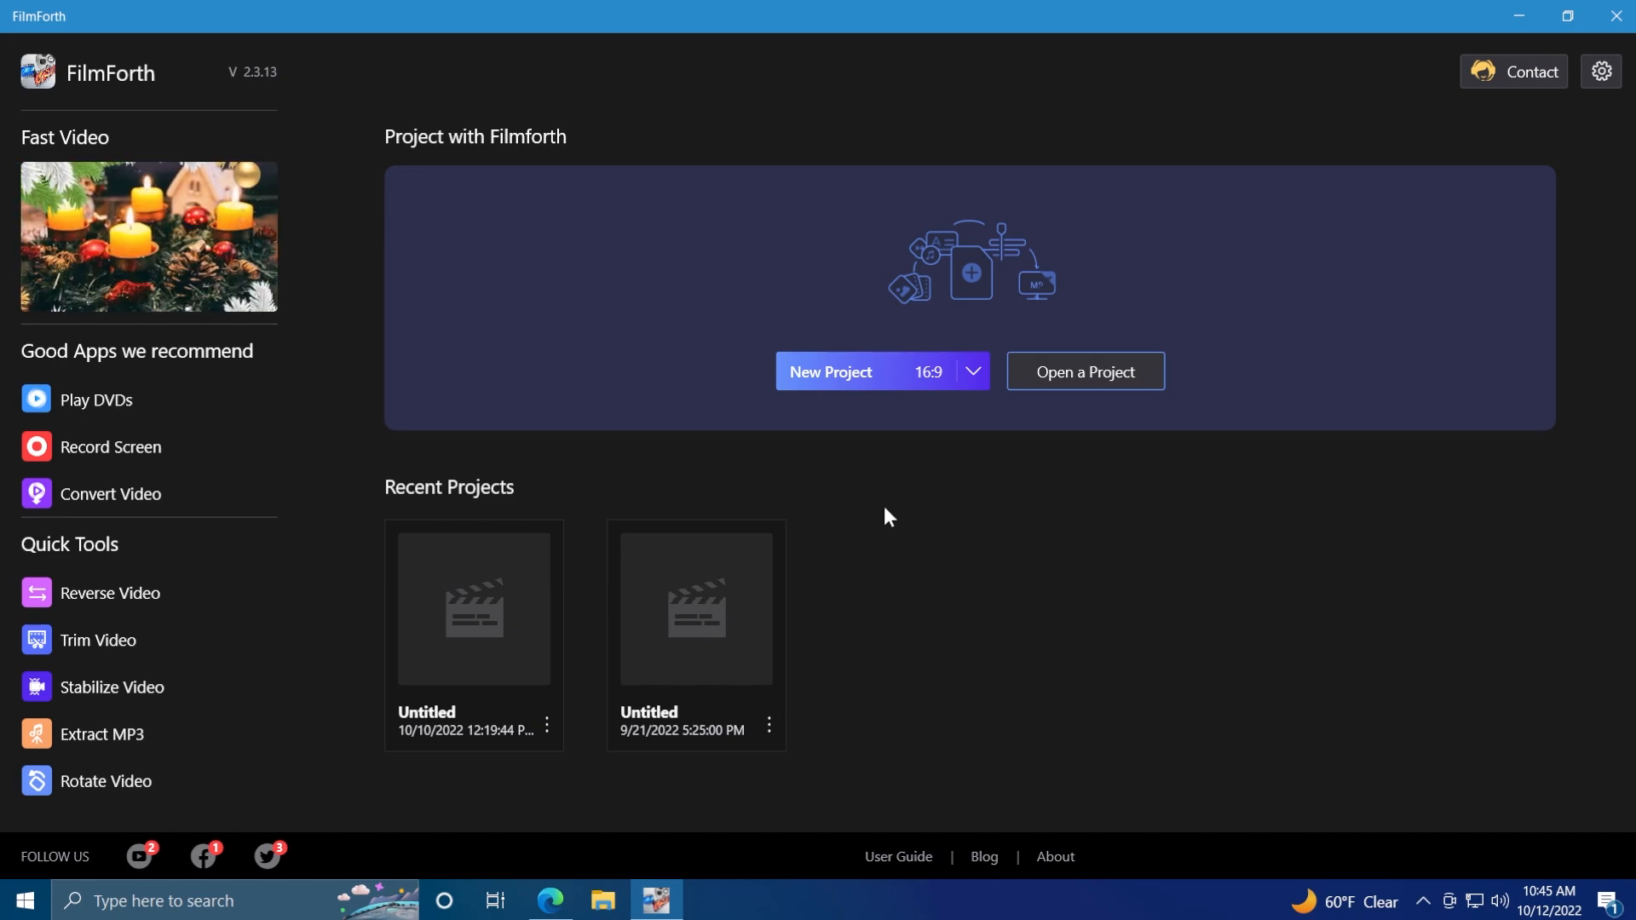
pyautogui.moveTo(148, 632)
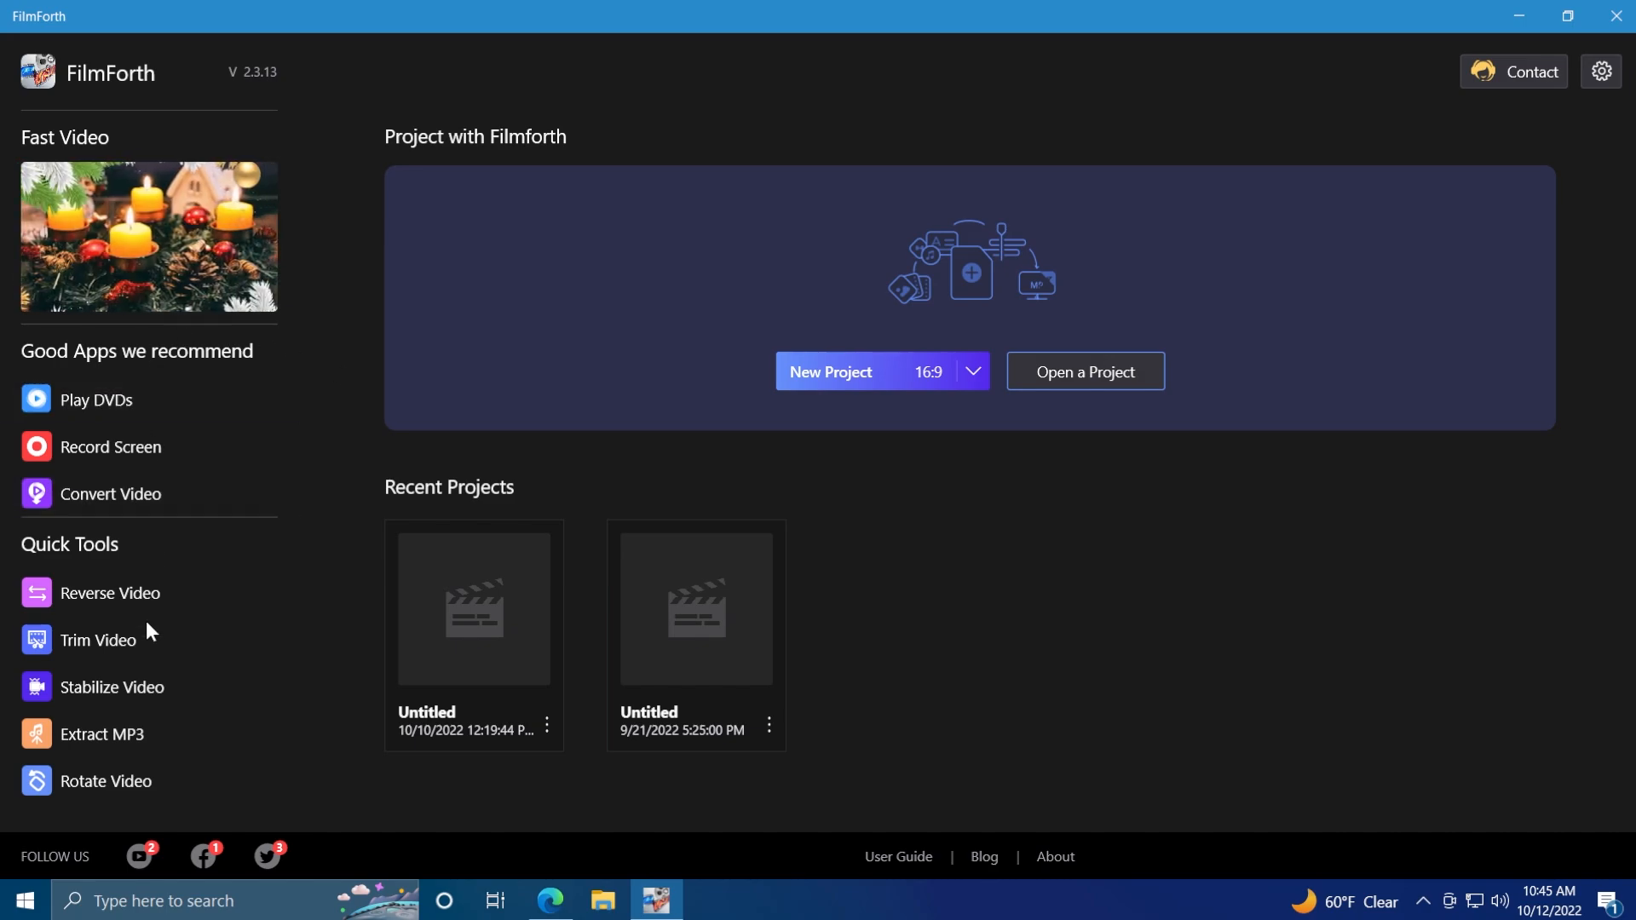
pyautogui.moveTo(116, 494)
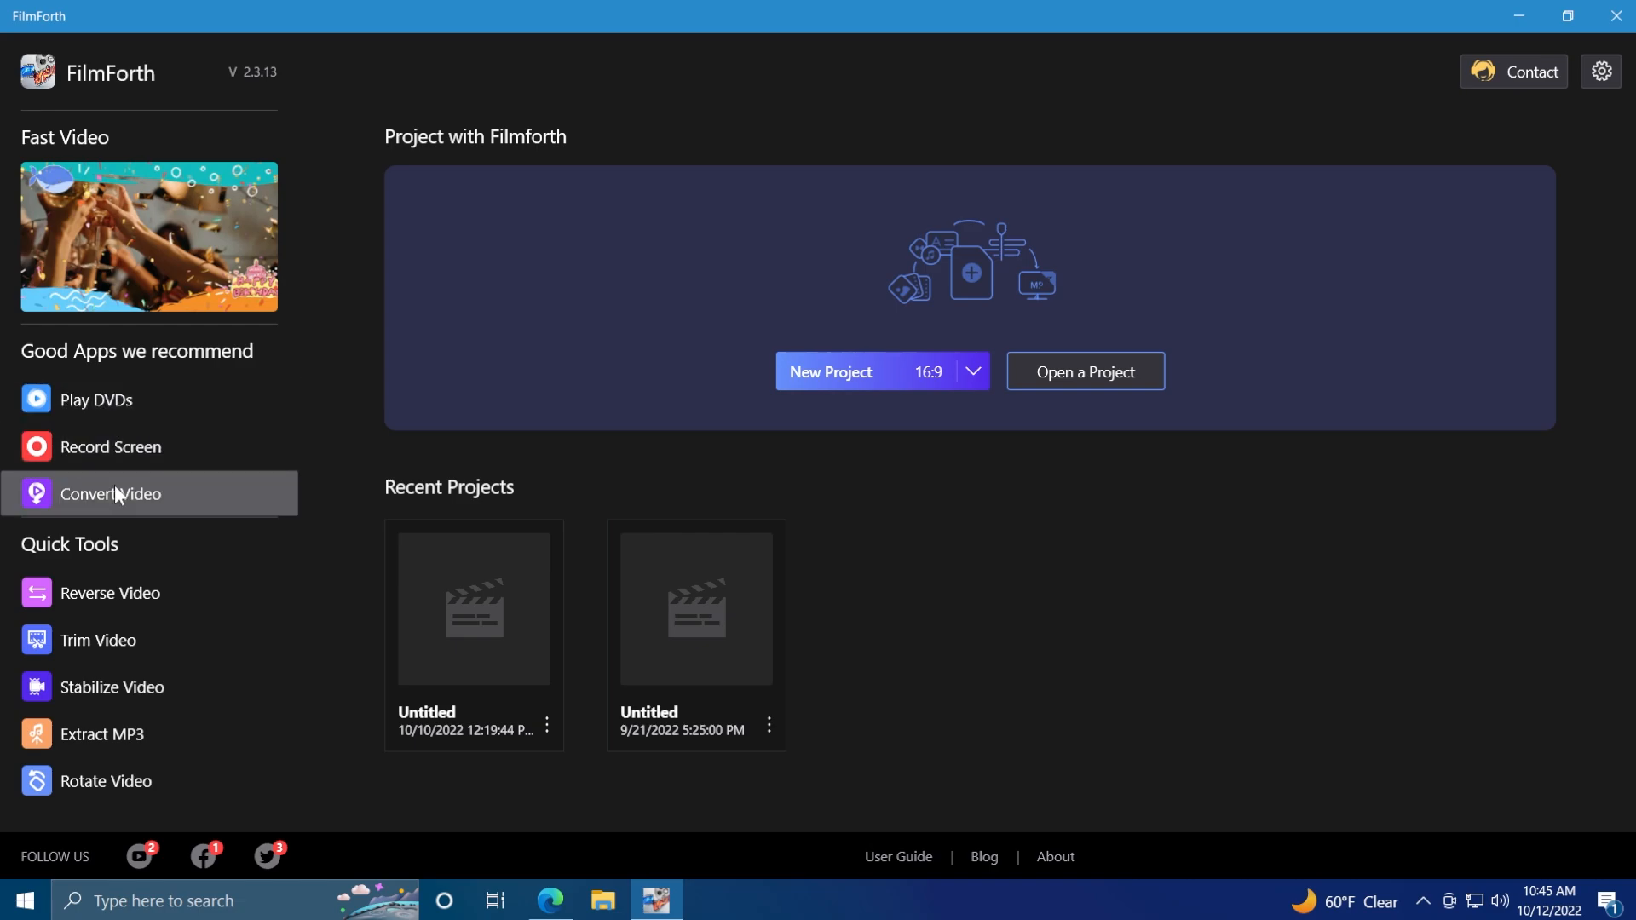
pyautogui.moveTo(907, 559)
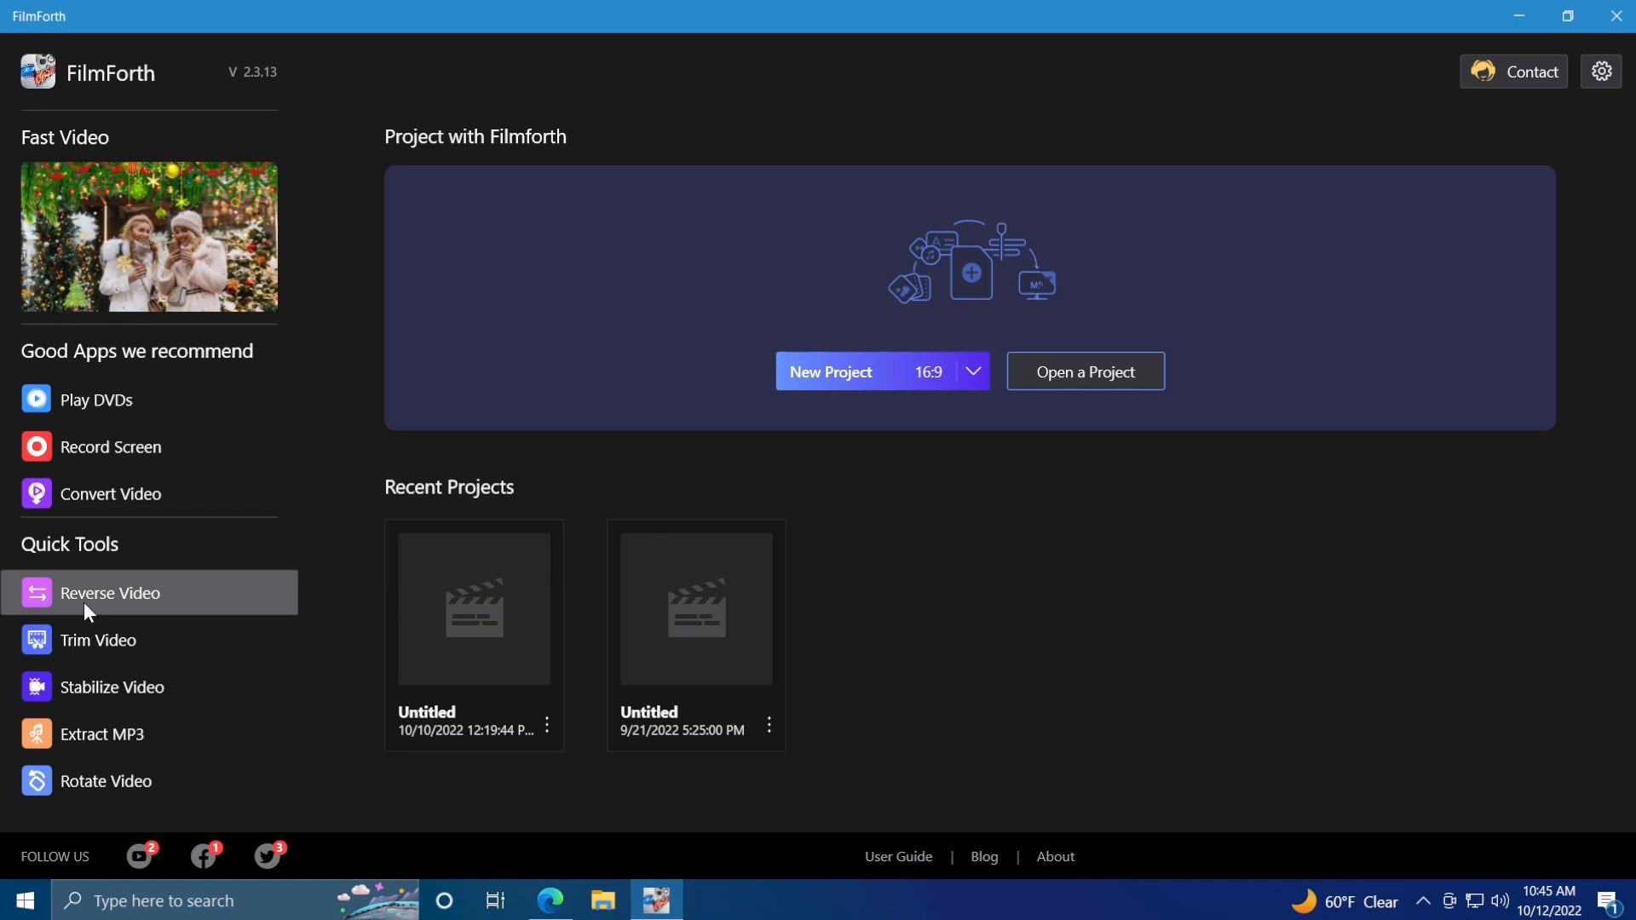
pyautogui.moveTo(140, 702)
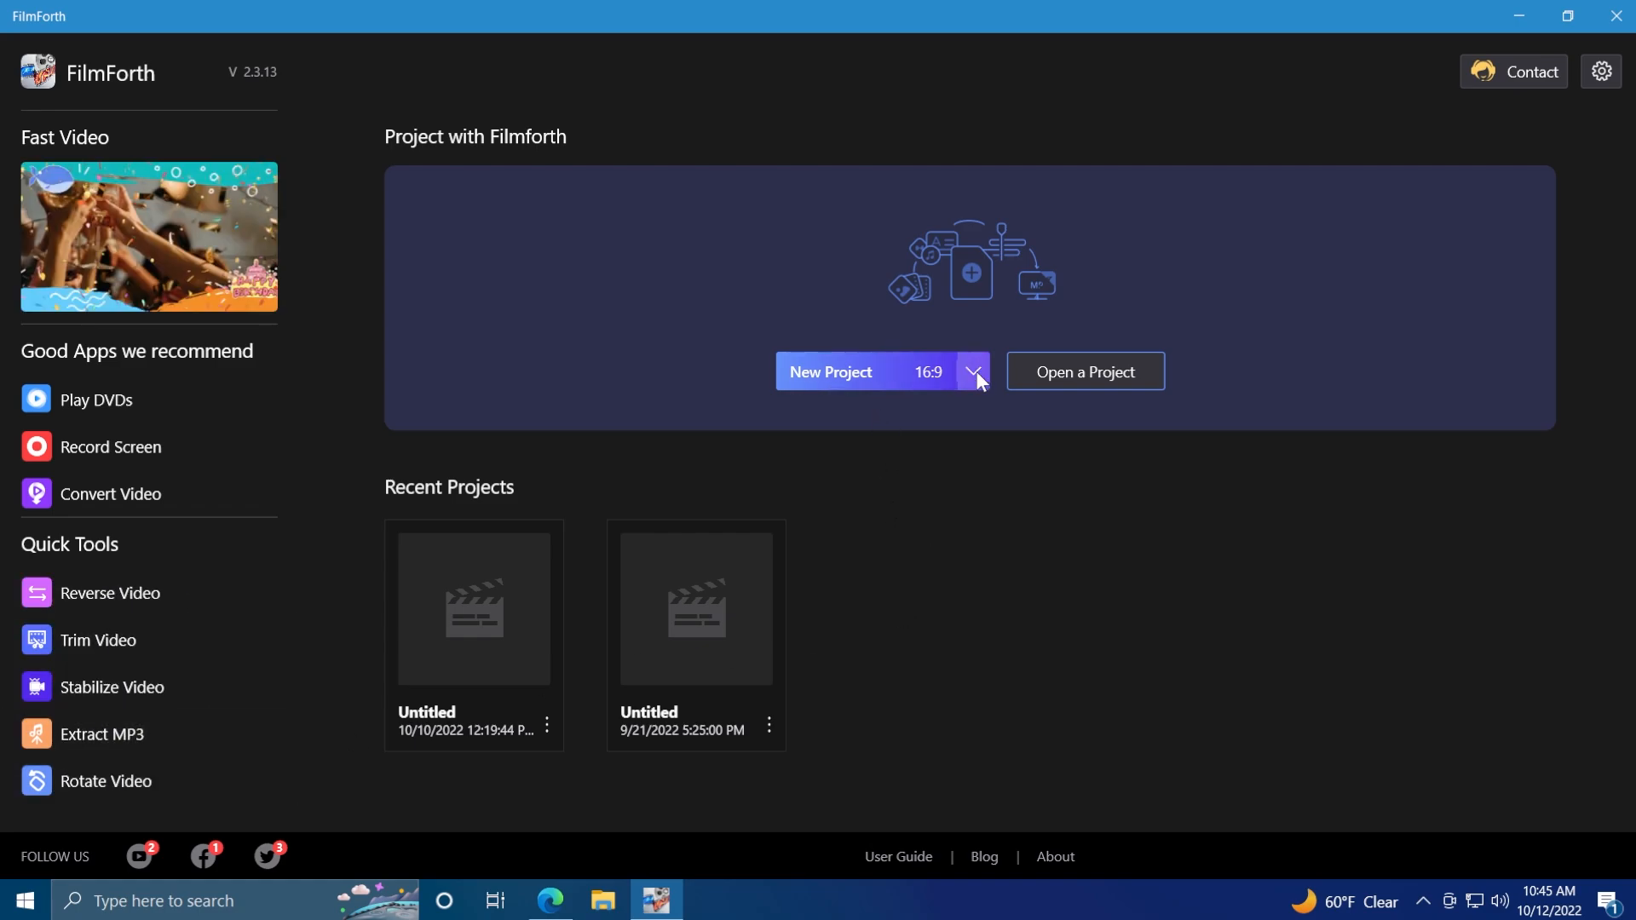
# Step: Start a new 16:9 project with the 53-second desktop screen recording on the timeline
pyautogui.click(973, 371)
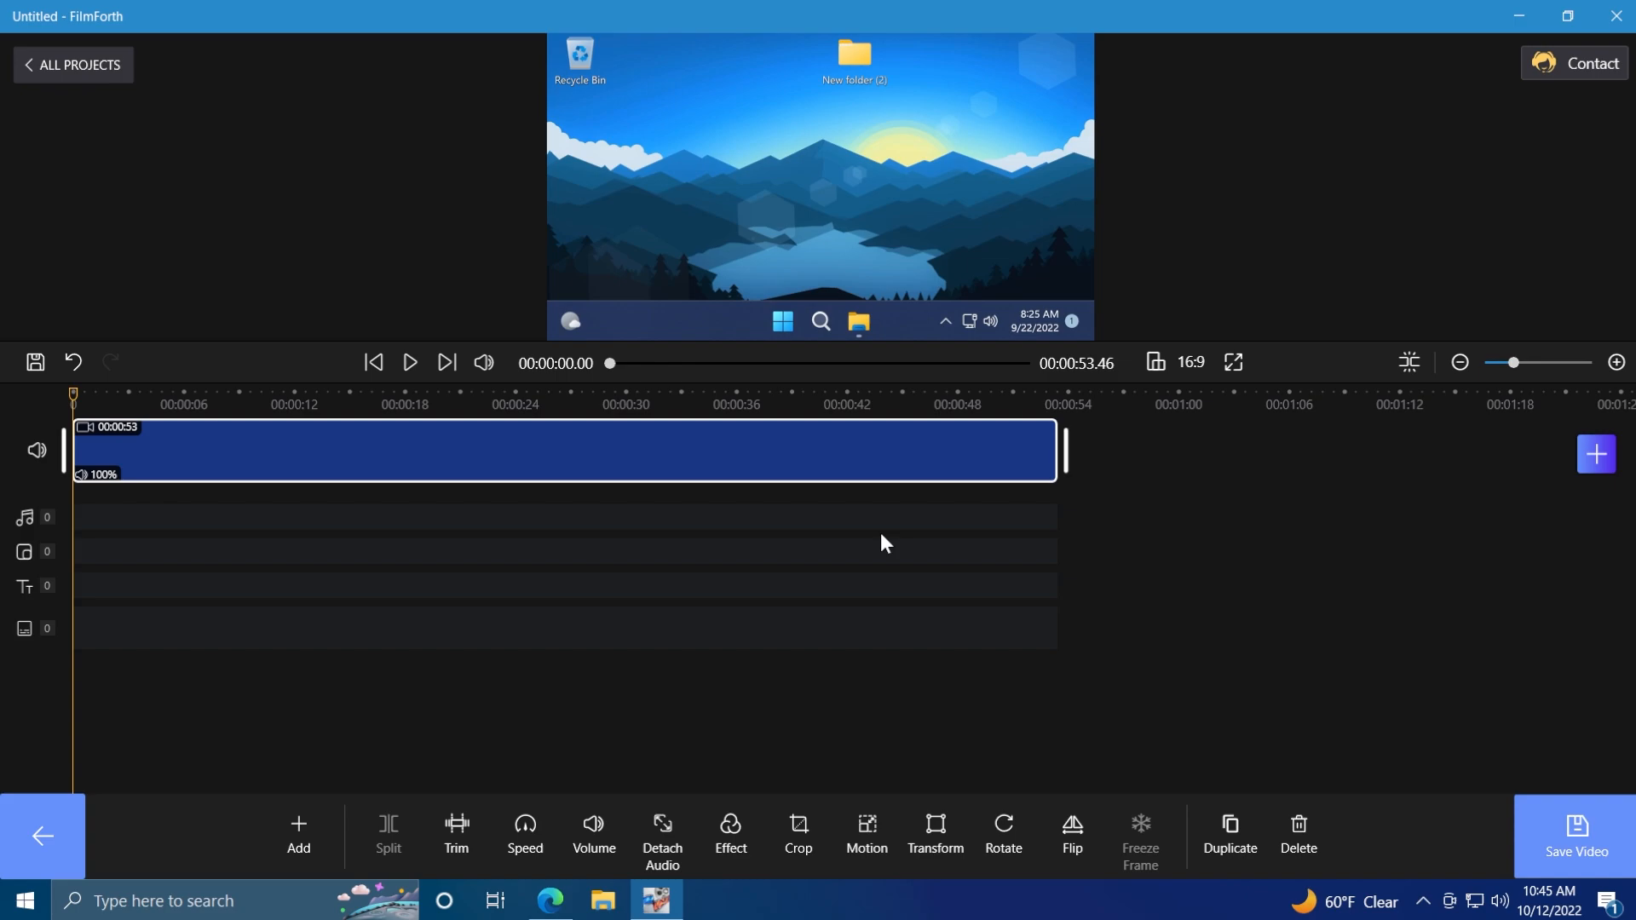
pyautogui.moveTo(861, 728)
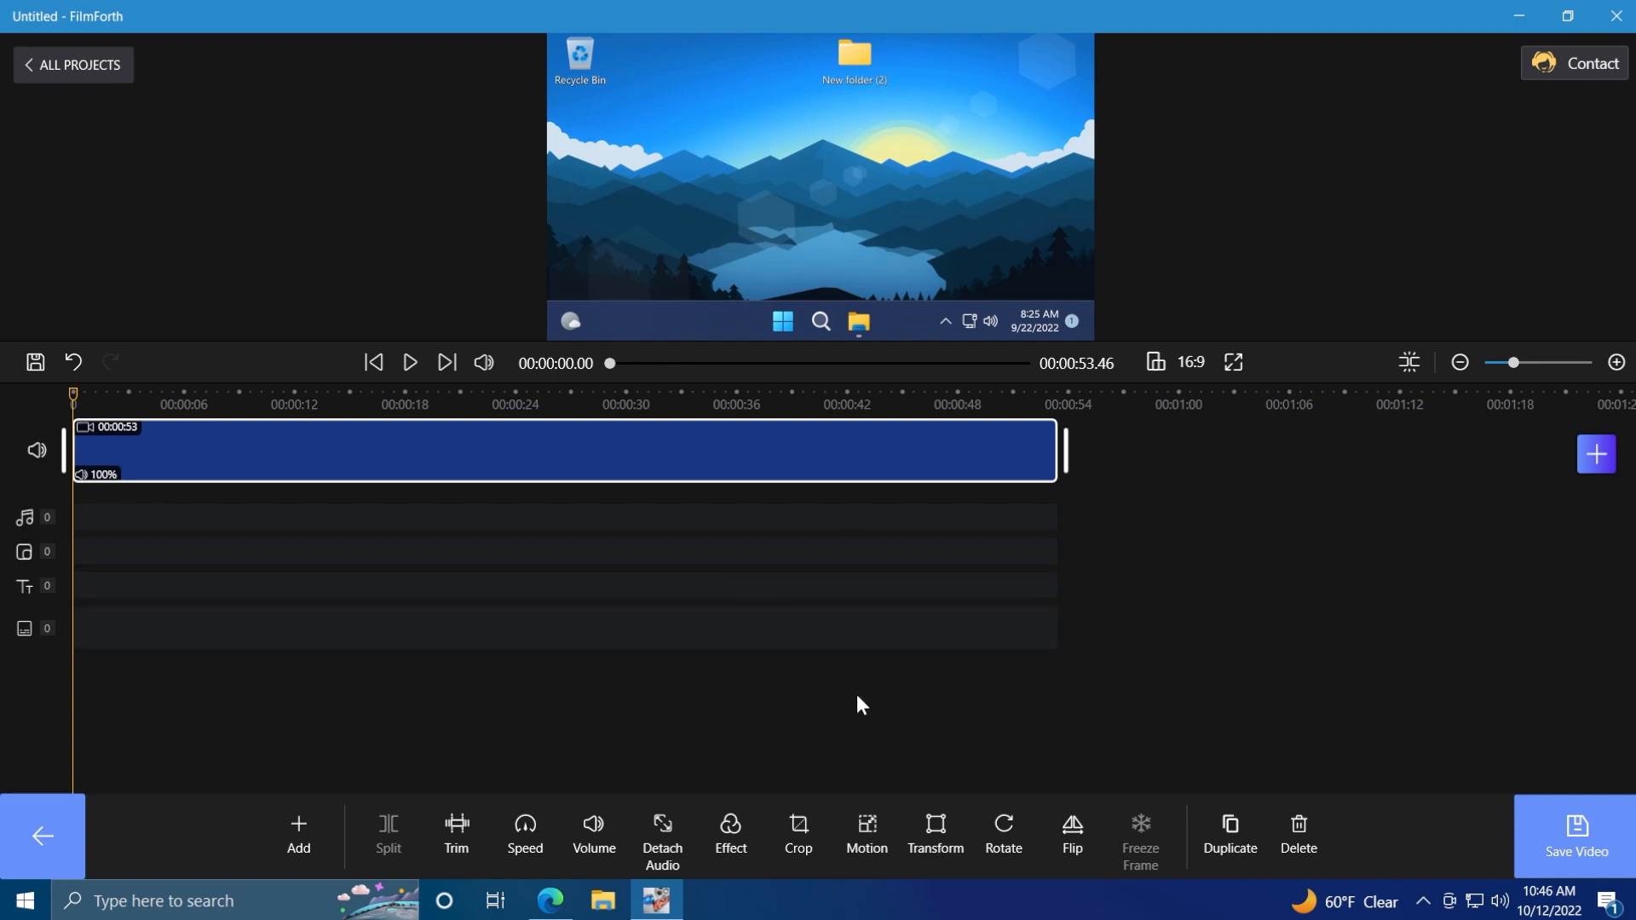
pyautogui.moveTo(572, 382)
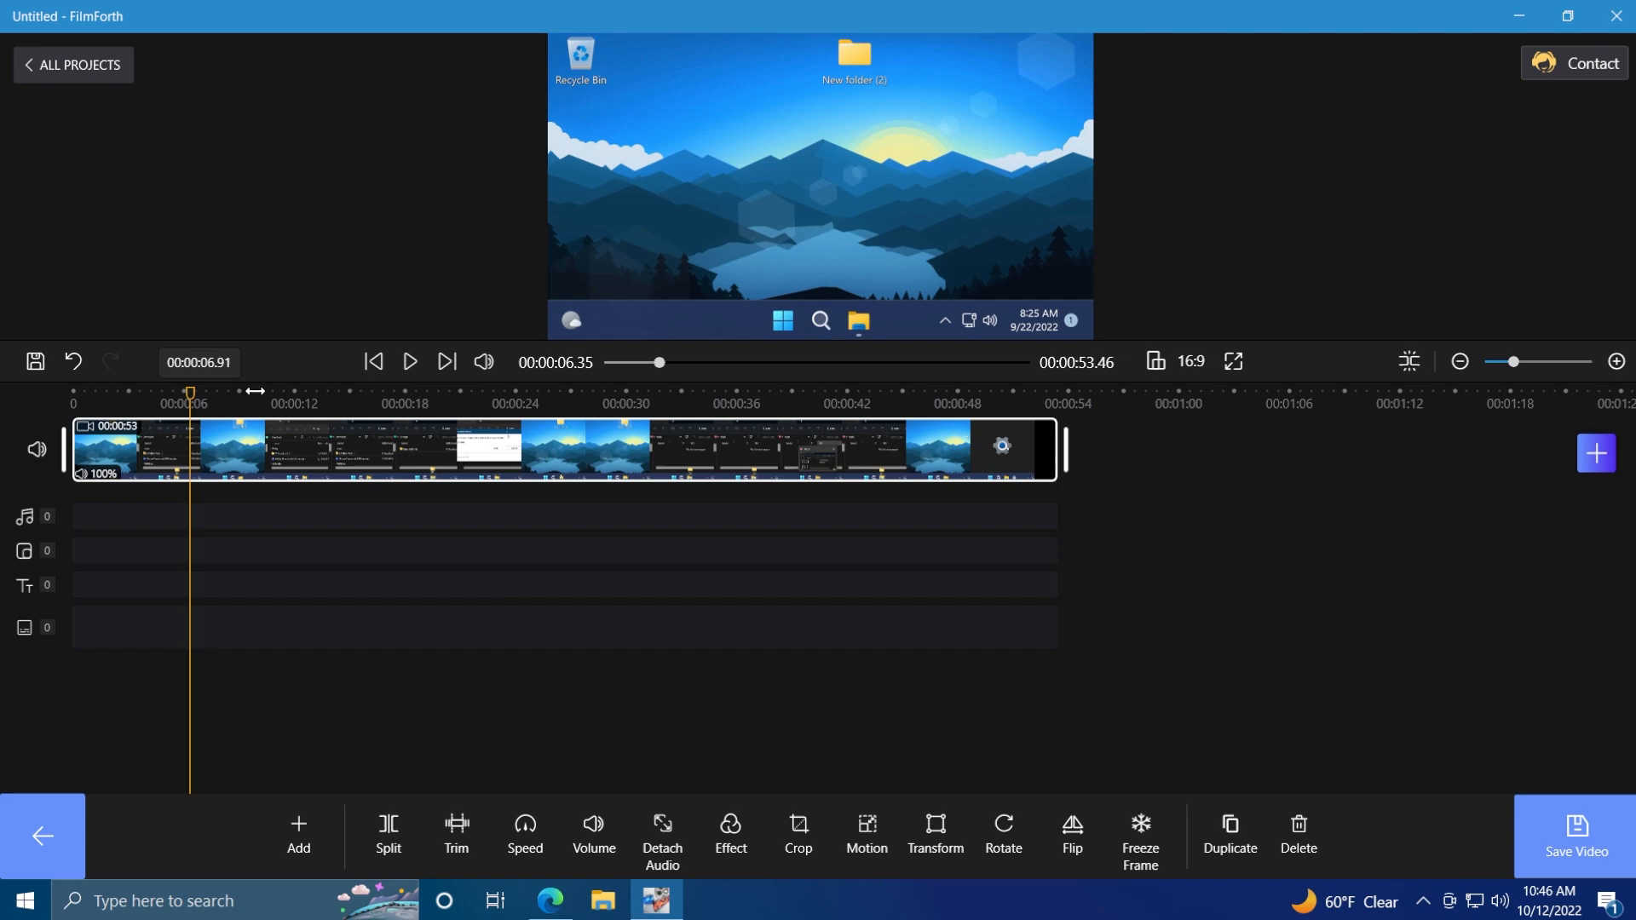
# Step: Split the recording at about 24 seconds and trim the second clip to 22 seconds
pyautogui.moveTo(189, 393); pyautogui.dragTo(514, 394)
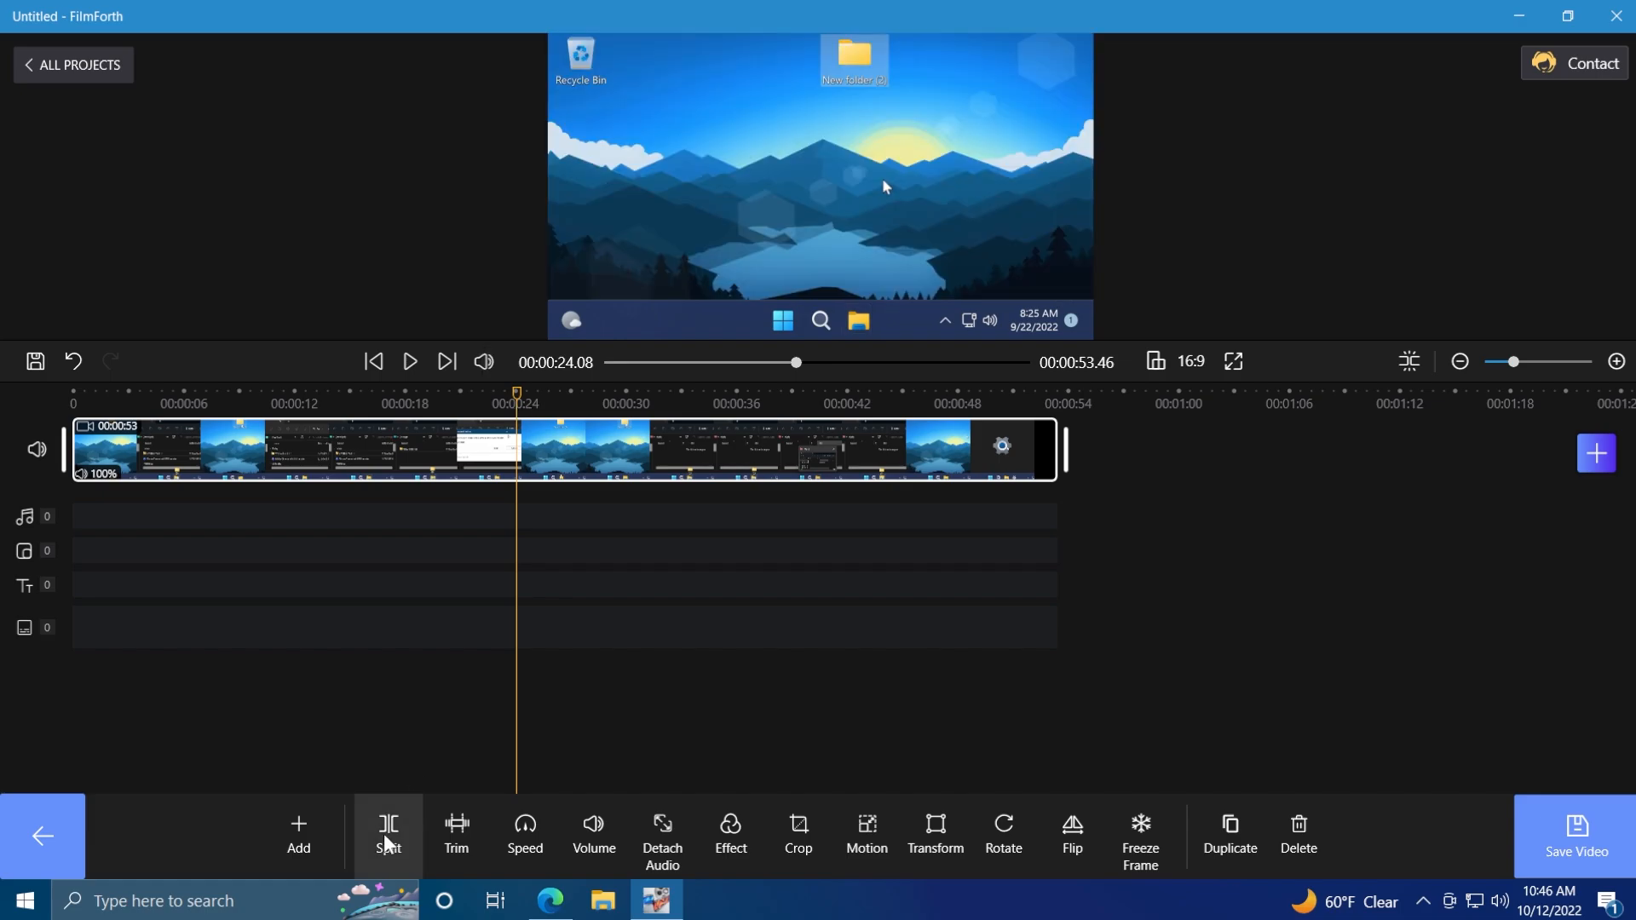
pyautogui.click(389, 837)
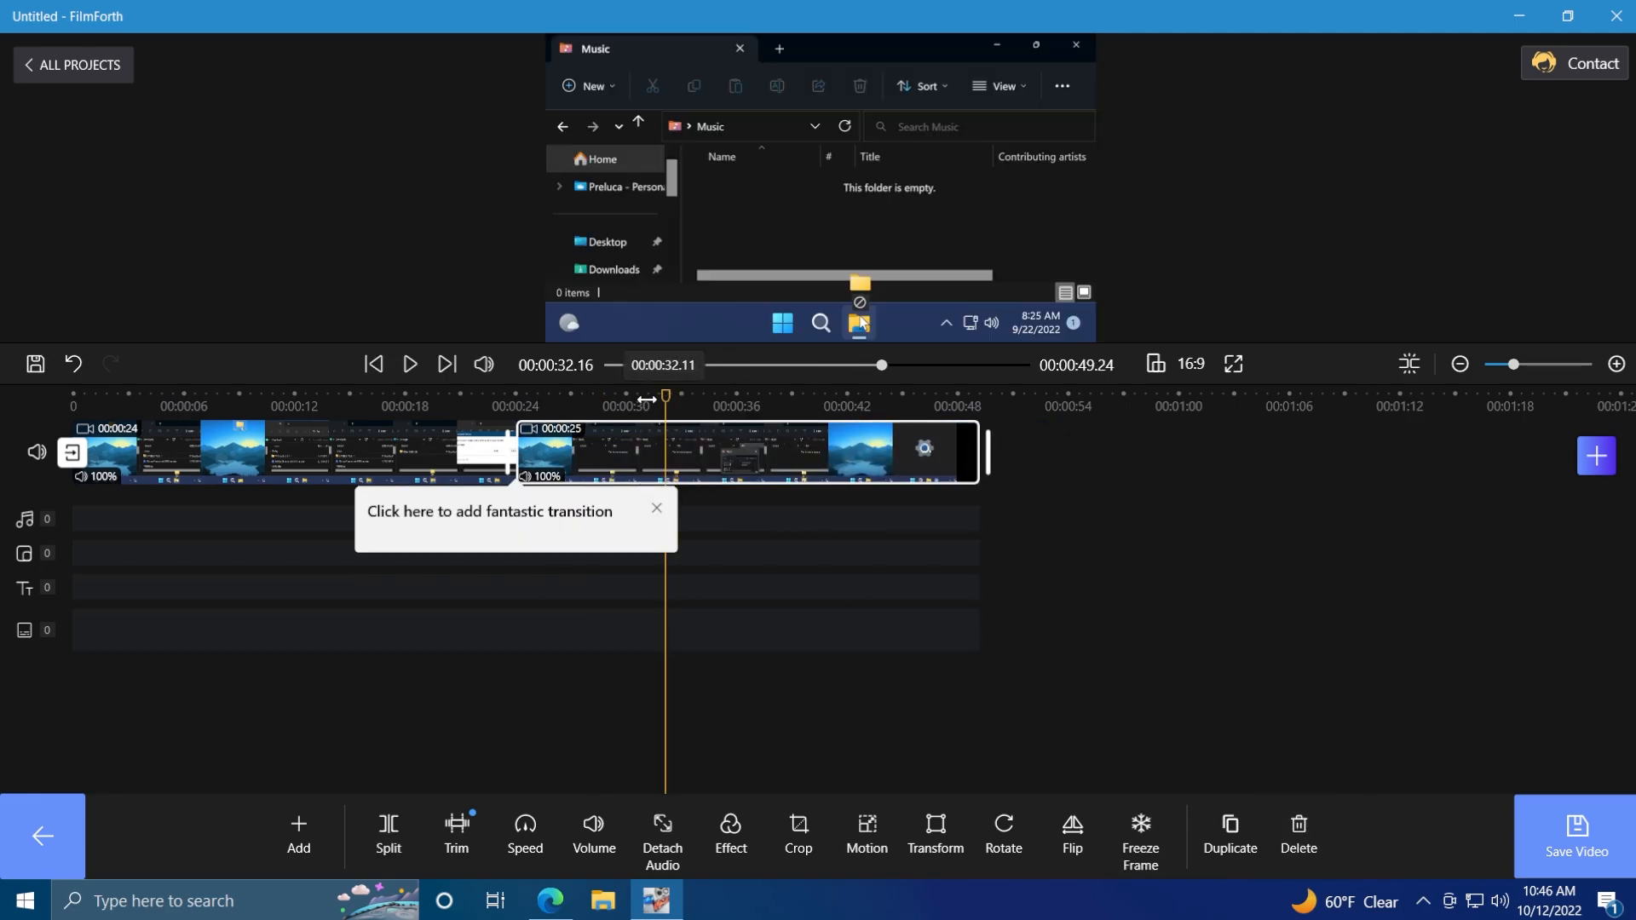
pyautogui.click(457, 835)
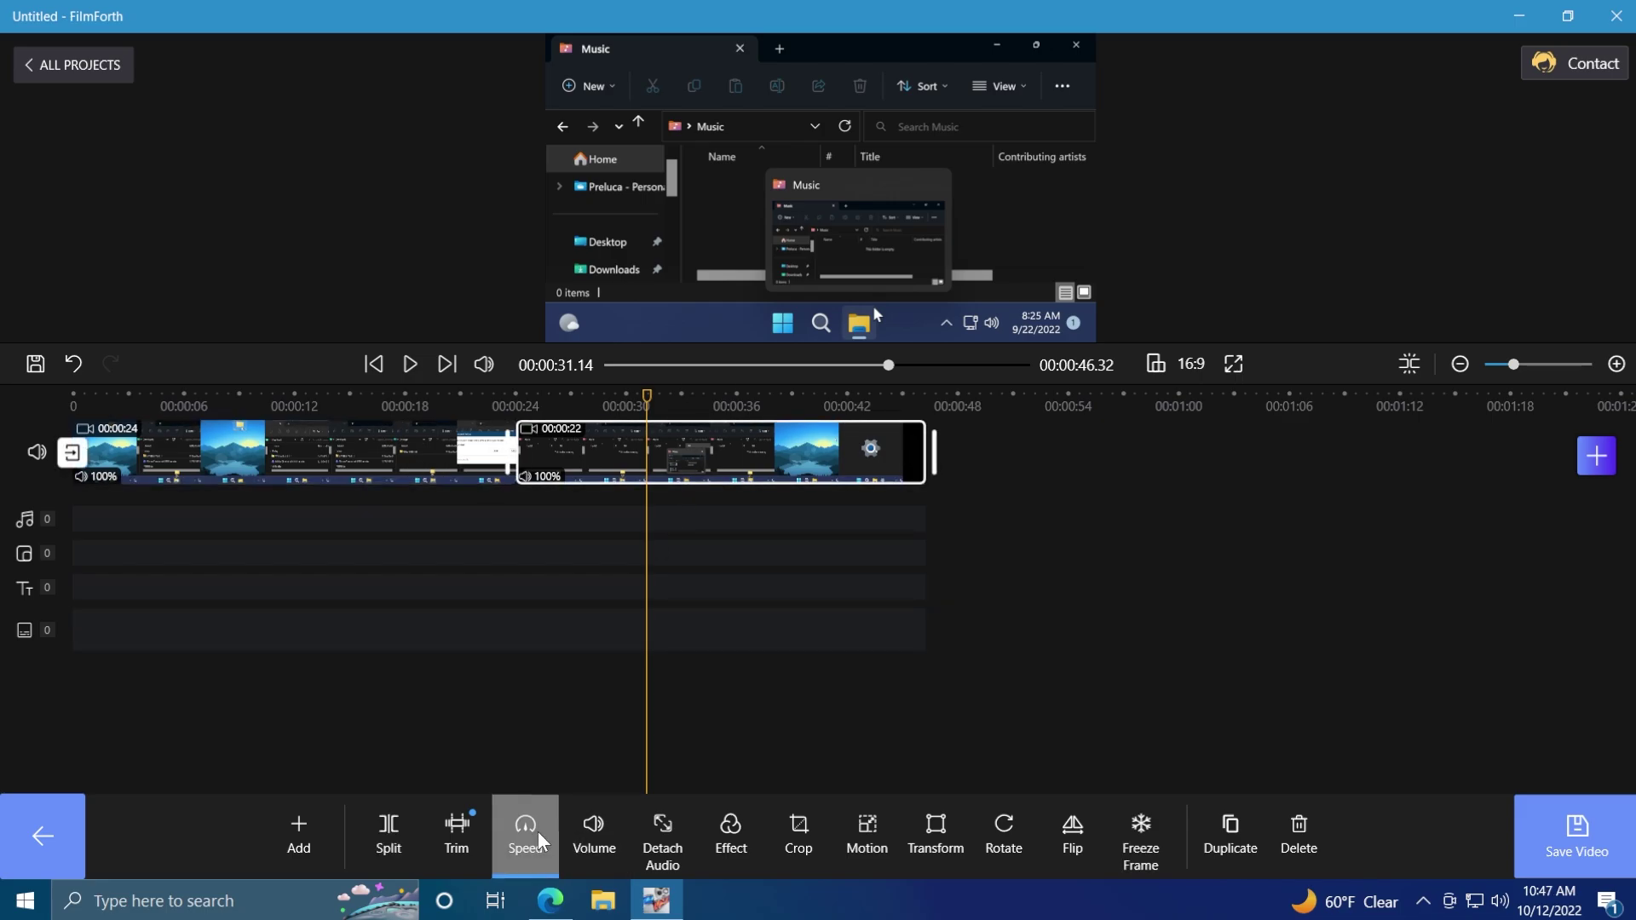
# Step: Set the second clip's playback speed to 2x
pyautogui.click(525, 837)
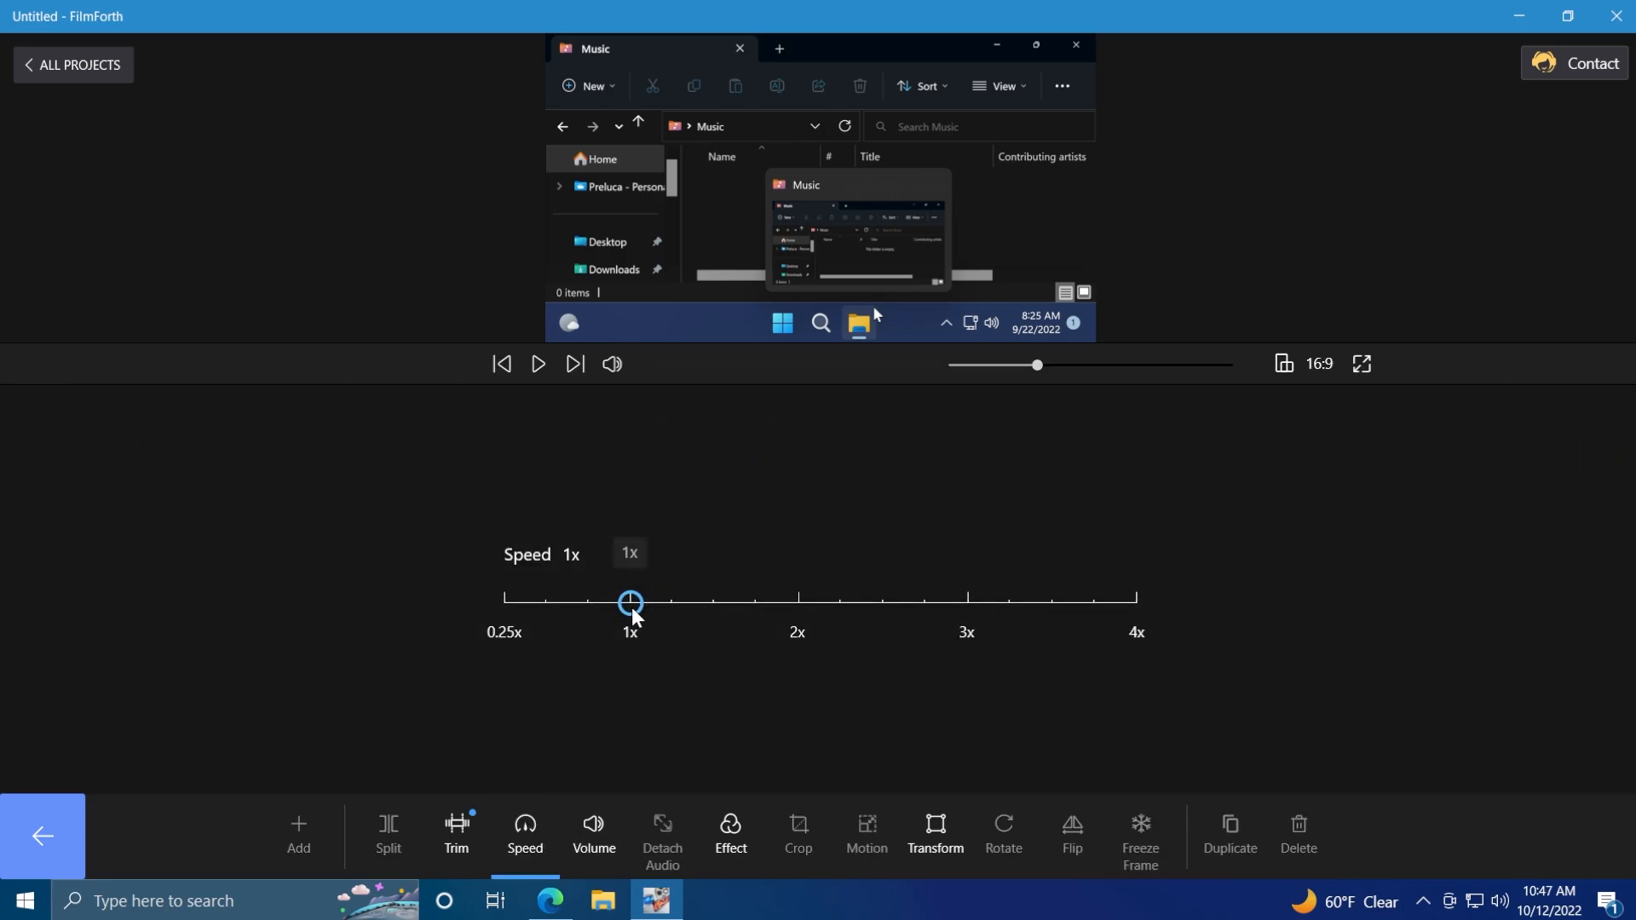
pyautogui.moveTo(631, 601); pyautogui.dragTo(796, 602)
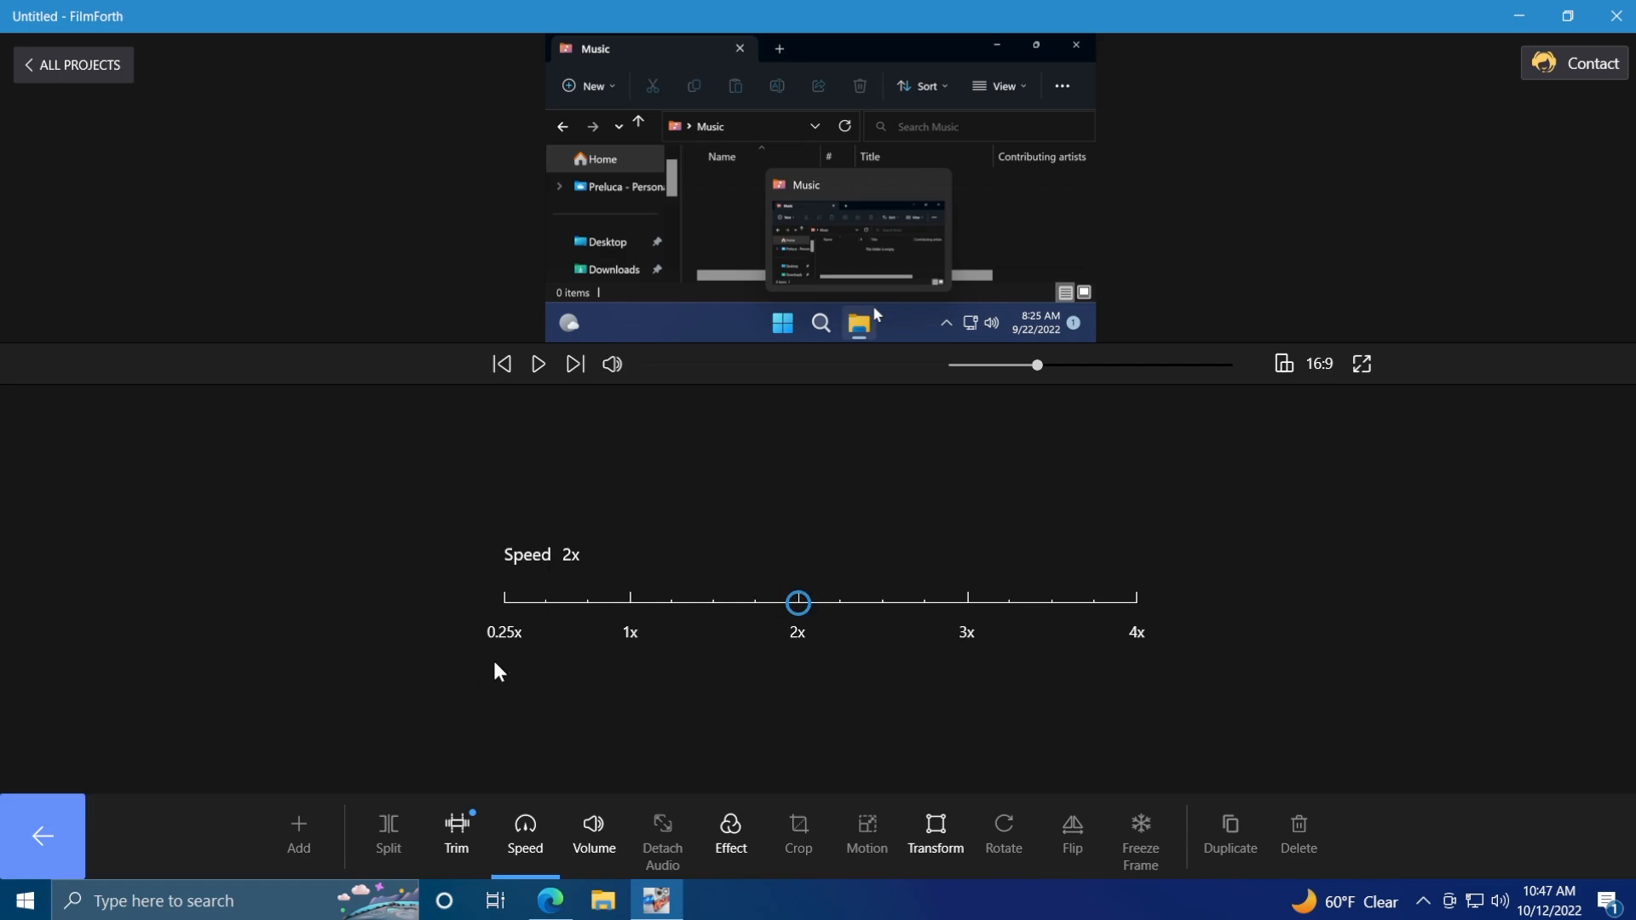
pyautogui.click(593, 835)
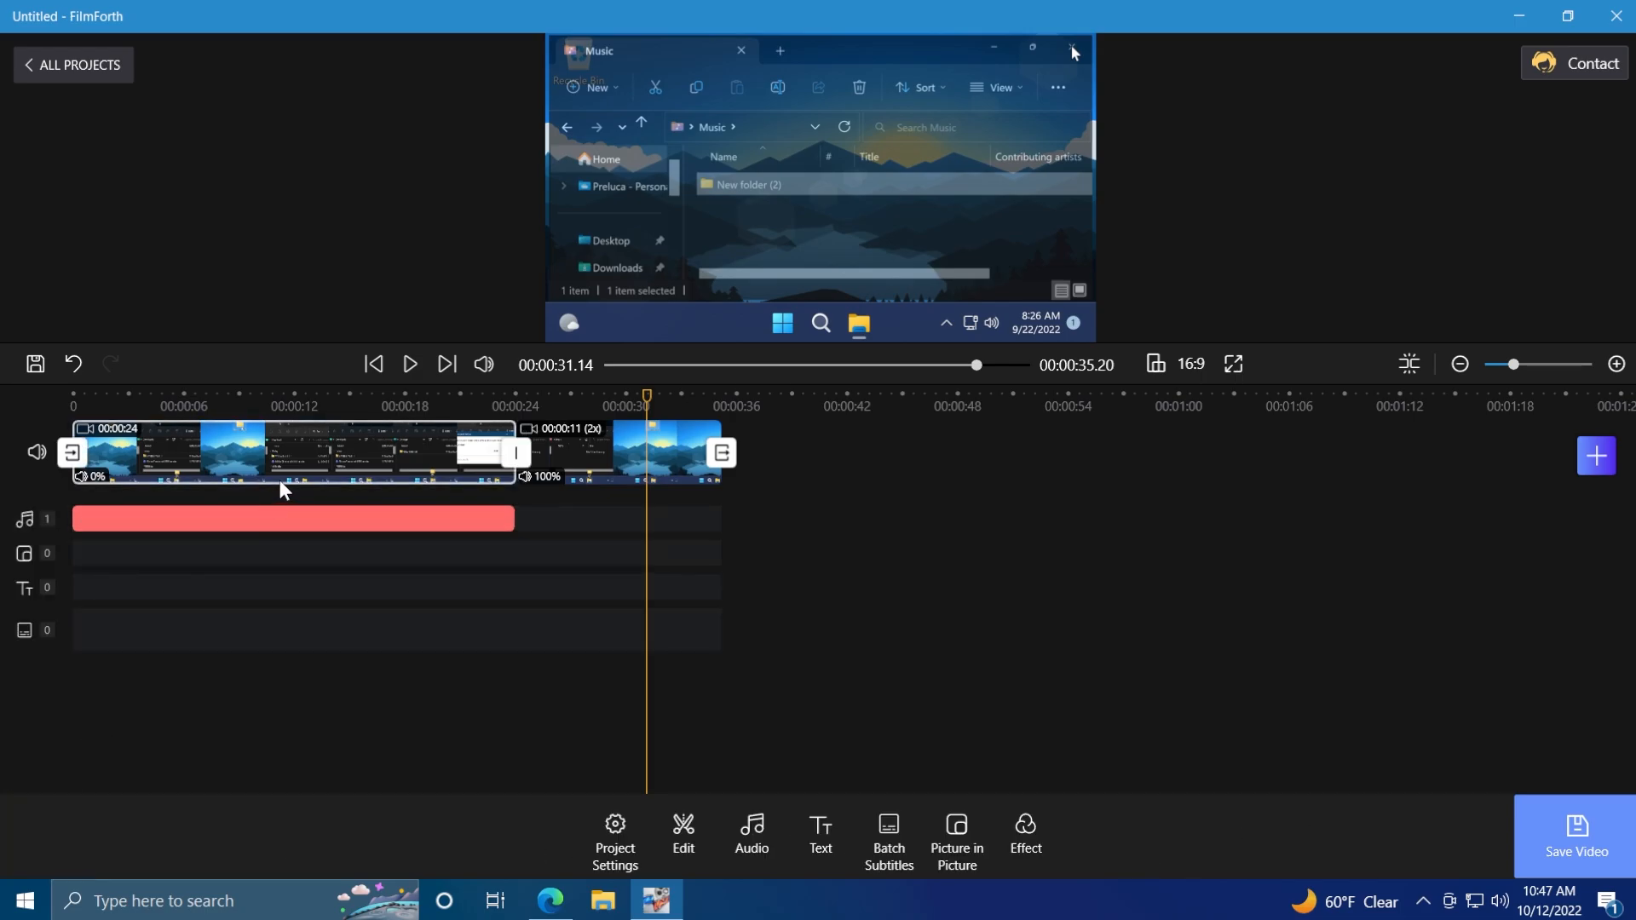
# Step: Detach the first clip's audio onto its own track and select the first video clip for cropping
pyautogui.click(293, 518)
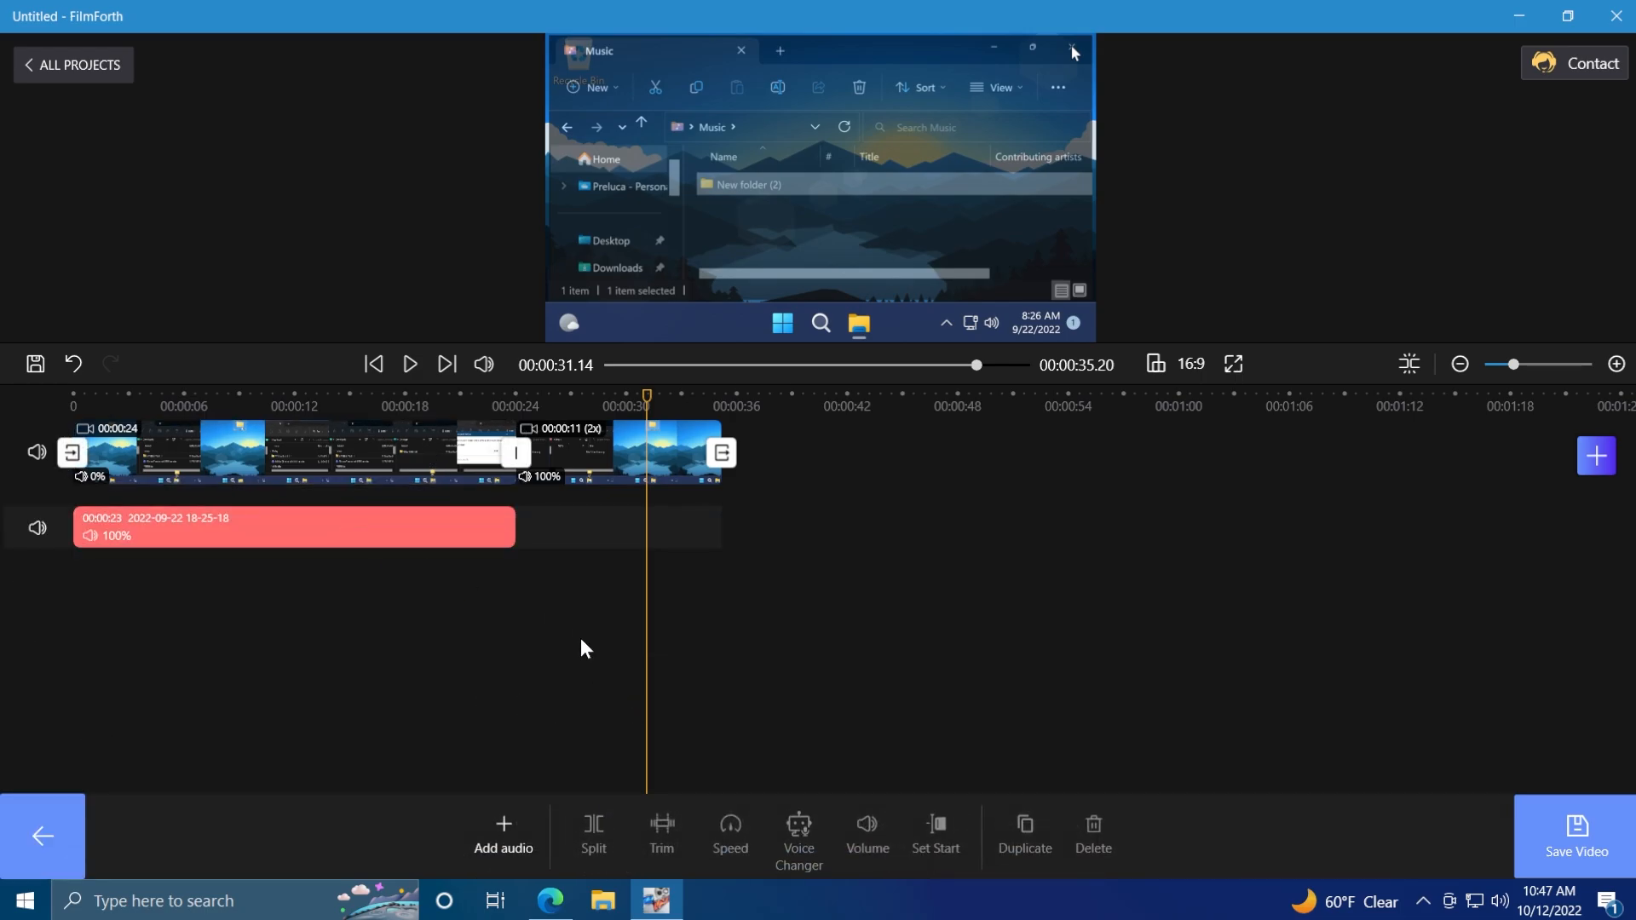
pyautogui.moveTo(321, 487)
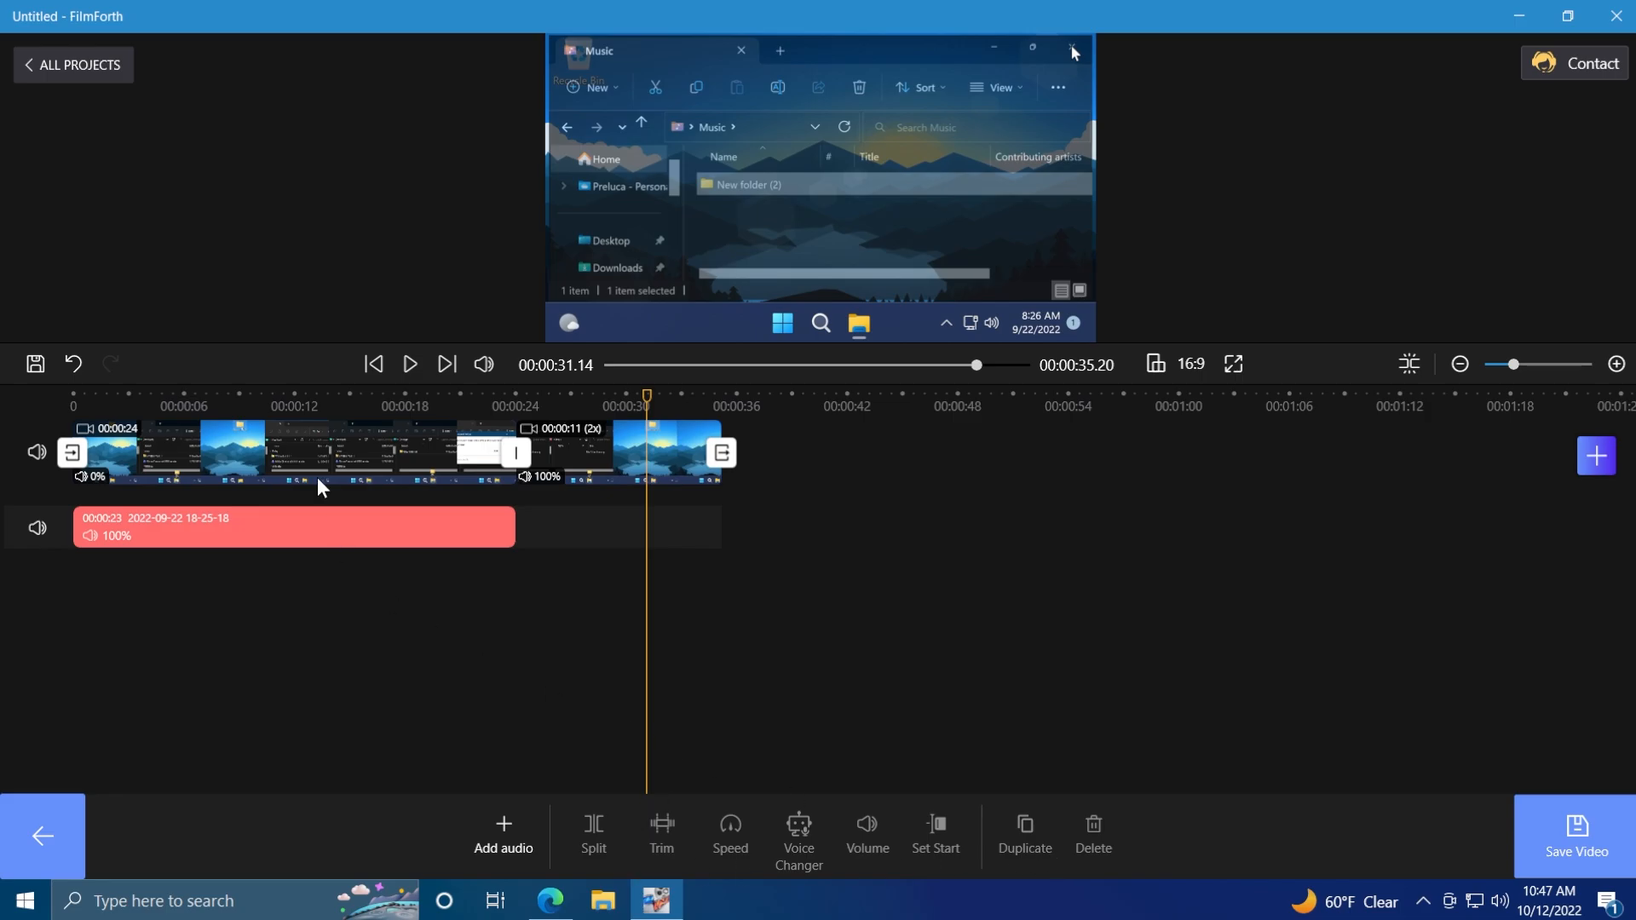
pyautogui.click(320, 457)
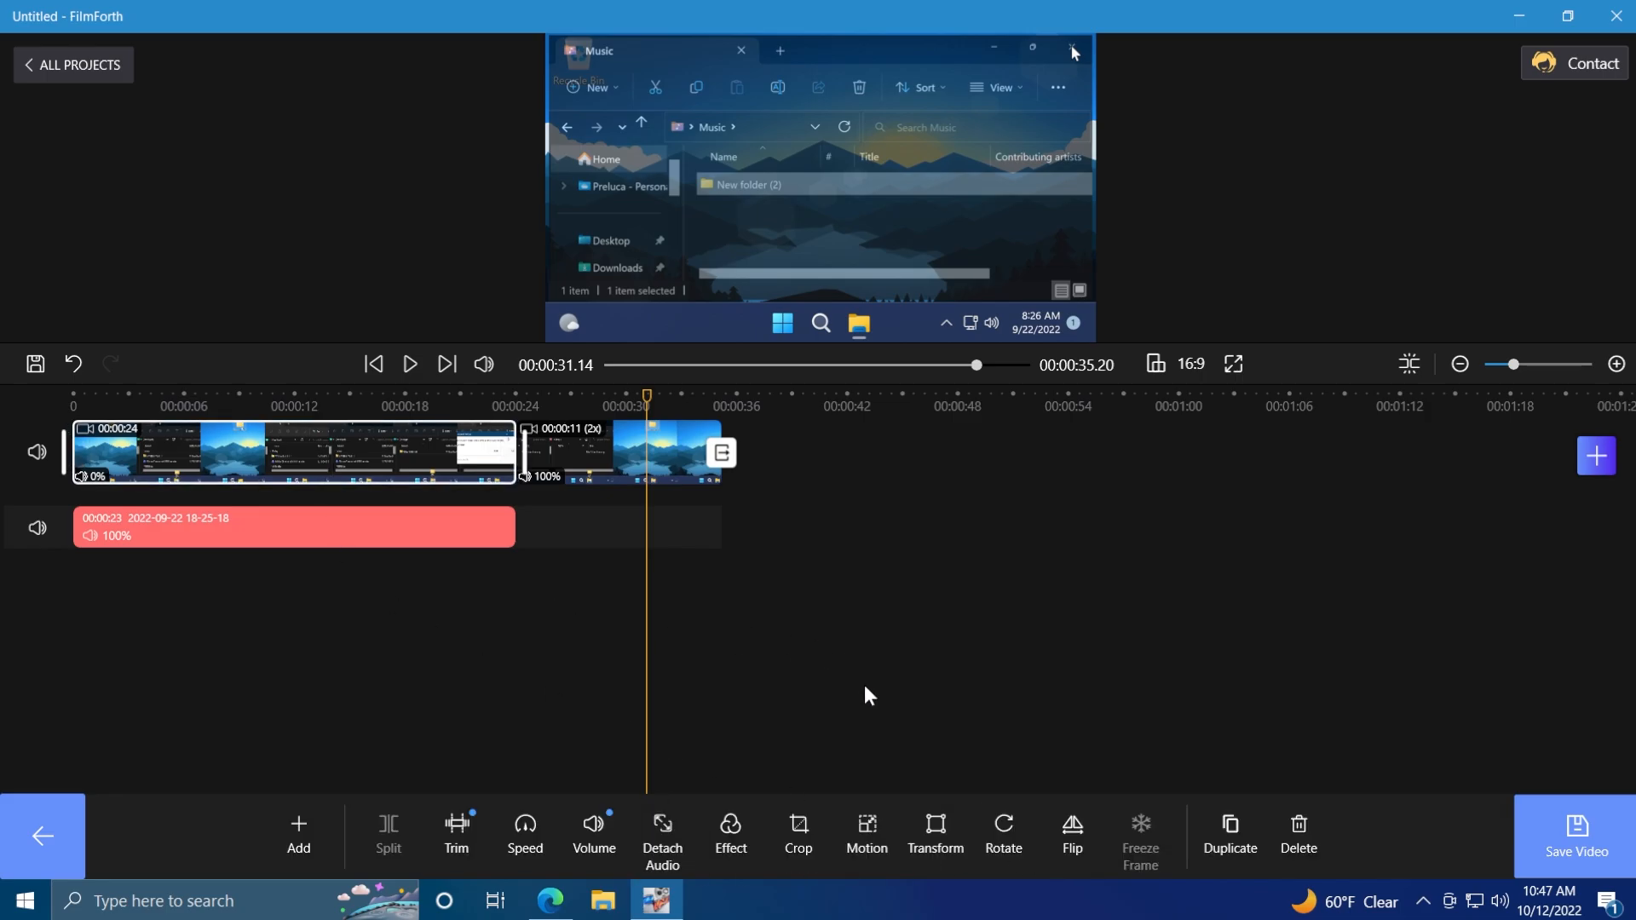
pyautogui.click(797, 830)
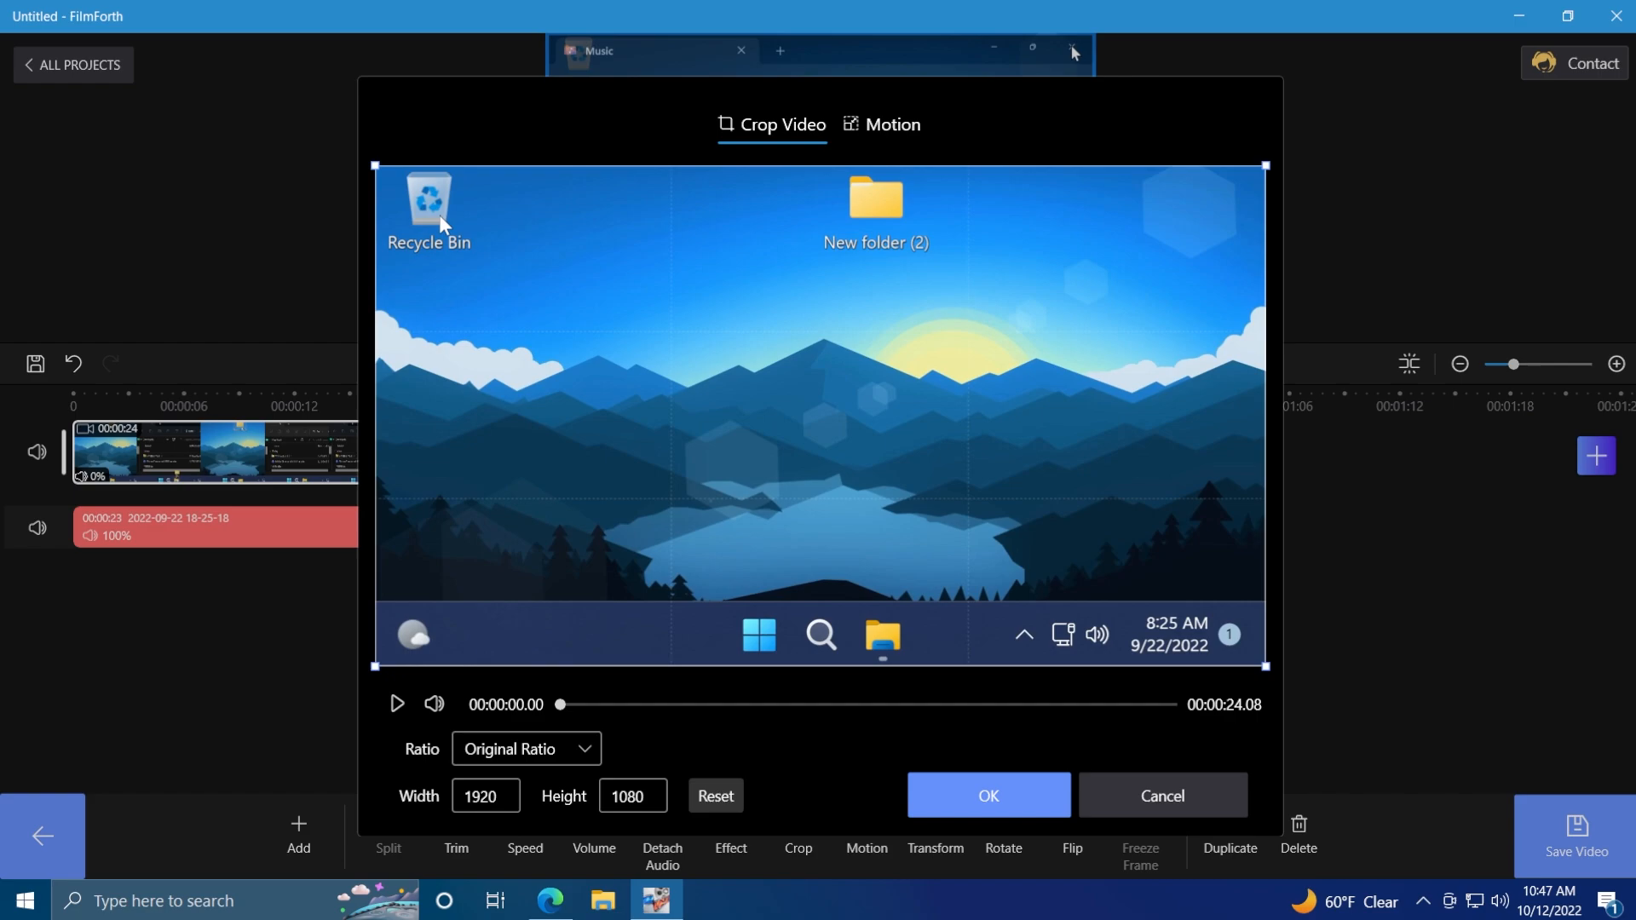
# Step: Crop the first clip to 1730×973, removing the desktop icons from the frame edges
pyautogui.moveTo(379, 166); pyautogui.dragTo(597, 290)
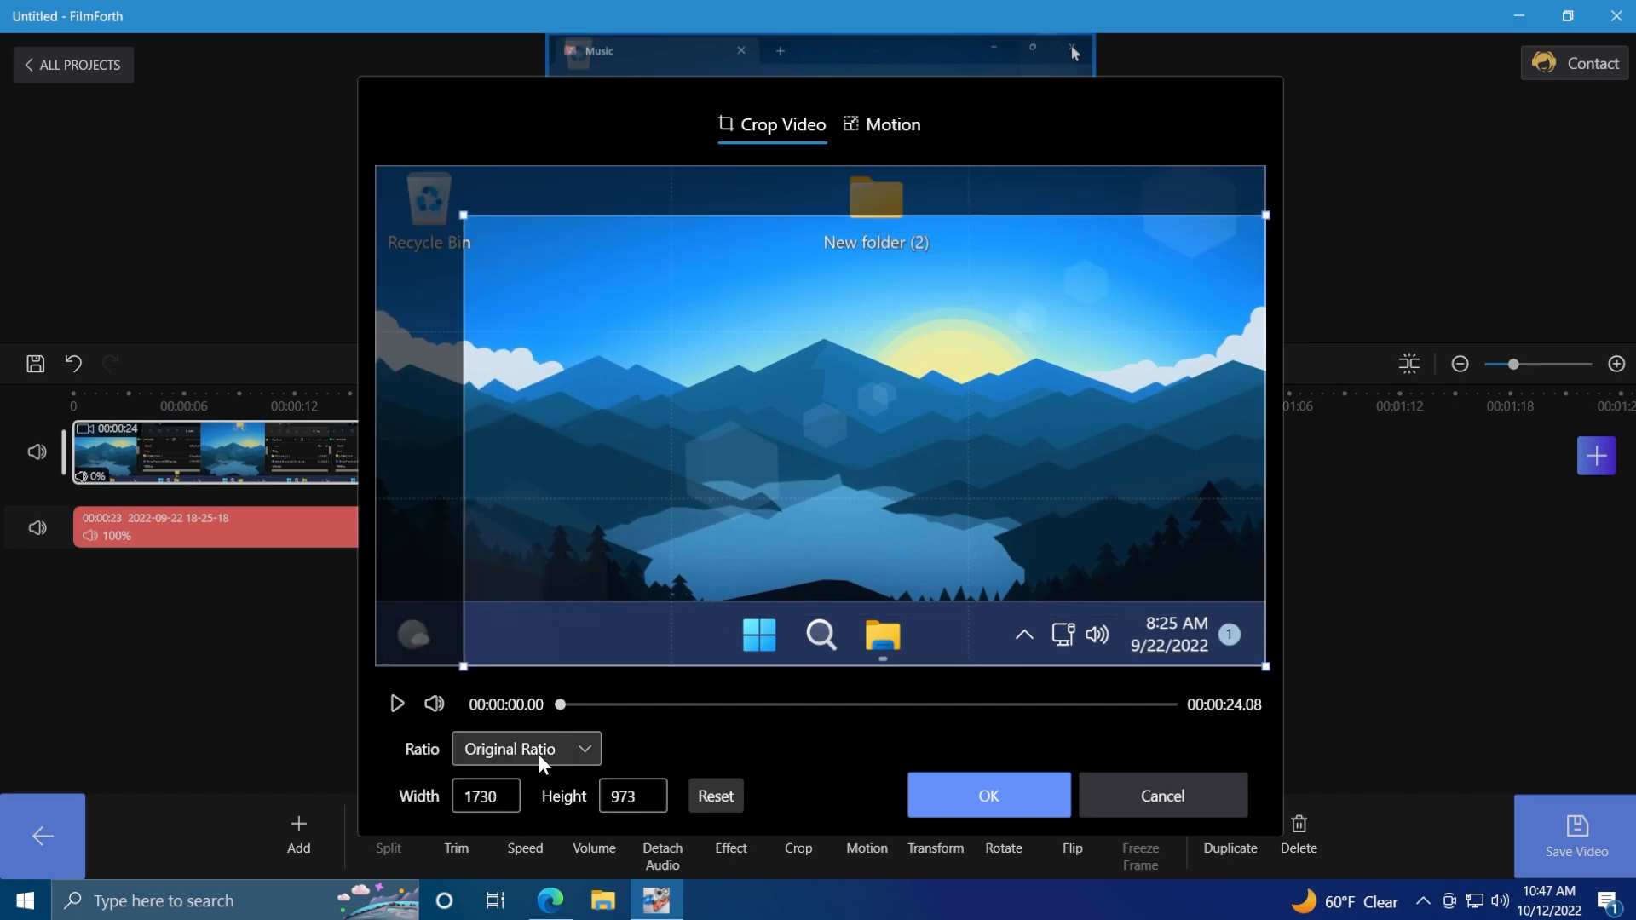
pyautogui.moveTo(845, 568)
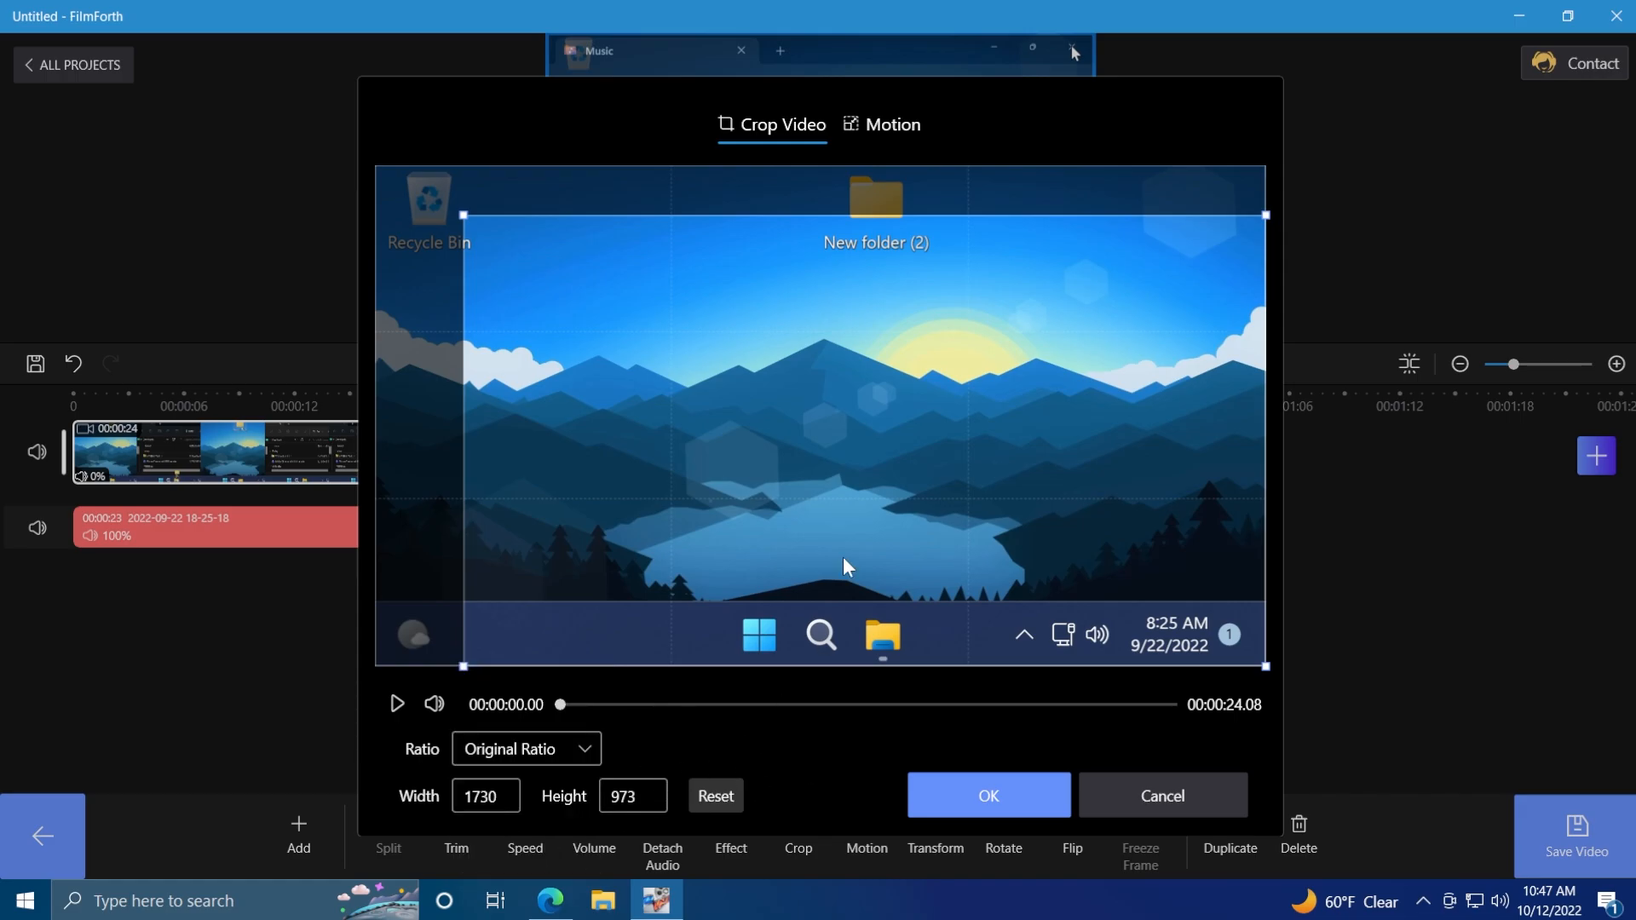
pyautogui.click(988, 794)
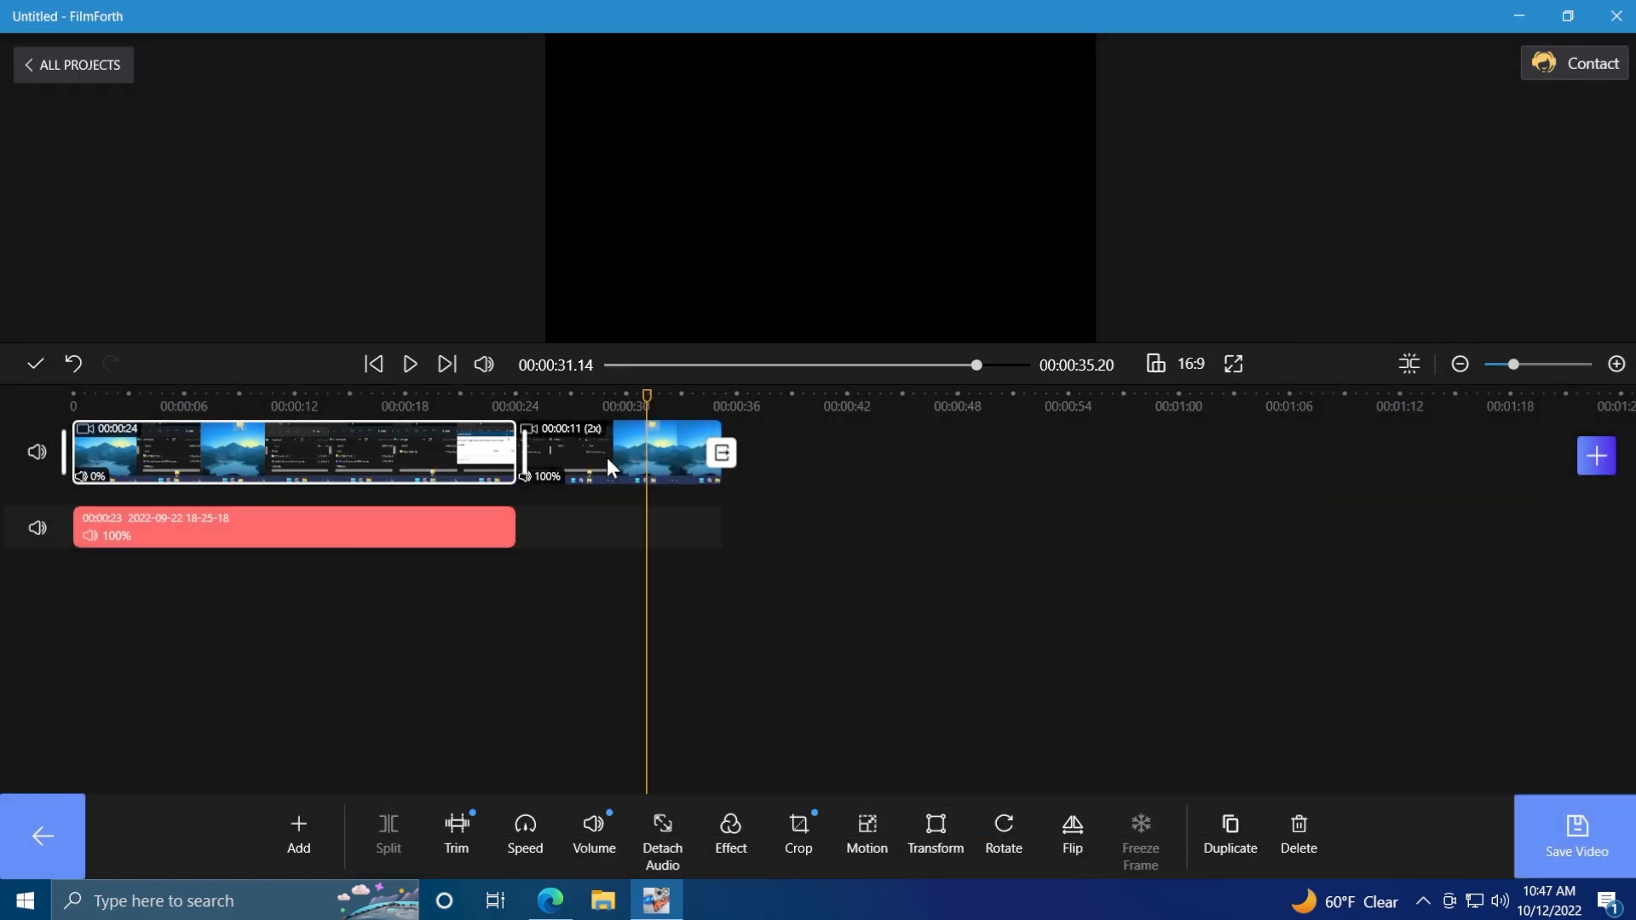
pyautogui.click(390, 406)
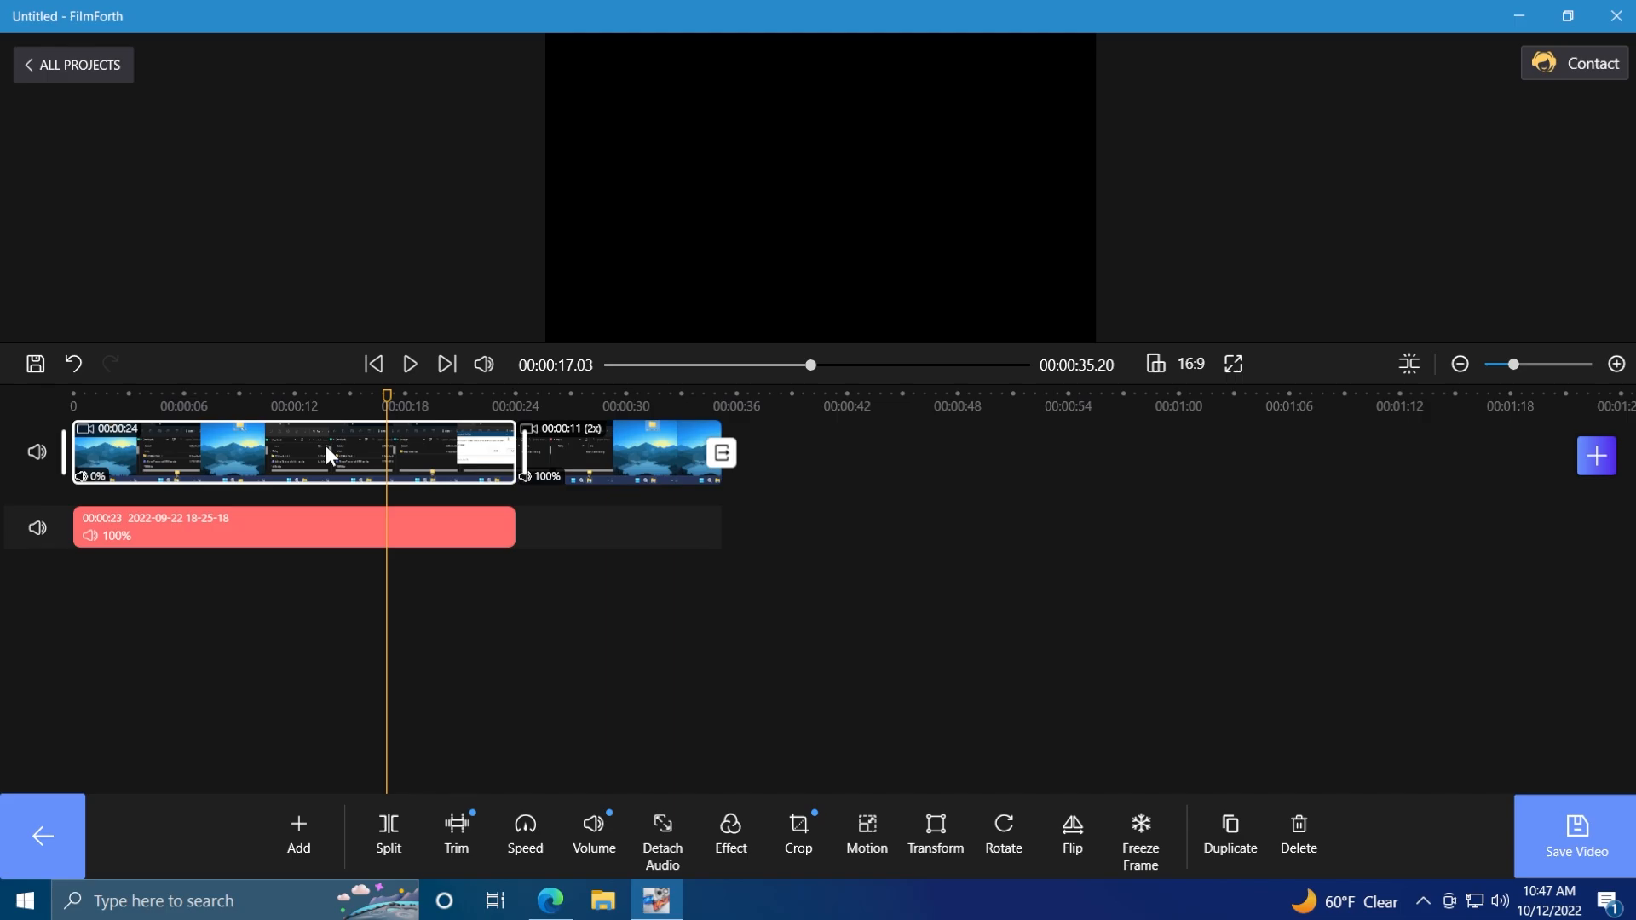
pyautogui.click(933, 831)
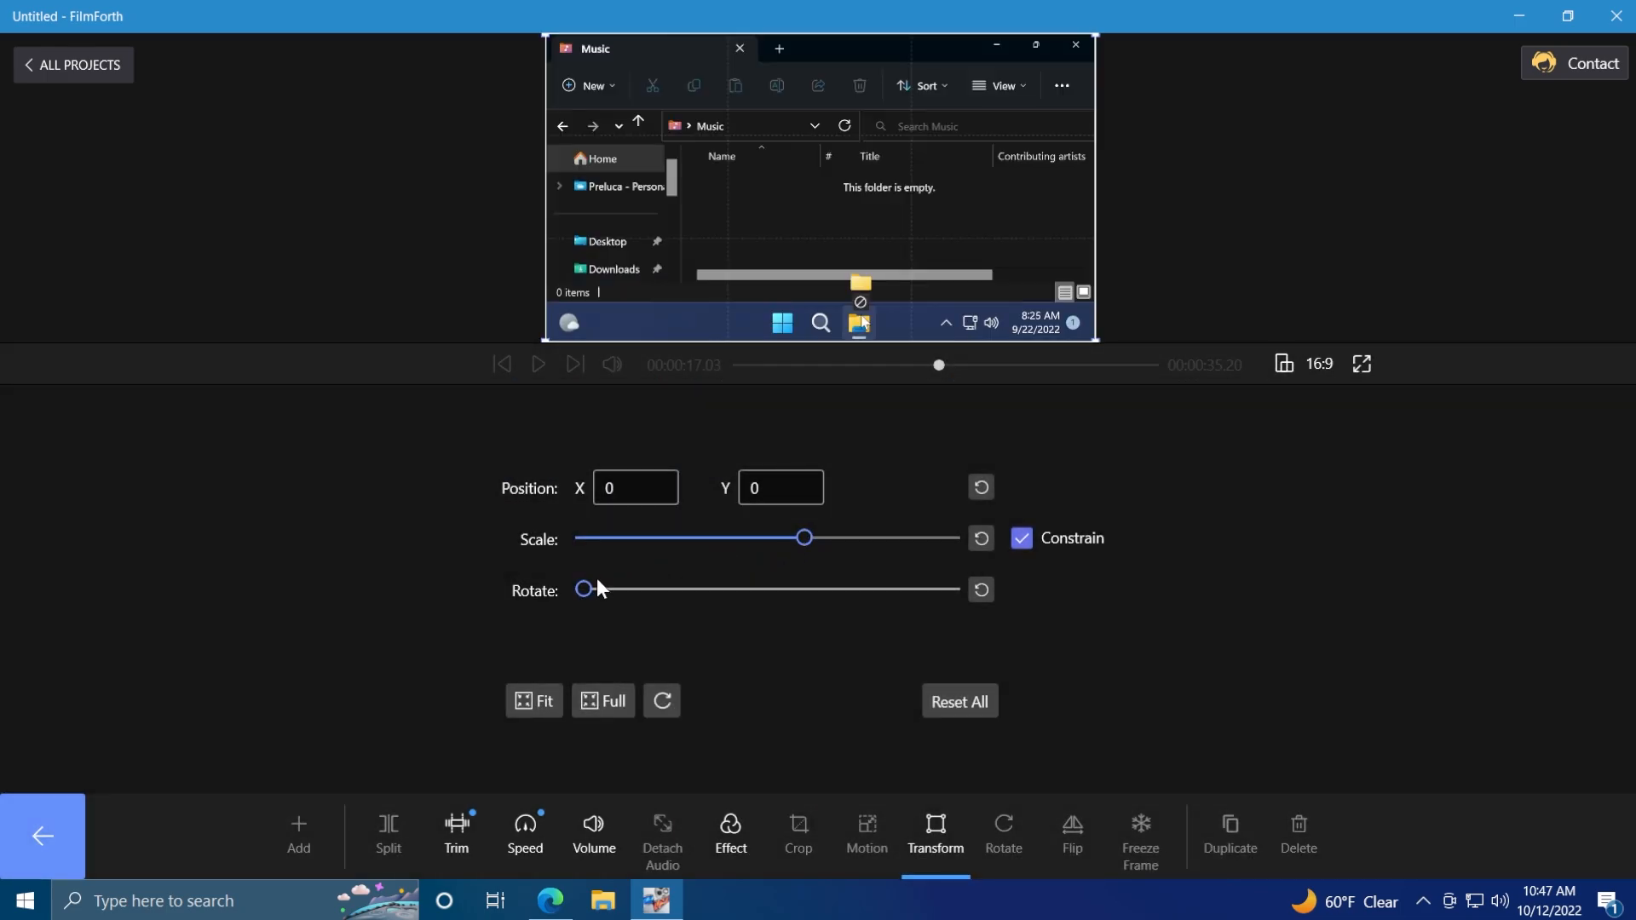
# Step: Rotate the footage to a diagonal angle and duplicate the 2x-speed clip at the timeline's end
pyautogui.moveTo(585, 587); pyautogui.dragTo(622, 588)
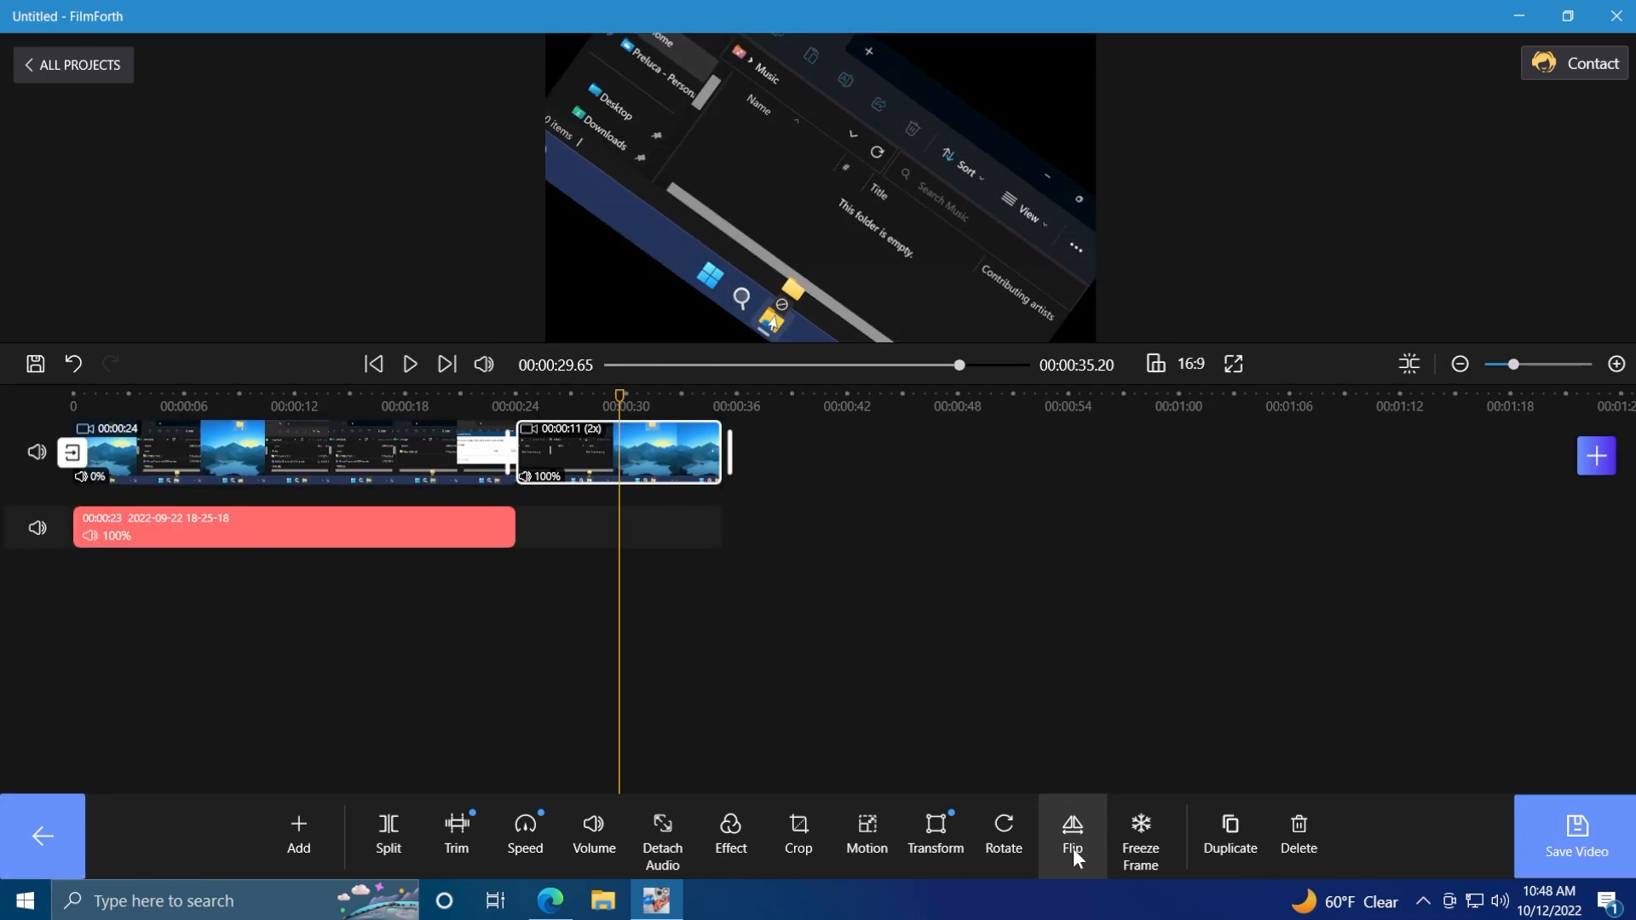
pyautogui.click(1231, 837)
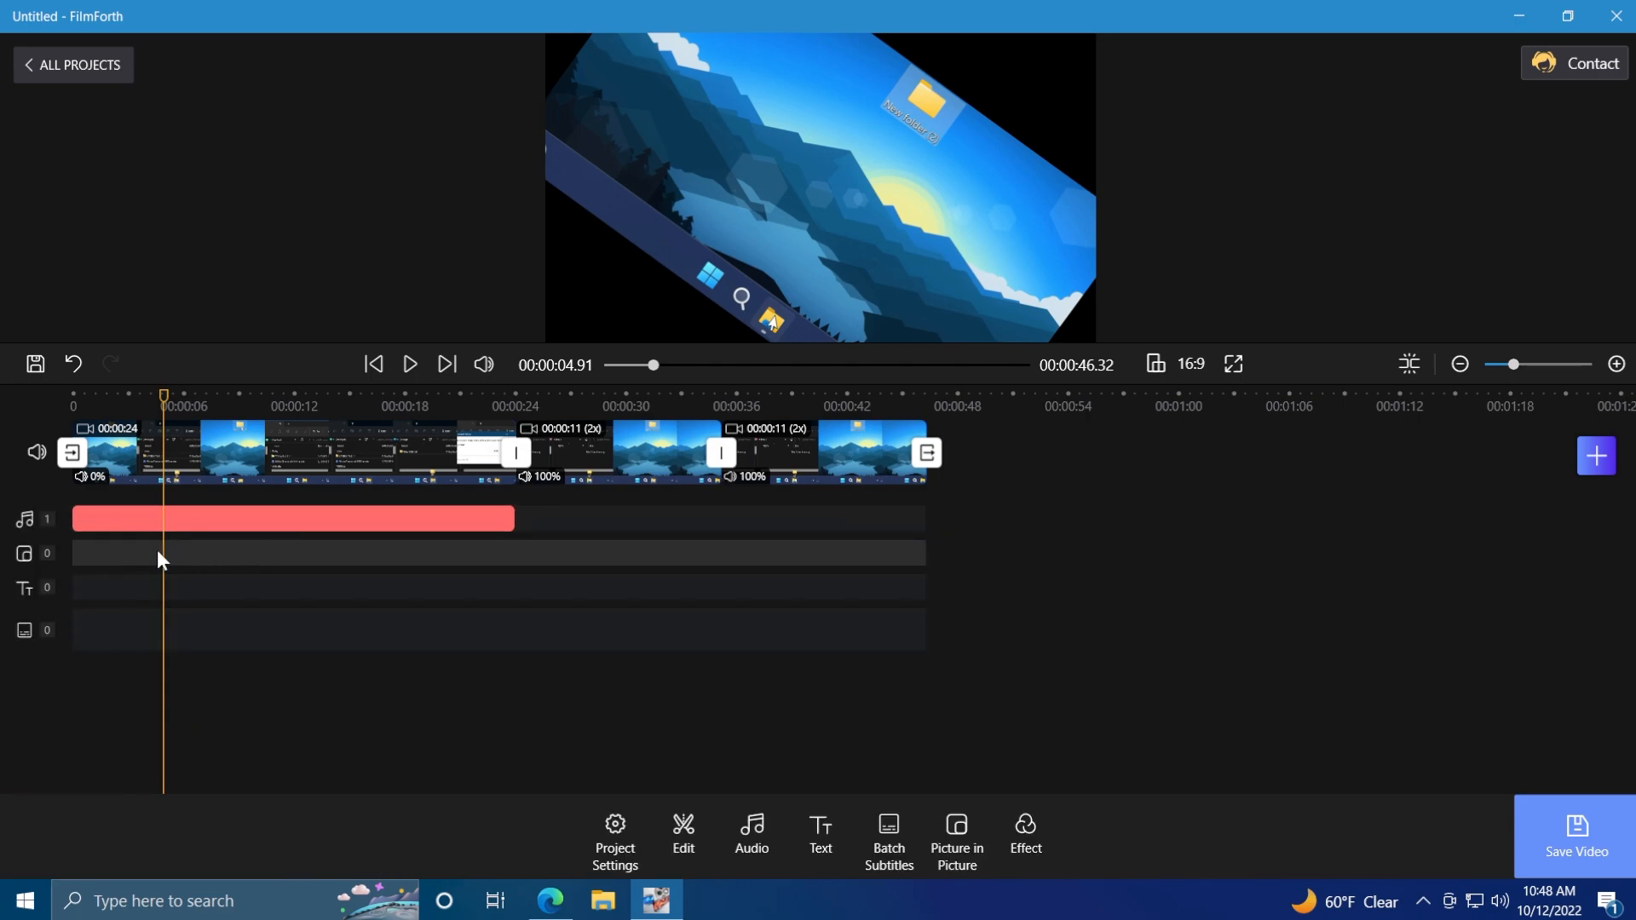
# Step: Apply a Fade To Black transition between the first two clips and preview it briefly
pyautogui.click(482, 458)
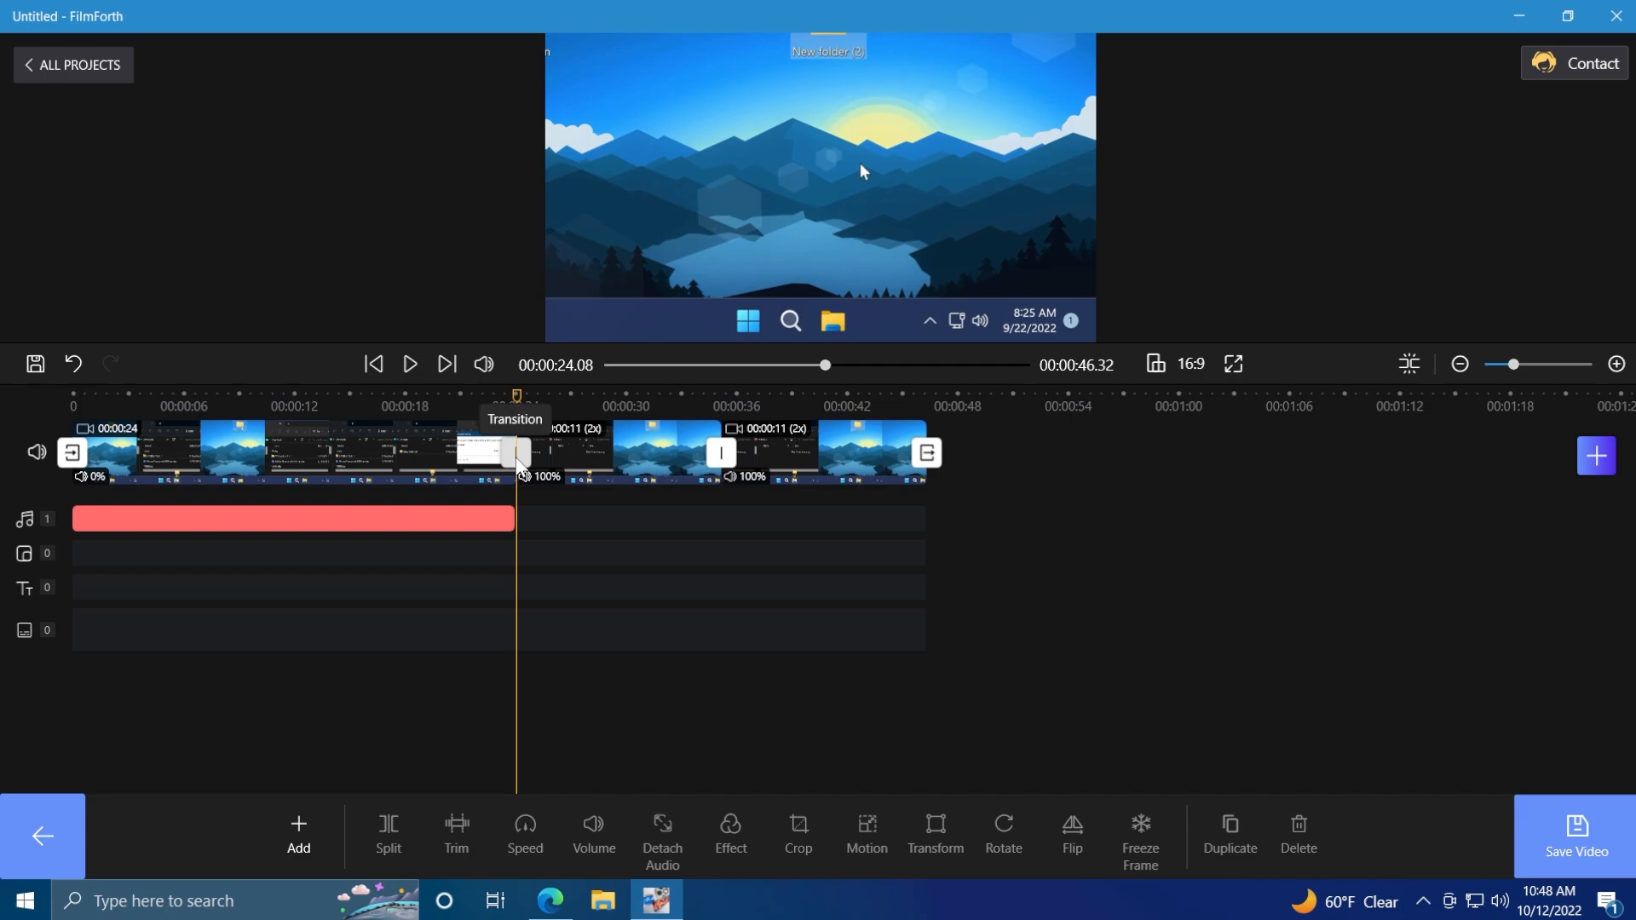
pyautogui.click(522, 456)
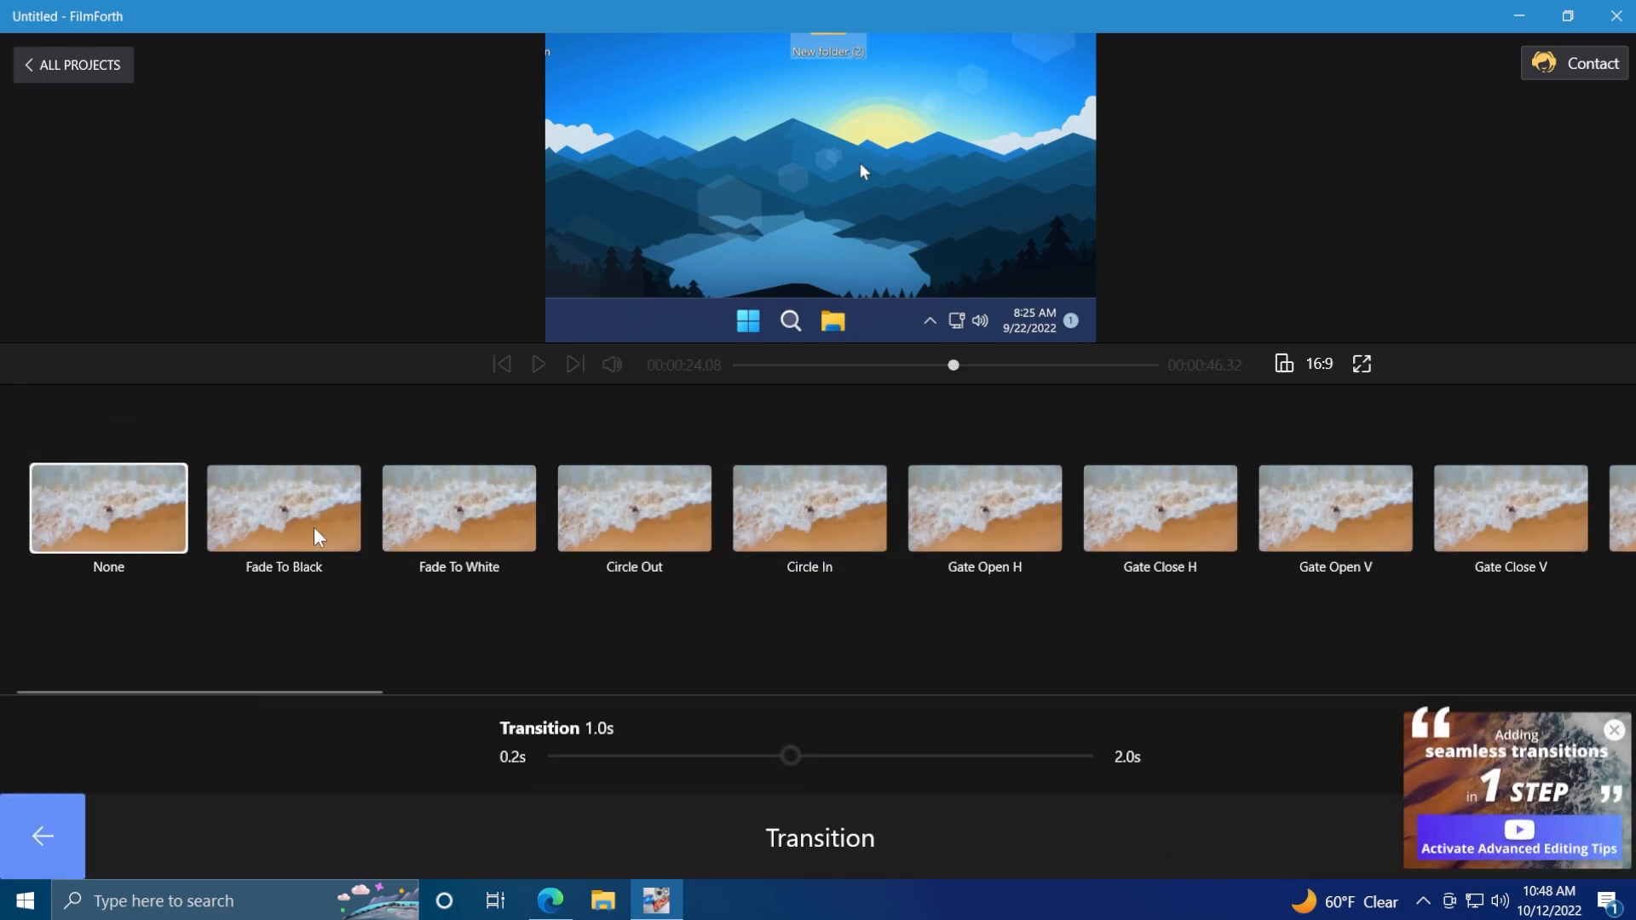
pyautogui.click(283, 508)
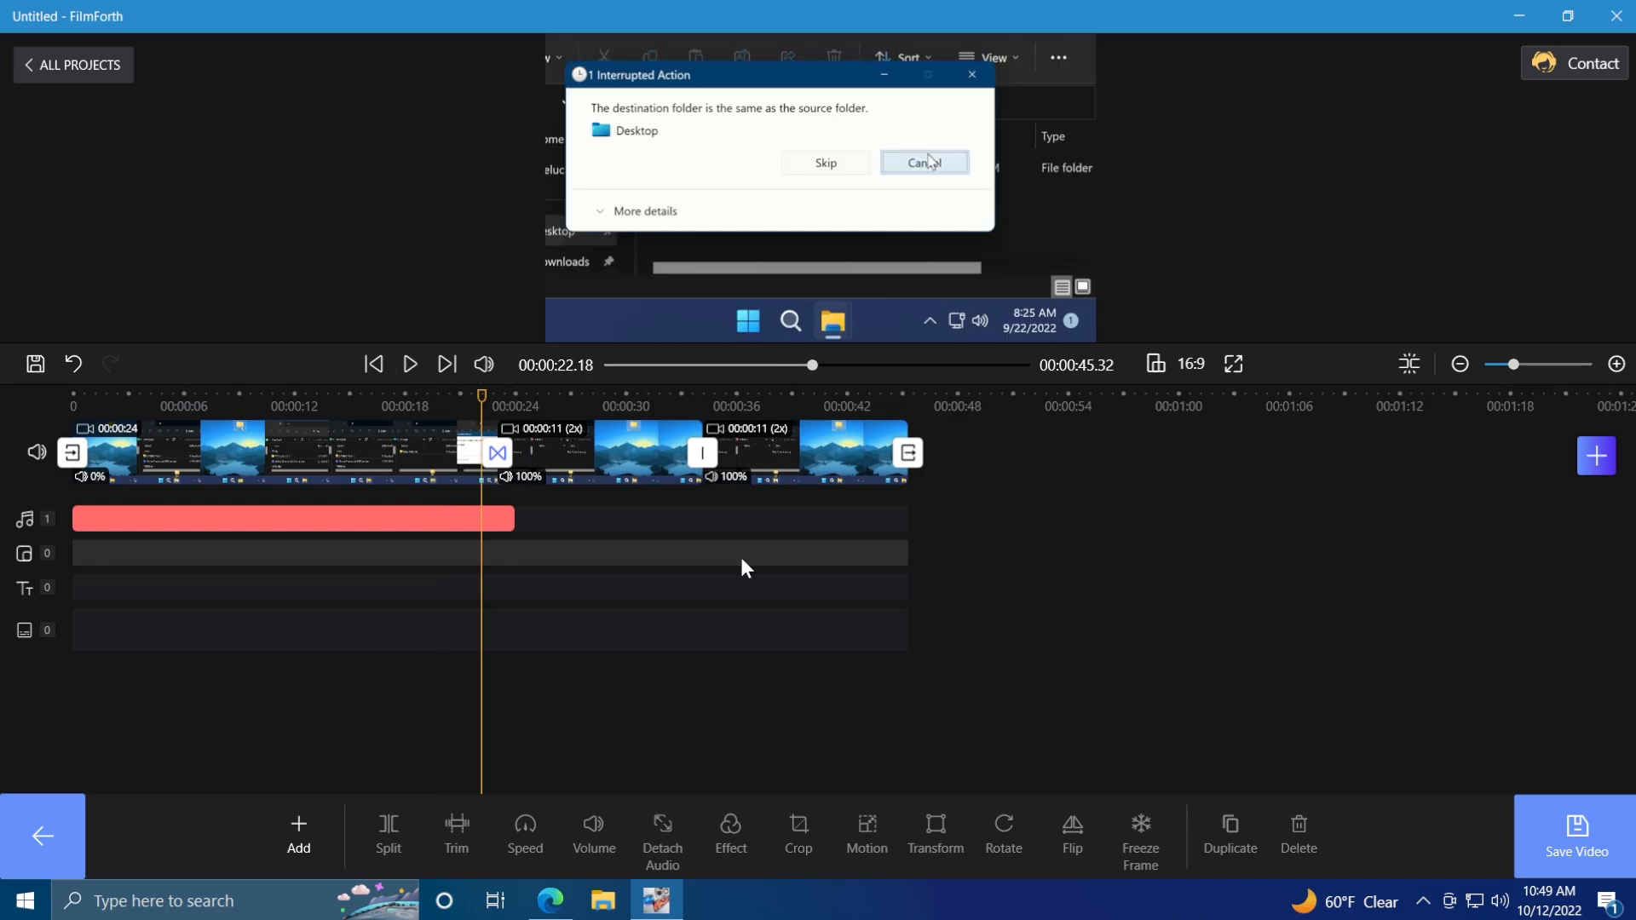
pyautogui.click(409, 364)
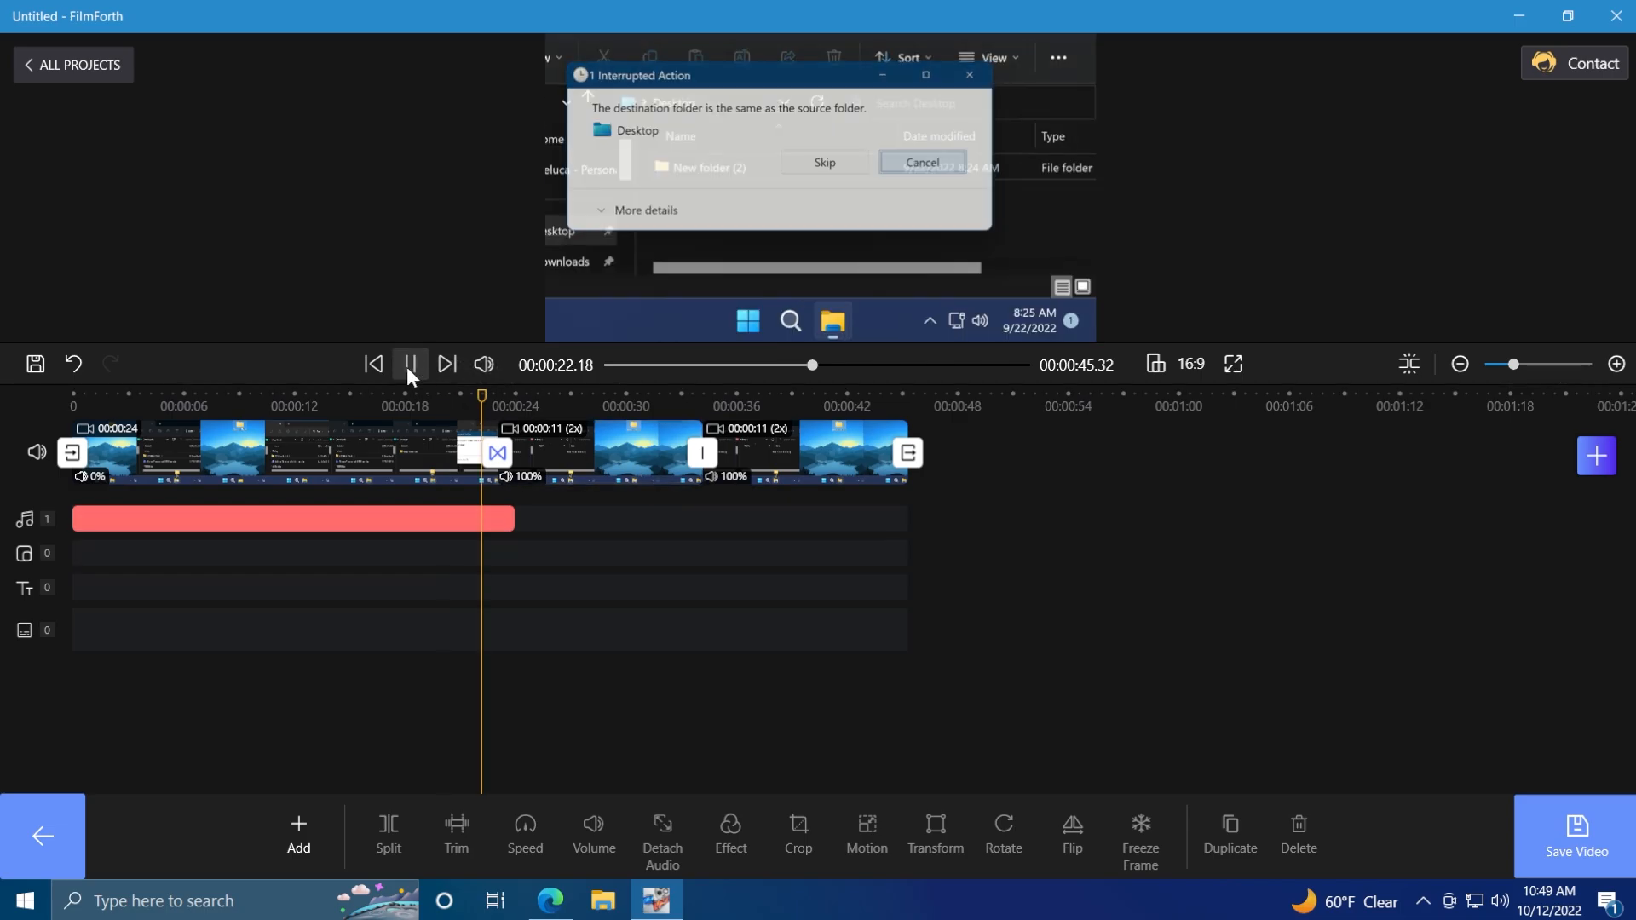
pyautogui.click(825, 162)
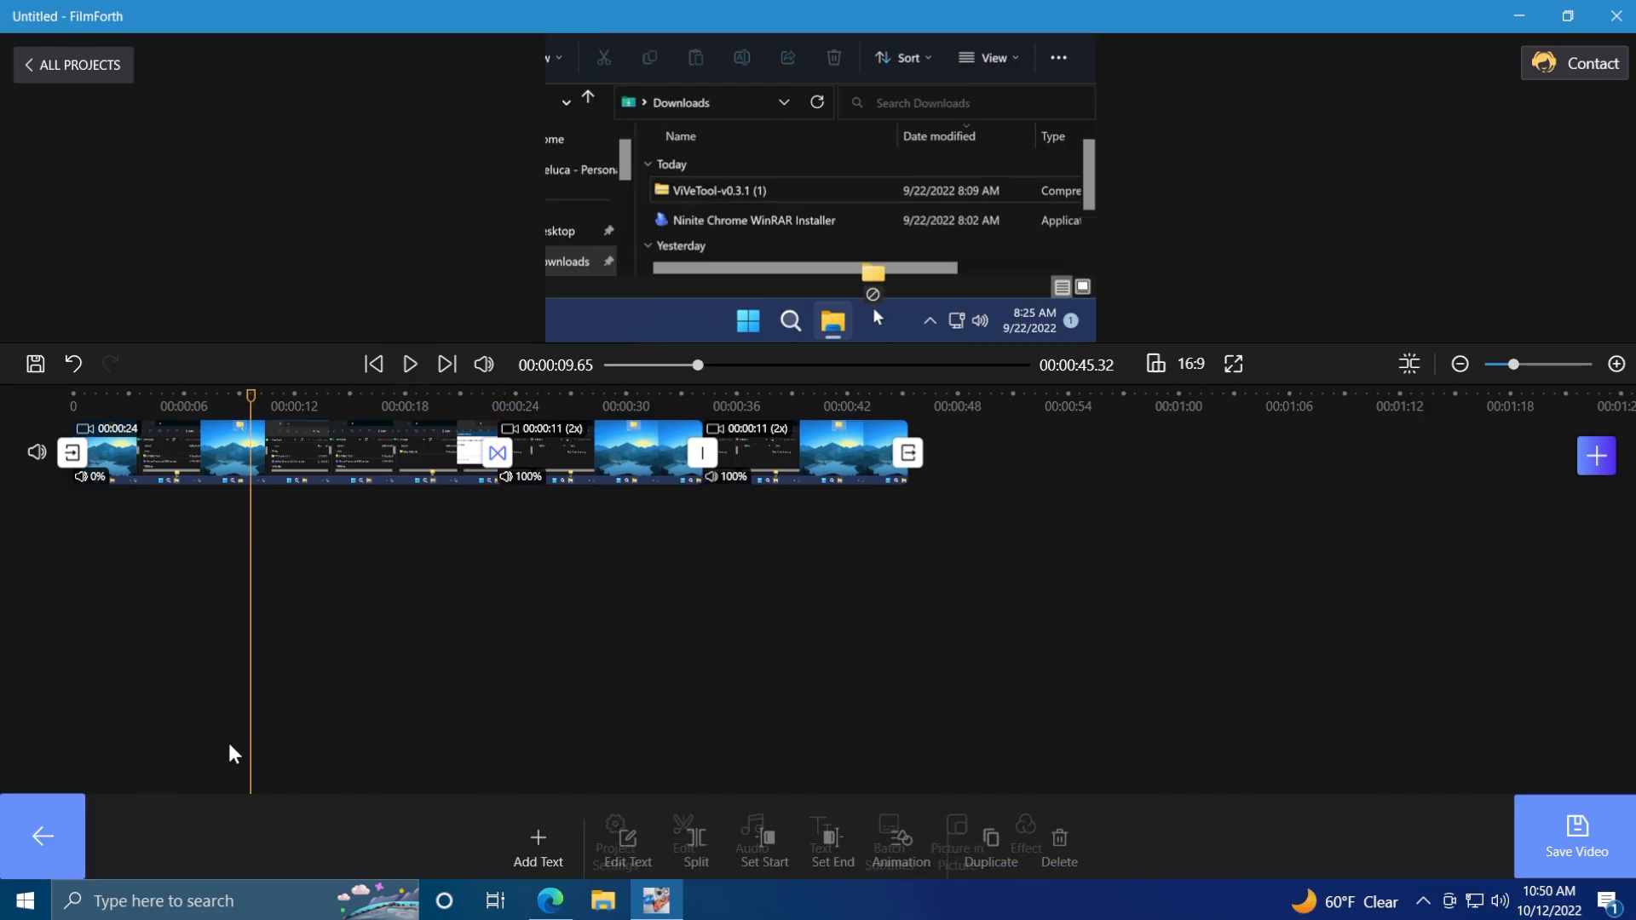
# Step: Add a 'Tech Based' text overlay with a drop shadow at the playhead
pyautogui.click(539, 843)
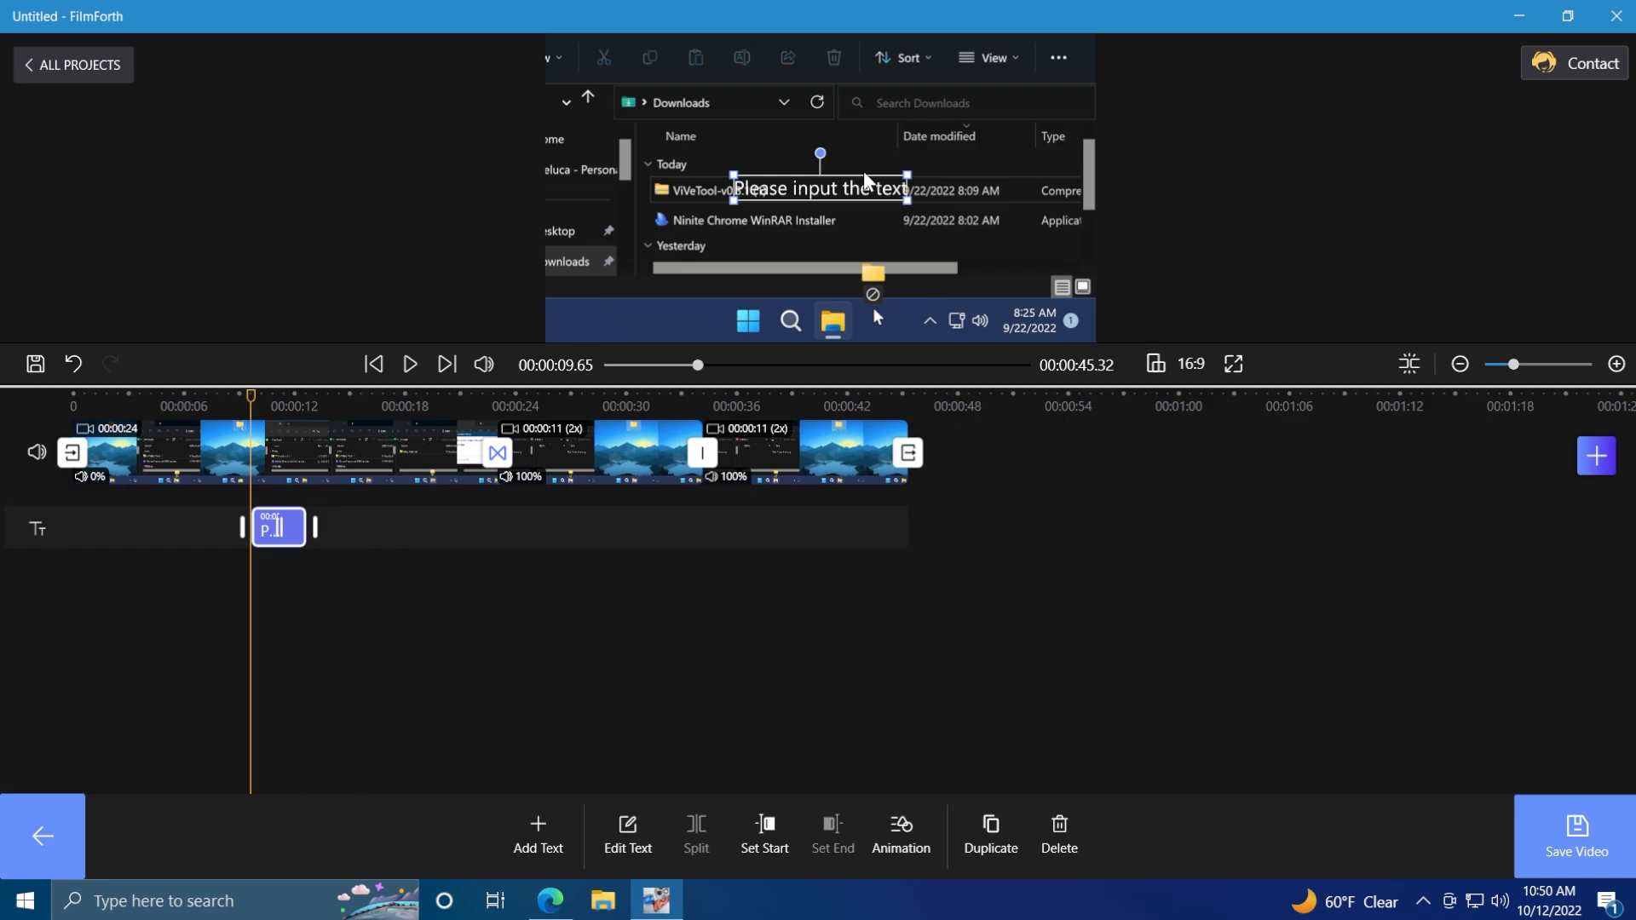
pyautogui.click(627, 835)
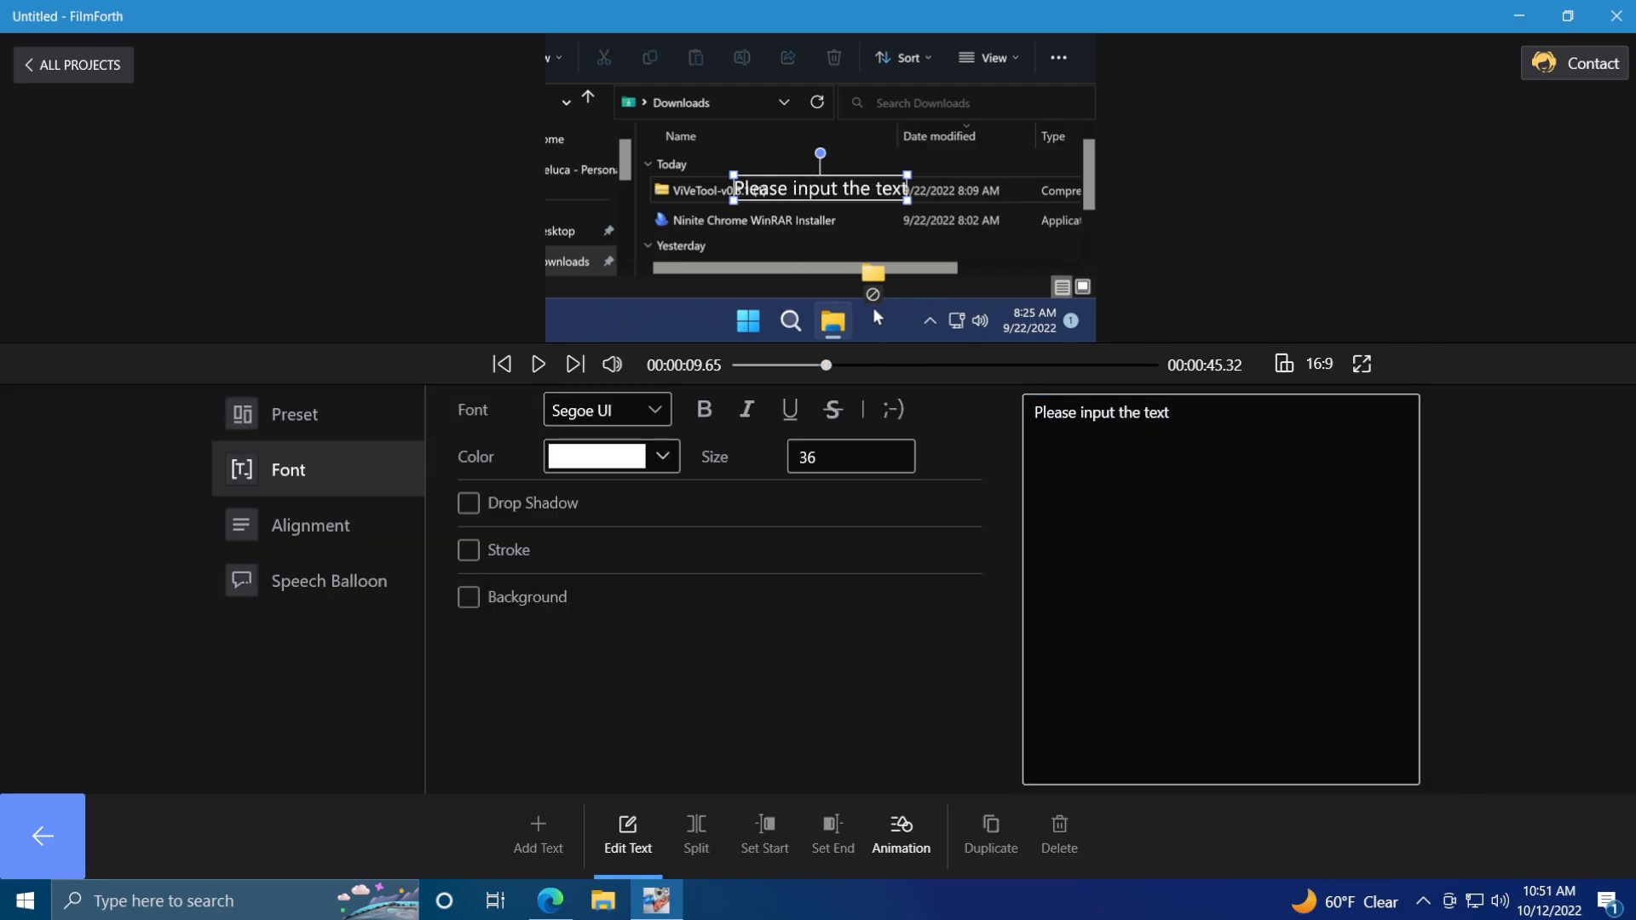
pyautogui.write('Tech')
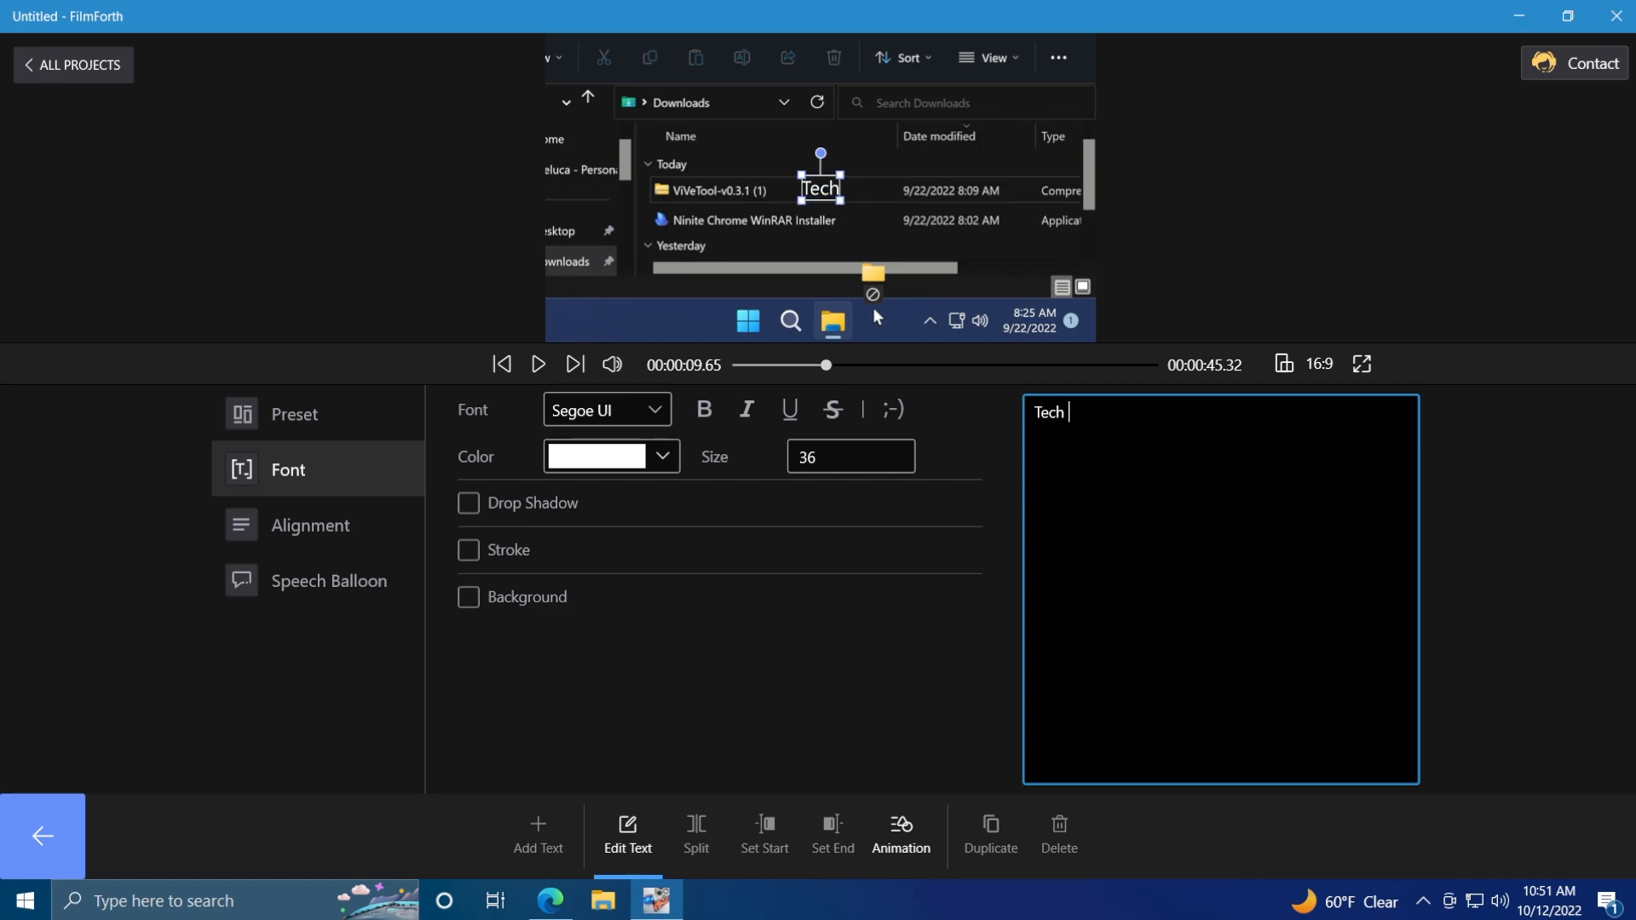
pyautogui.write('Based')
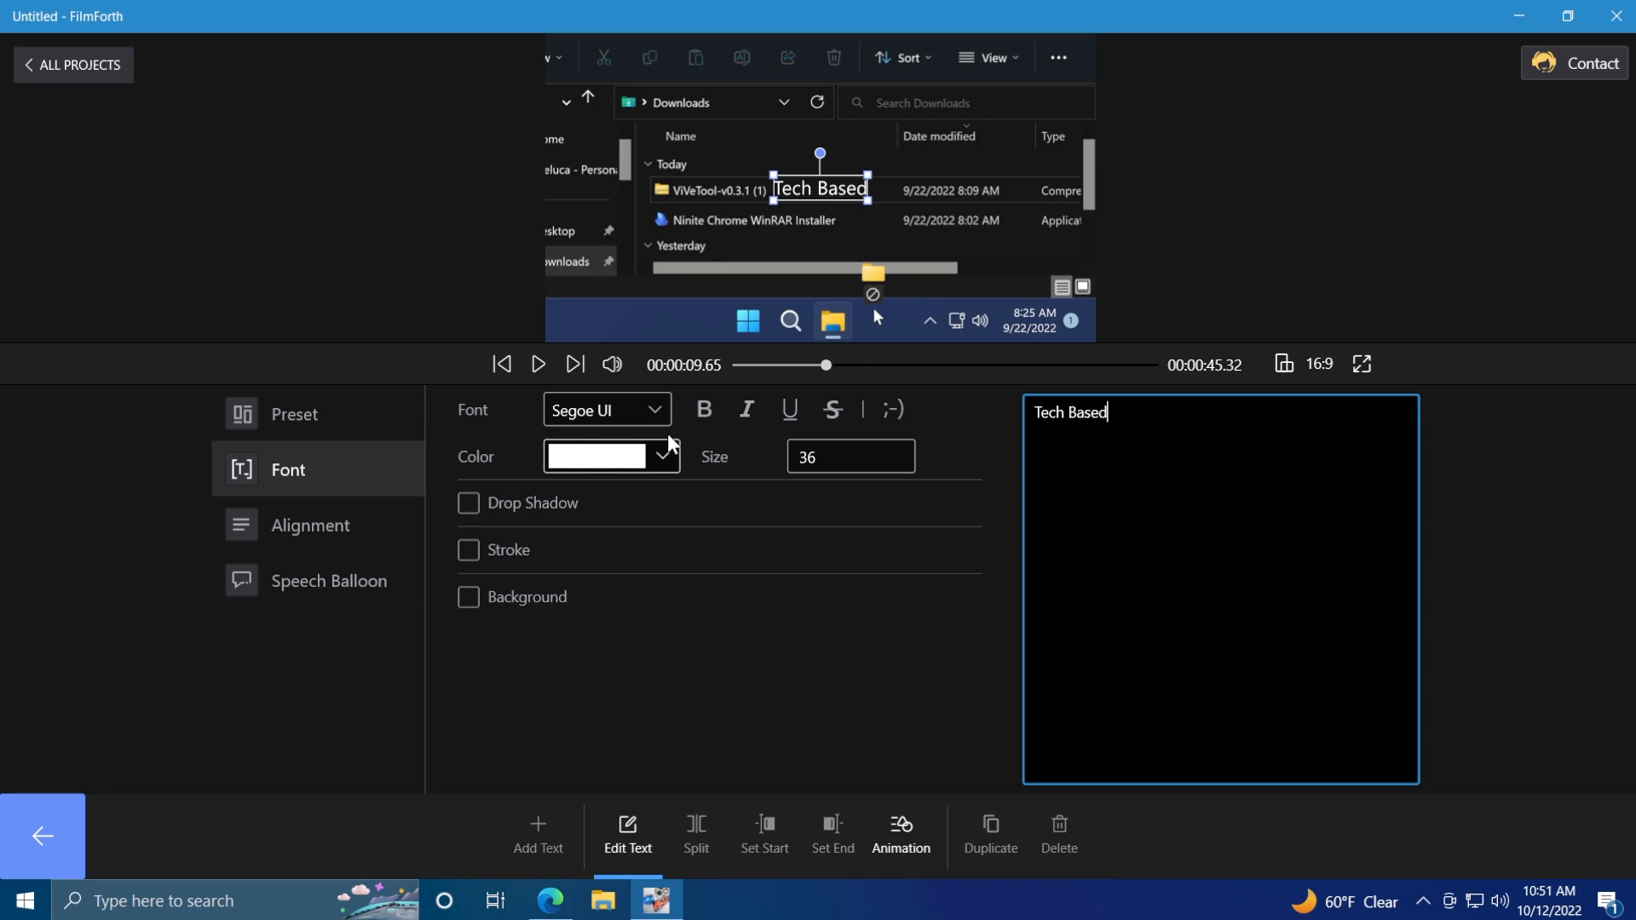
pyautogui.click(467, 502)
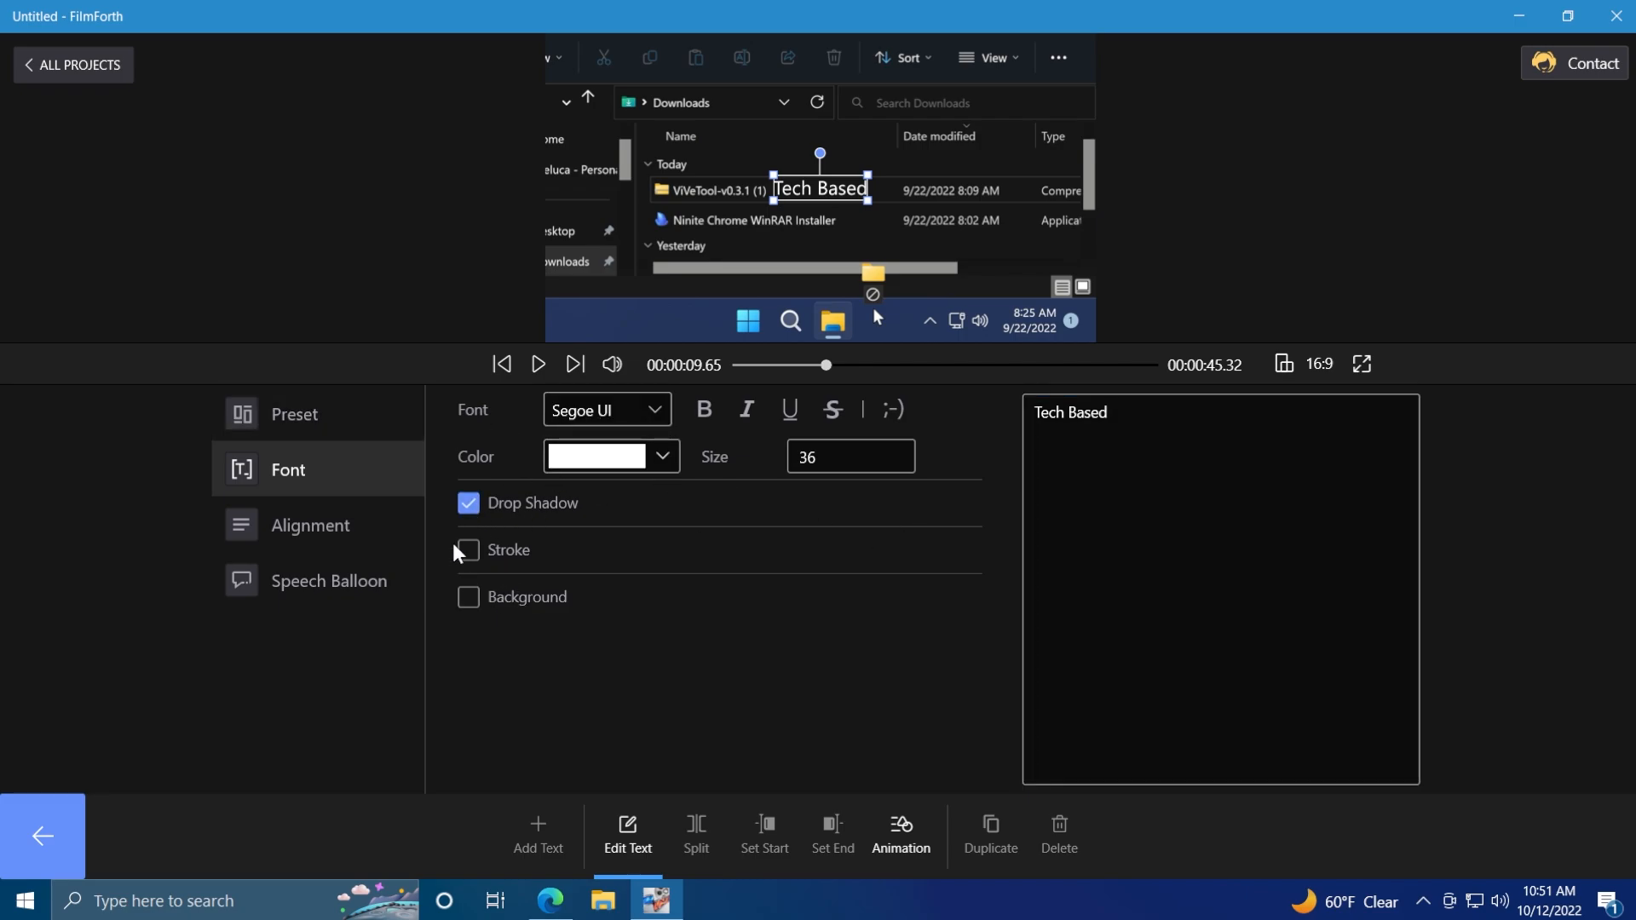
pyautogui.click(467, 597)
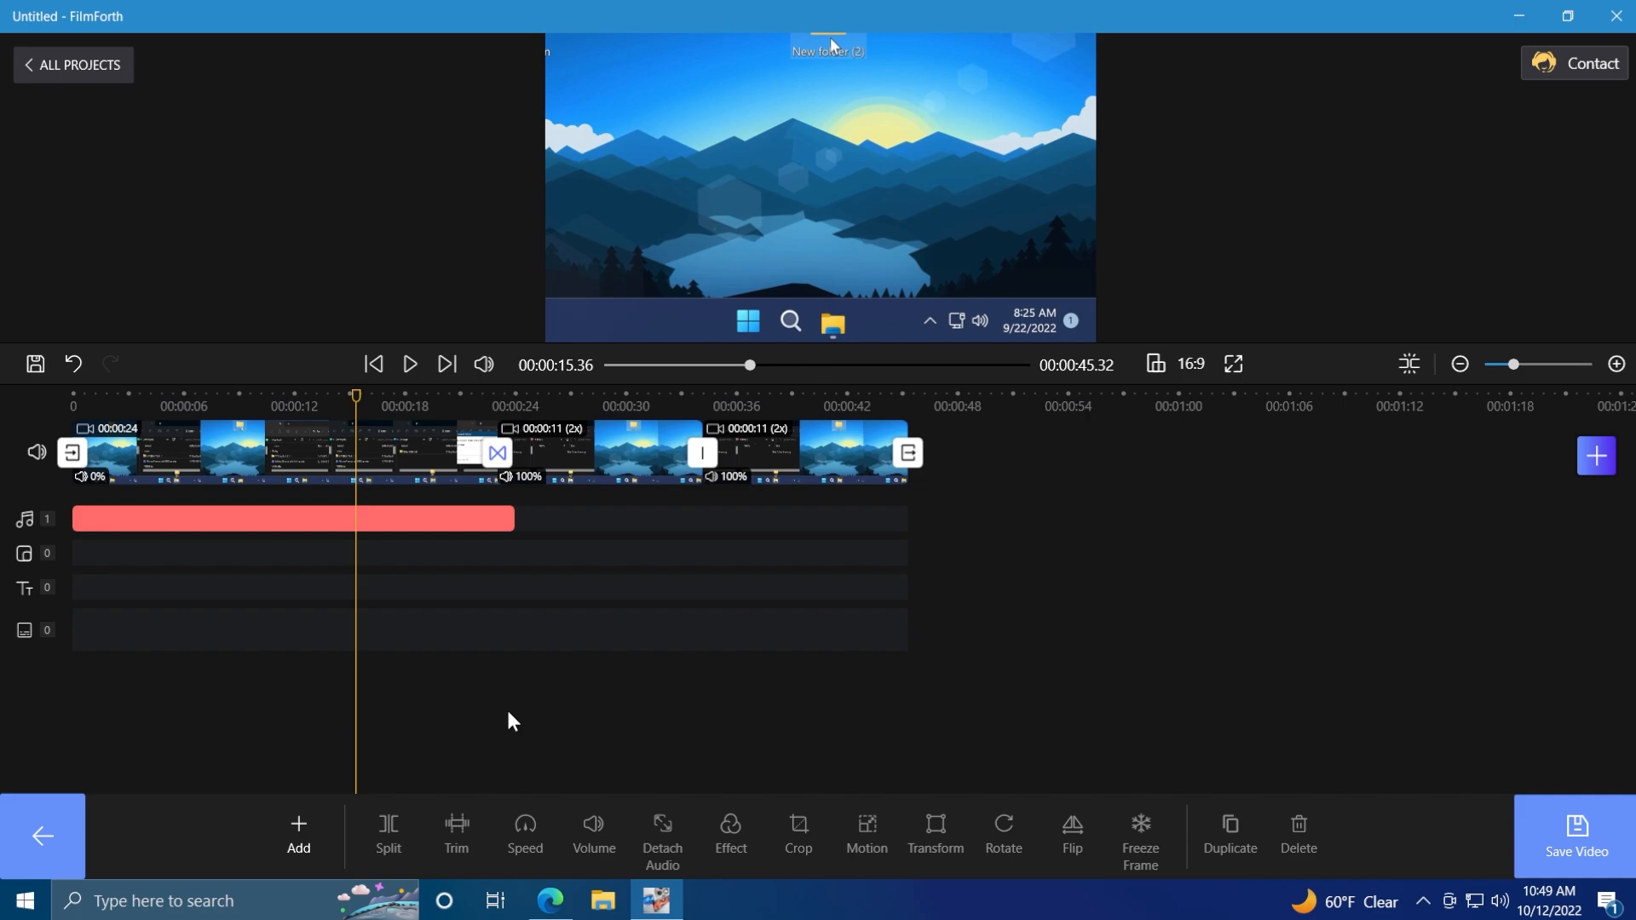
# Step: Move the playhead on the main timeline to about 9.65 seconds
pyautogui.click(252, 406)
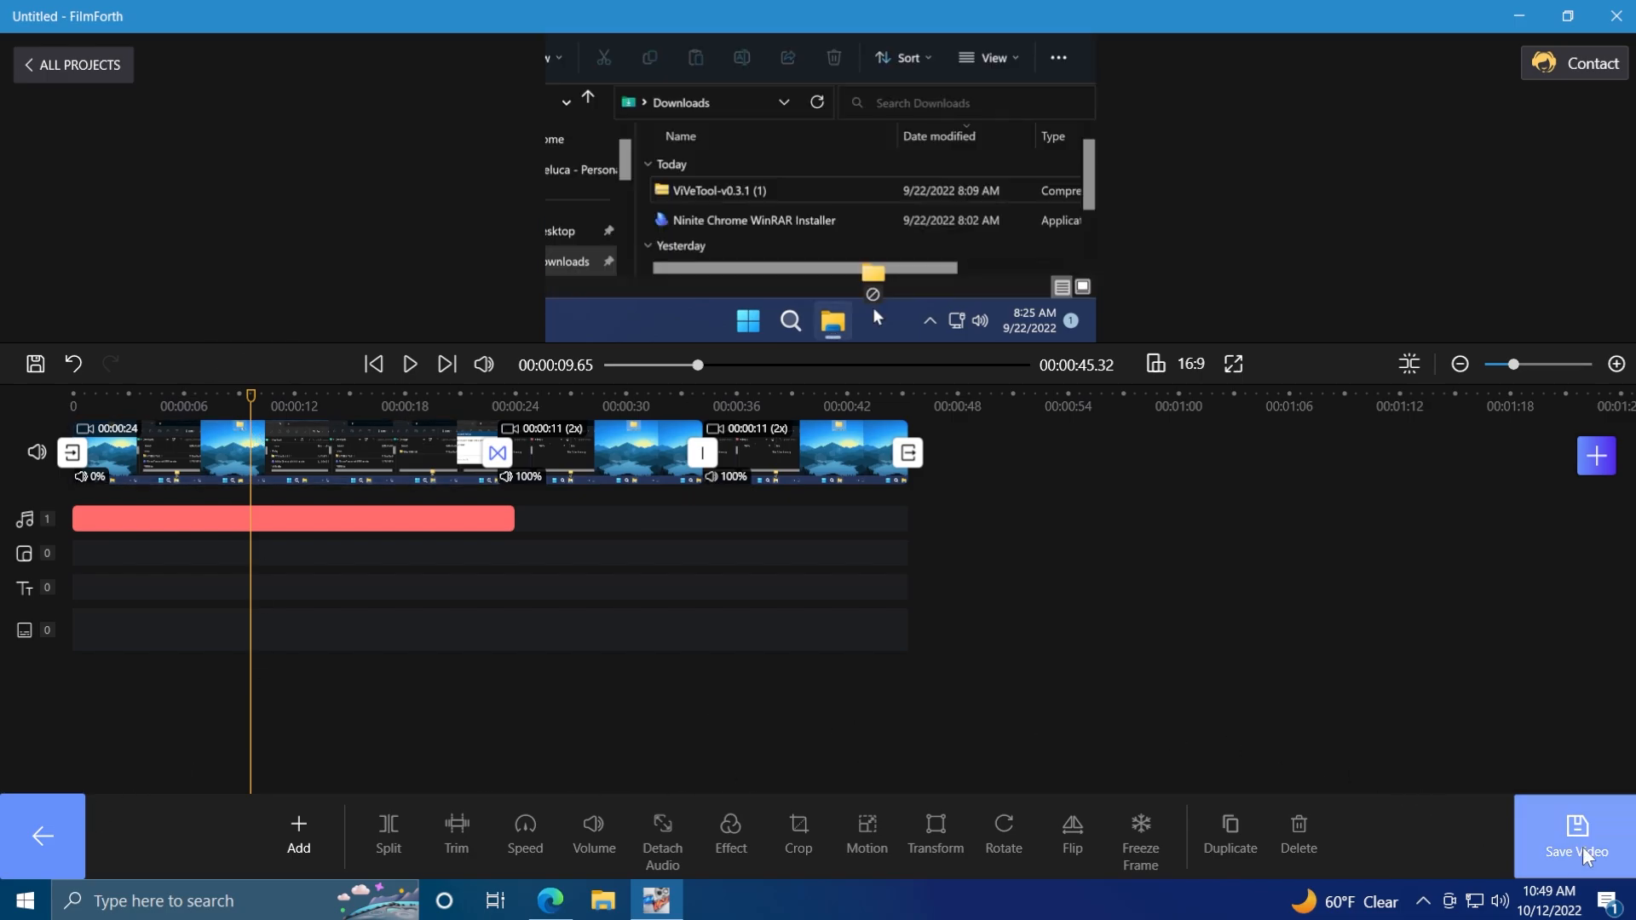
# Step: Export the video at 1080P, Best quality and 60 fps
pyautogui.click(1575, 835)
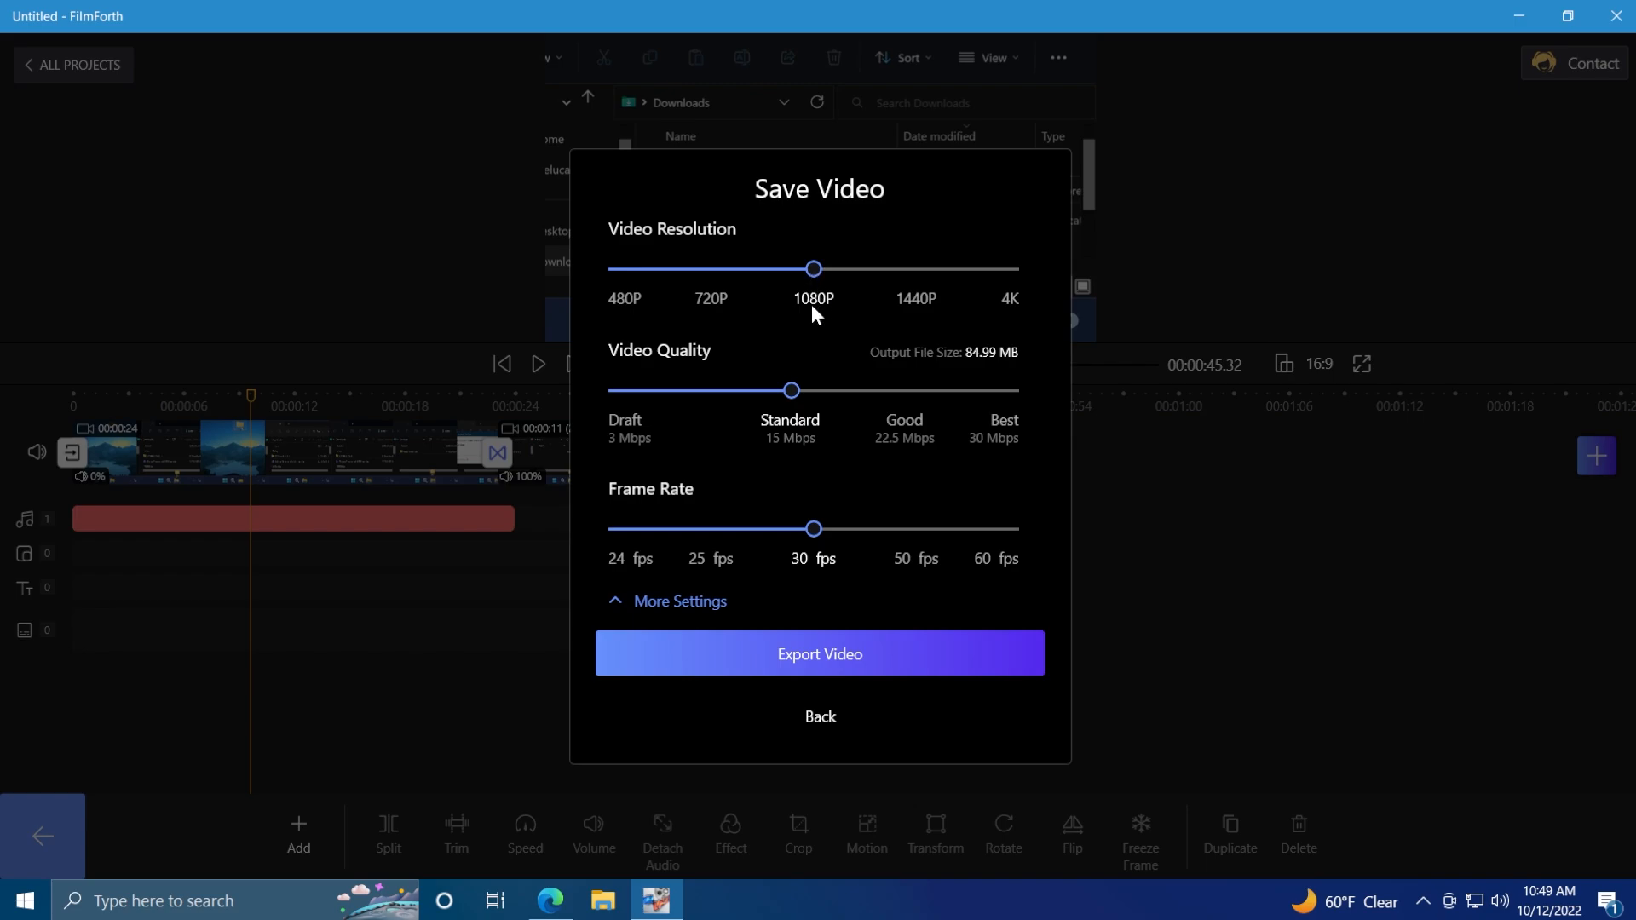
pyautogui.moveTo(791, 389); pyautogui.dragTo(1009, 388)
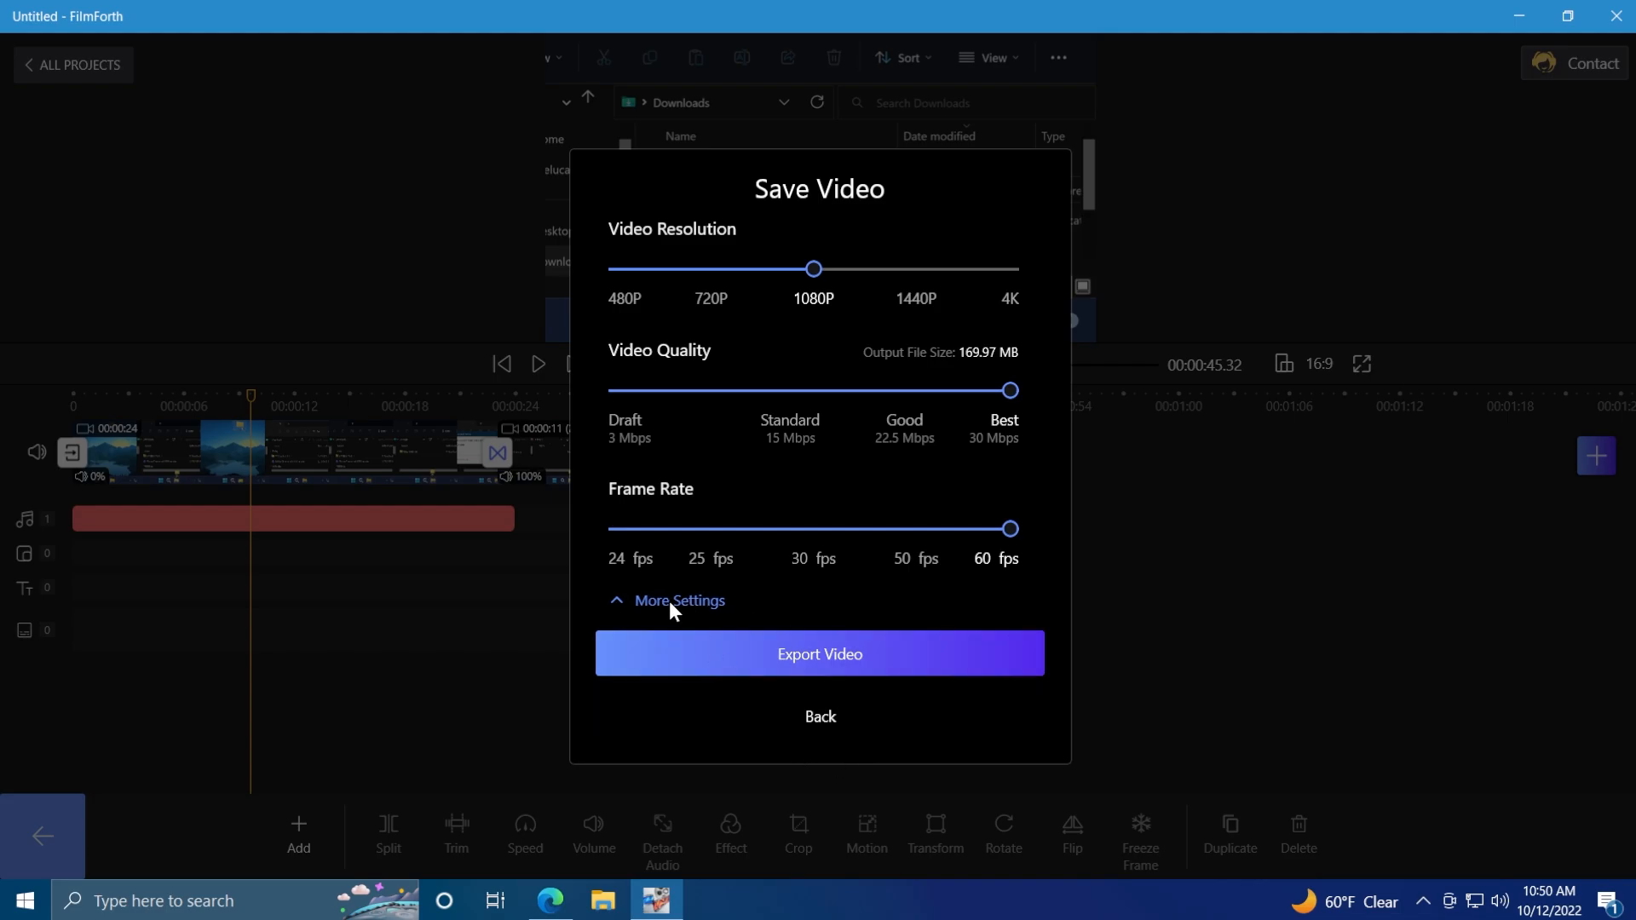
pyautogui.click(678, 600)
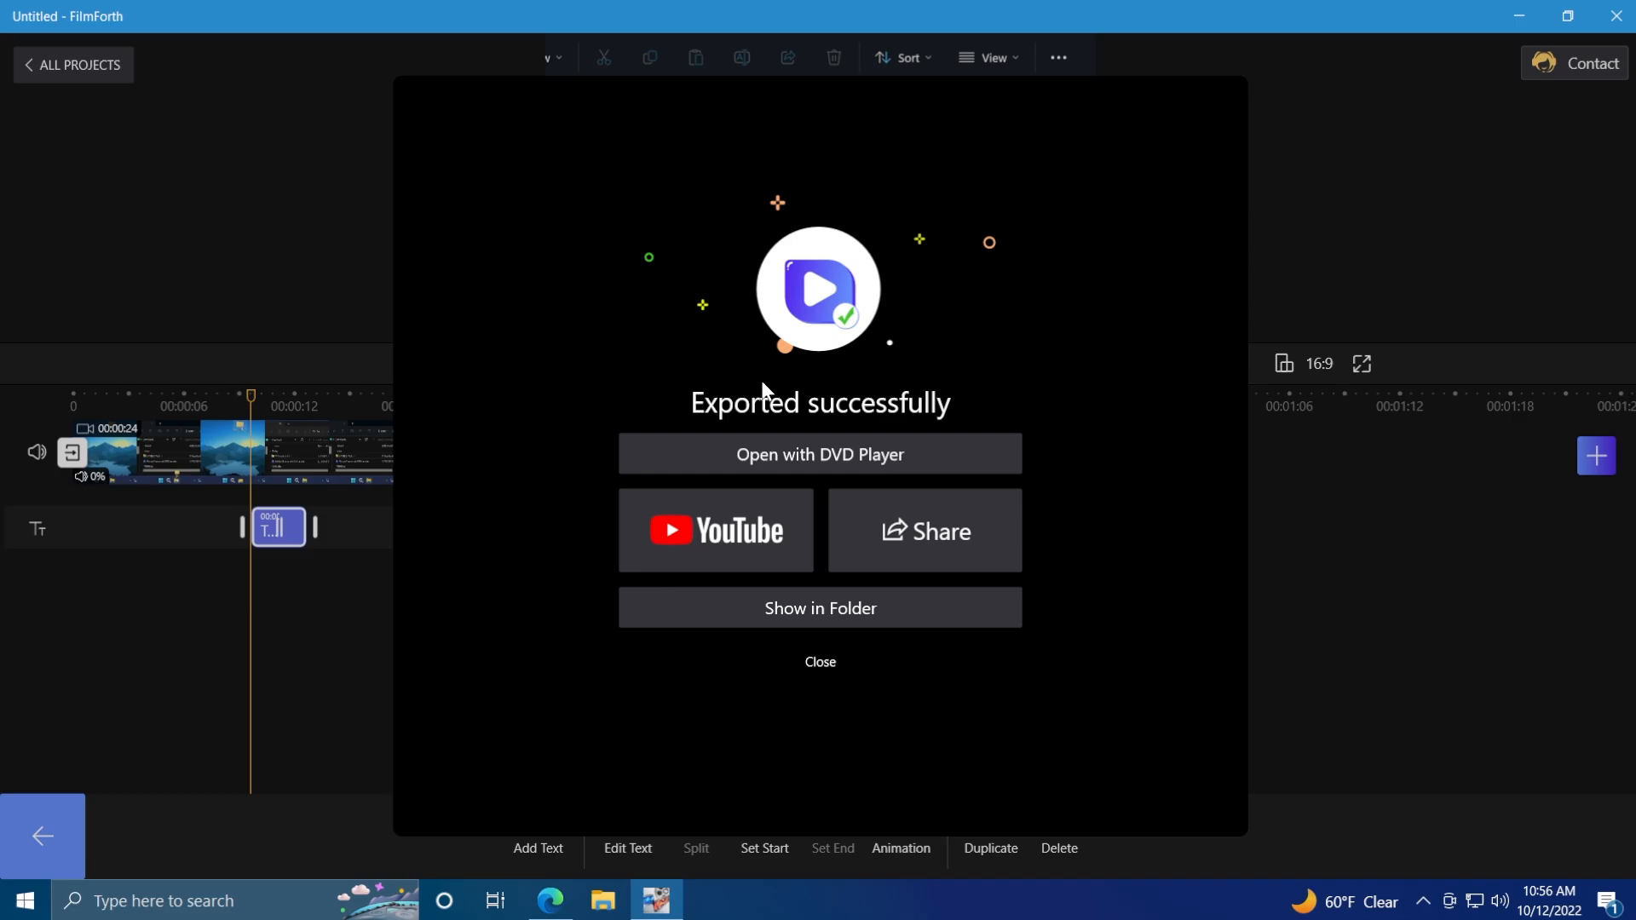
# Step: Dismiss the 'Exported successfully' message, leaving the save-project-as-Project_1 prompt before closing
pyautogui.click(820, 661)
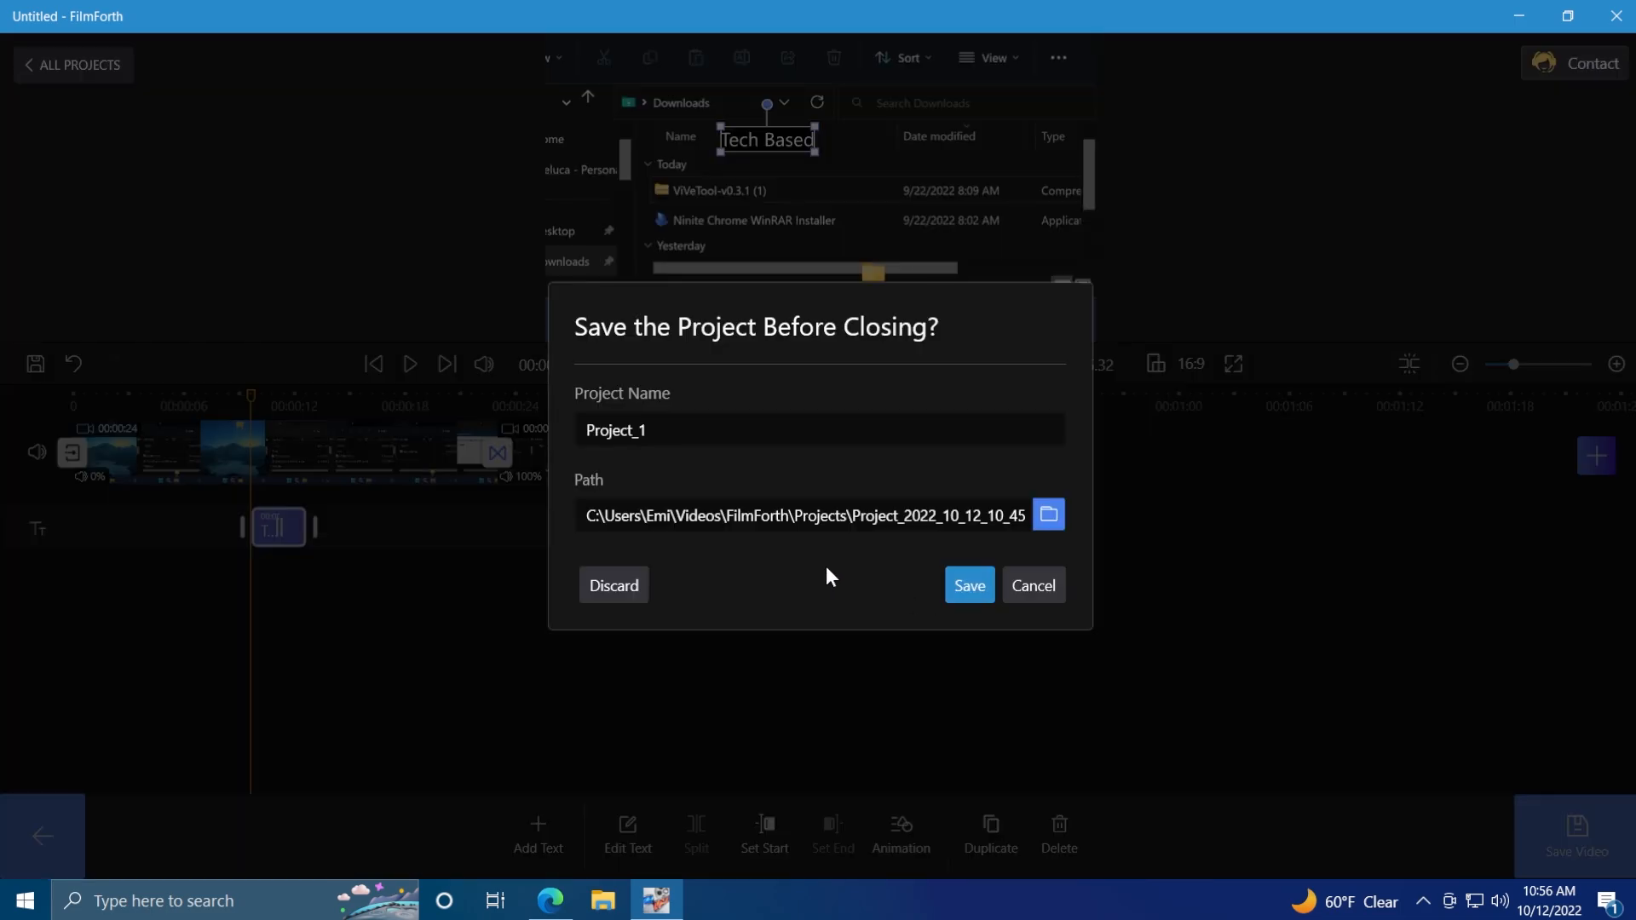
pyautogui.moveTo(808, 583)
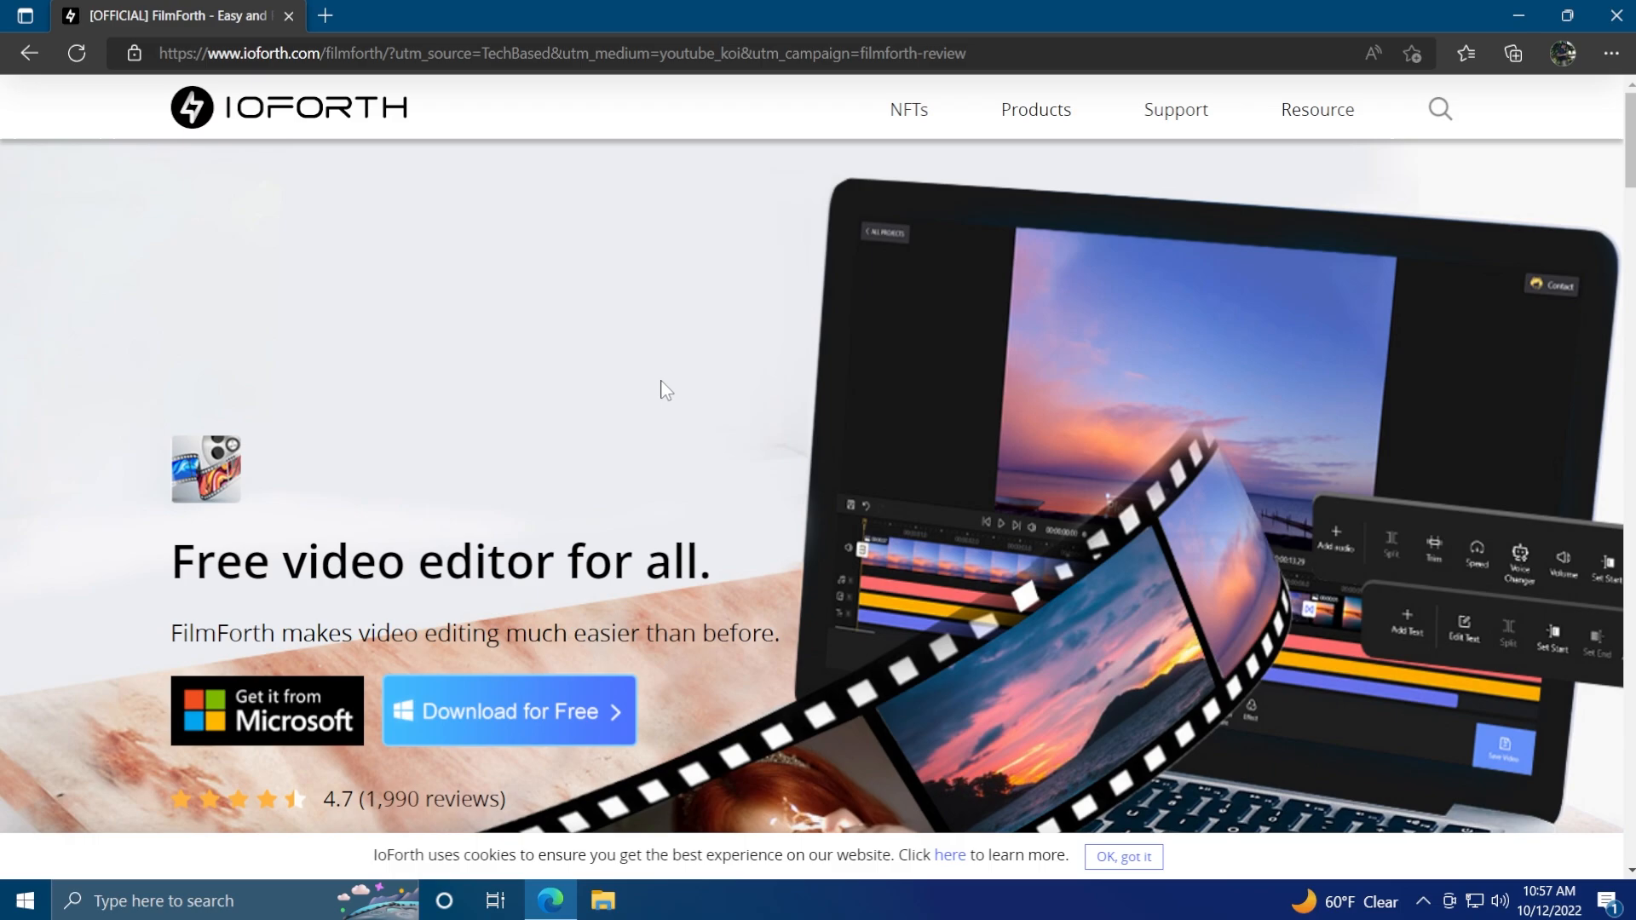
pyautogui.click(1125, 856)
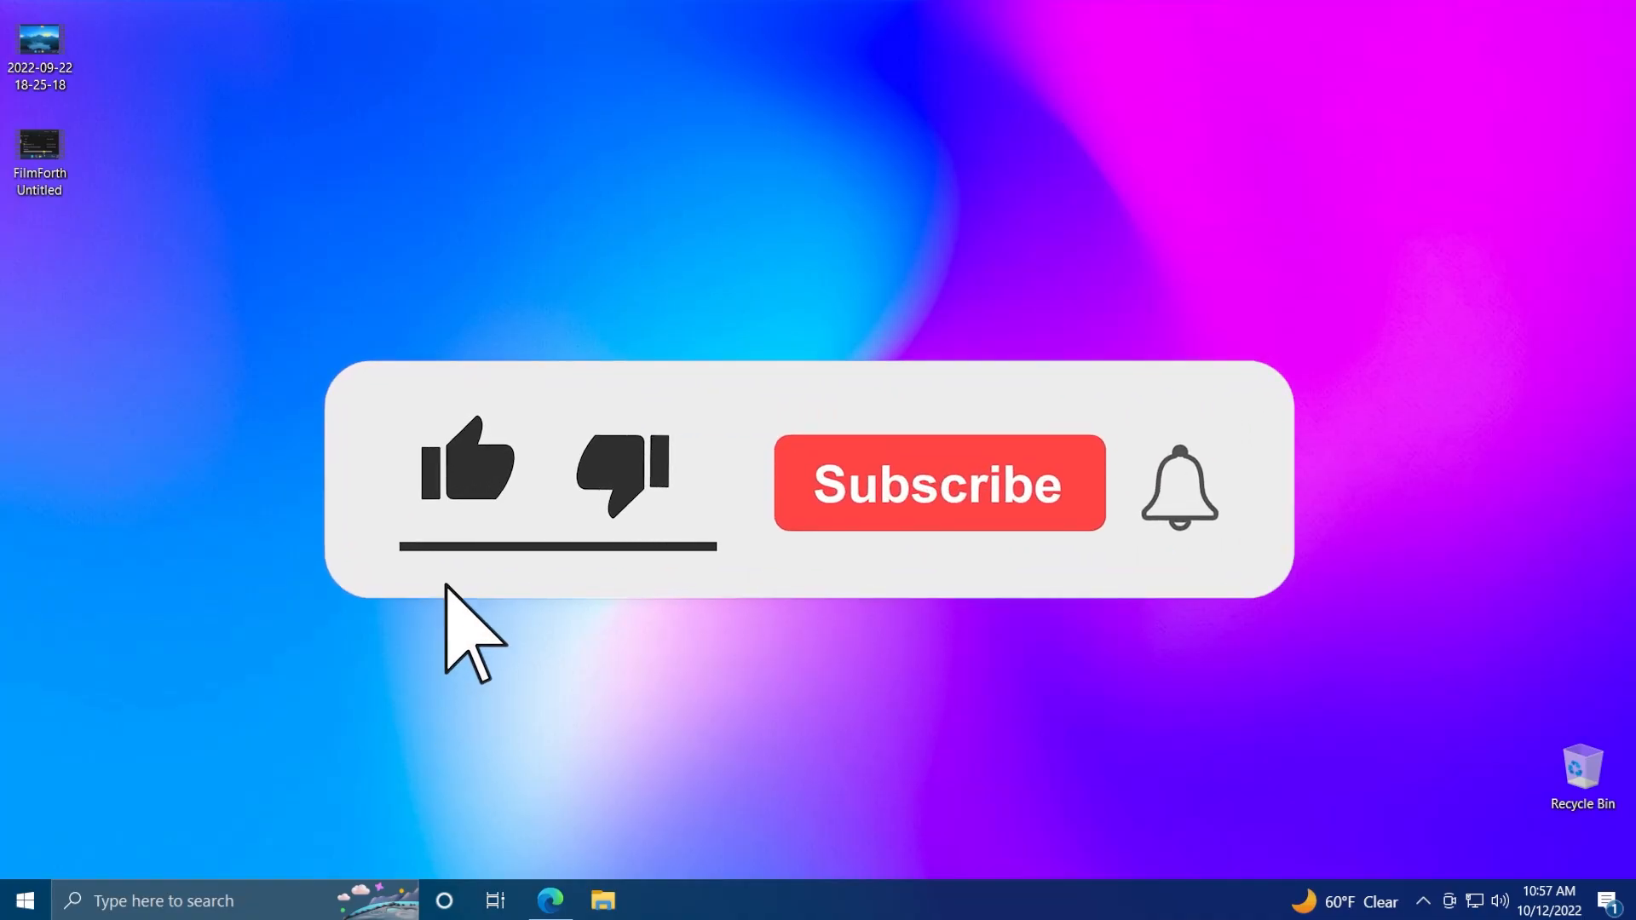
pyautogui.click(937, 484)
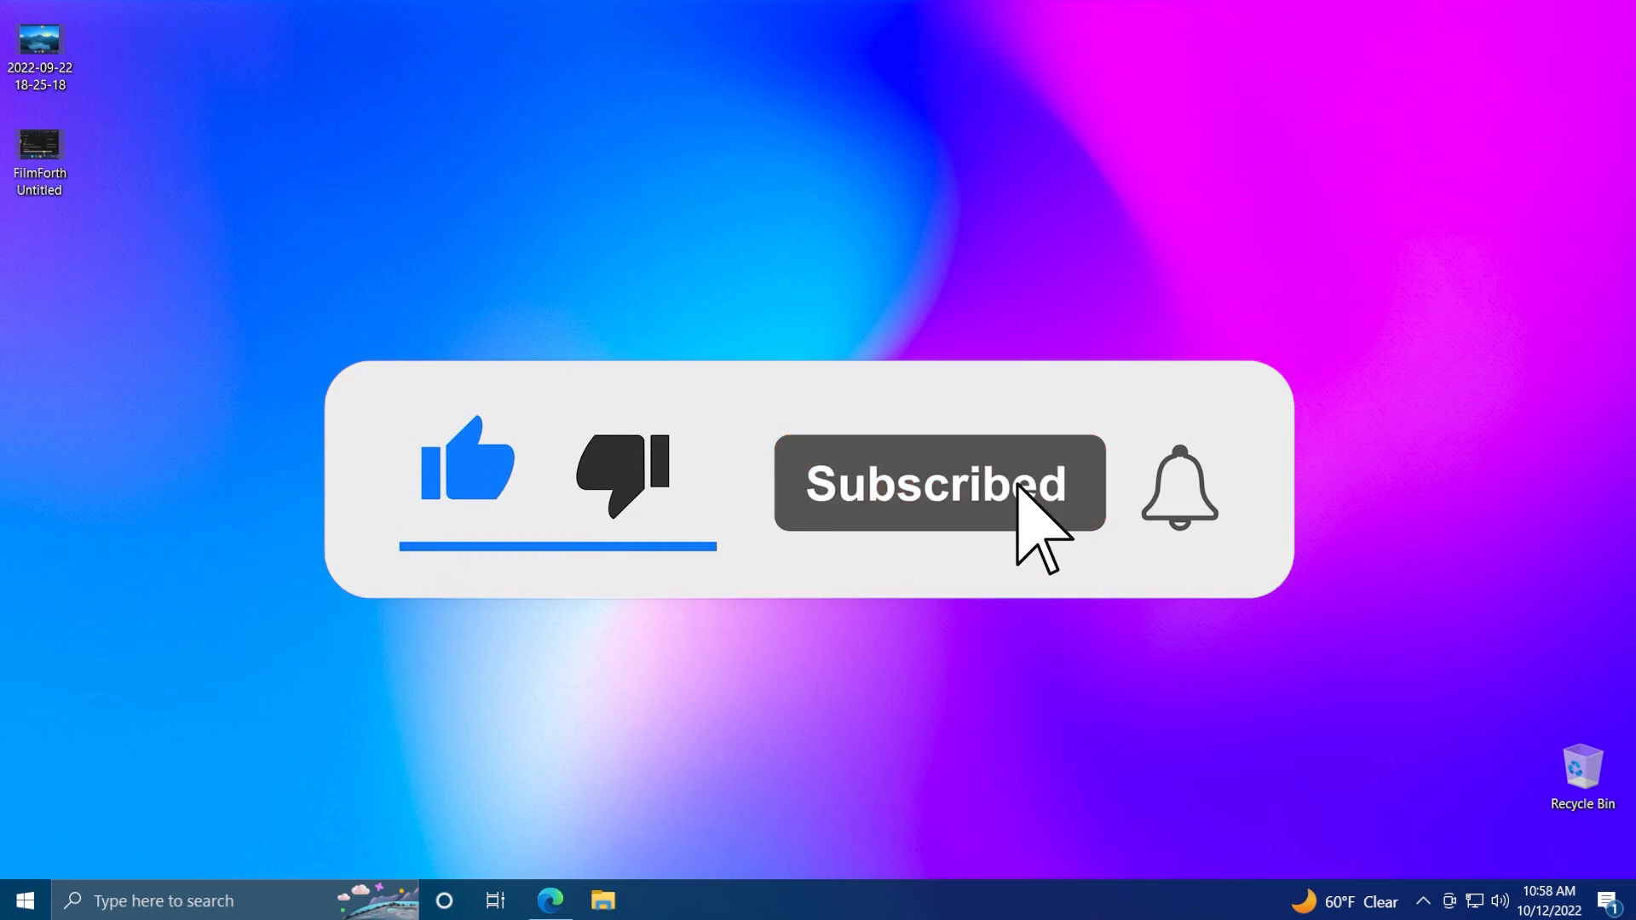